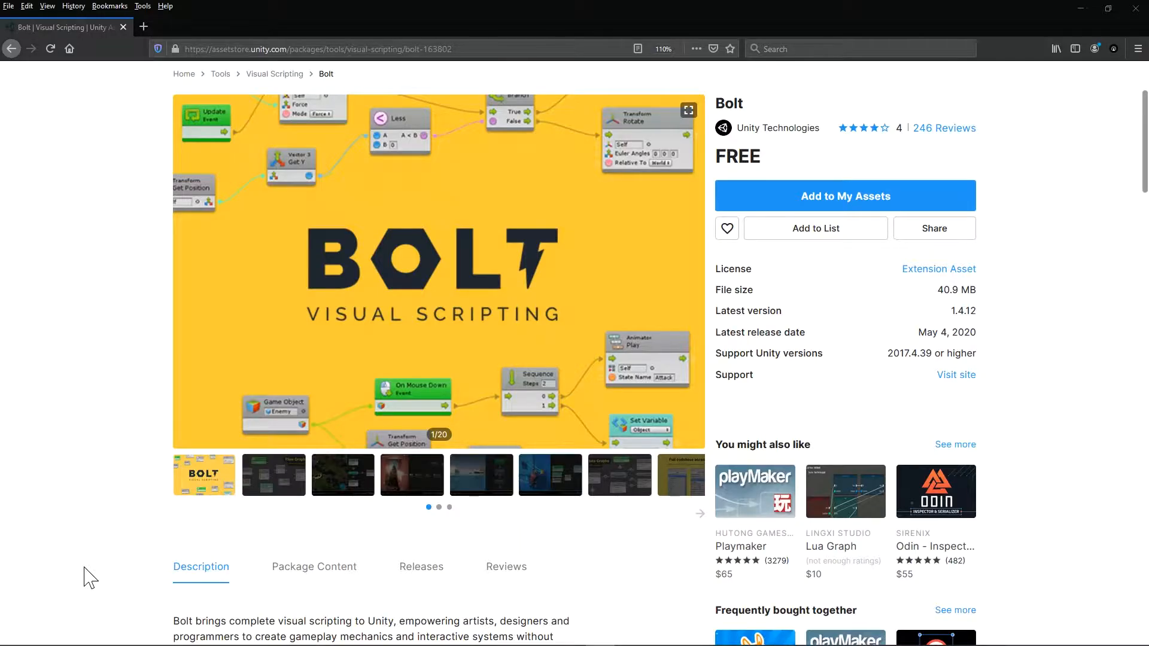
{"action": "mouse_move", "coordinate": [281, 490]}
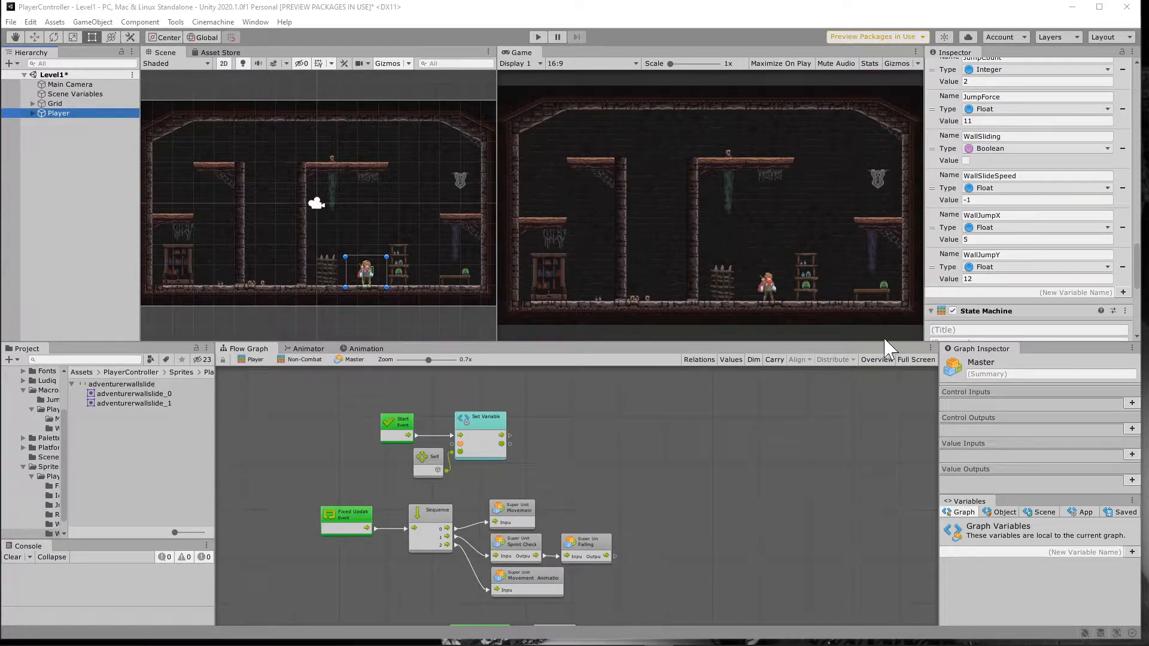
{"action": "mouse_move", "coordinate": [476, 590]}
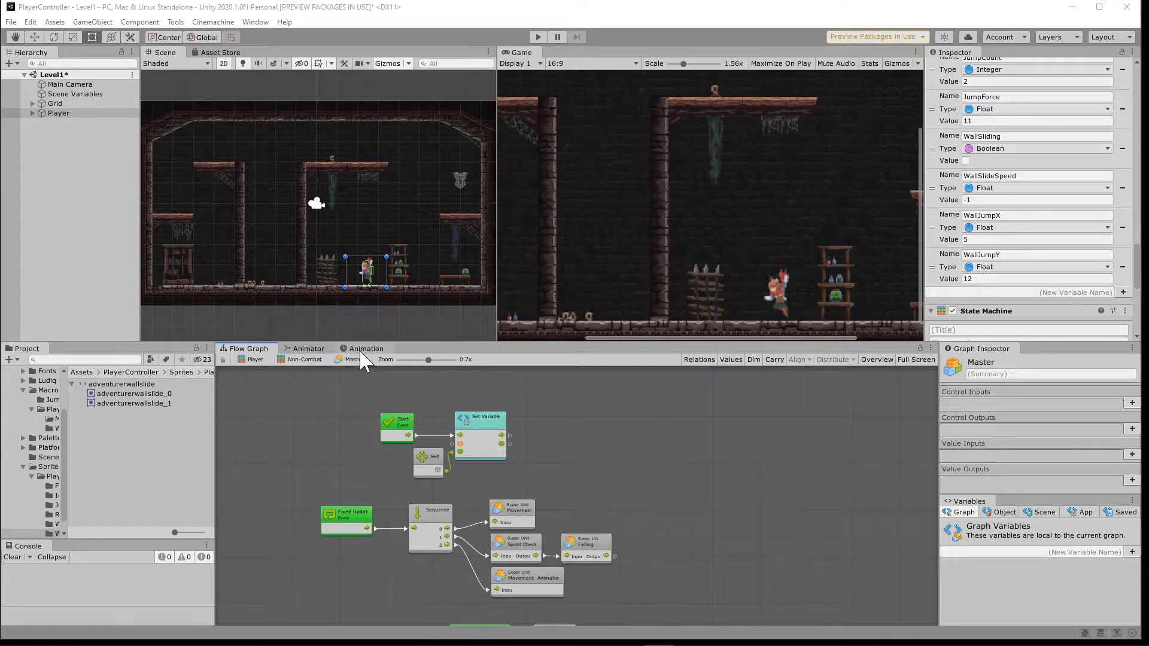
- View the WallSlide animation clip, then switch to the Player's Animator state machine
{"action": "left_click", "coordinate": [366, 348]}
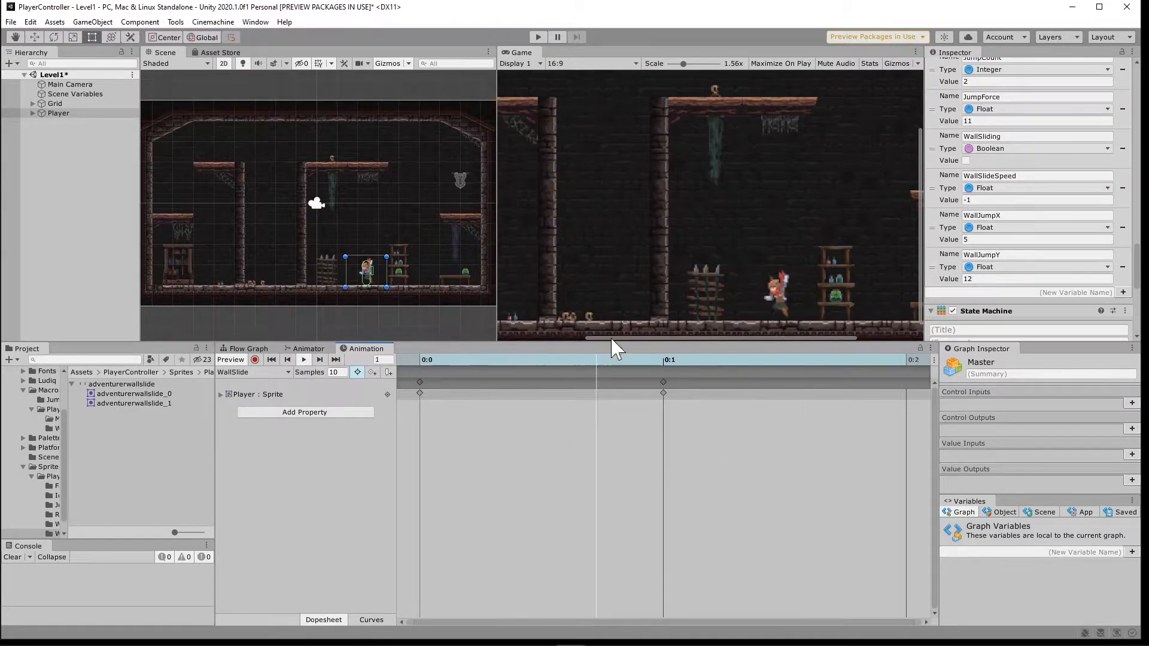
{"action": "mouse_move", "coordinate": [274, 560]}
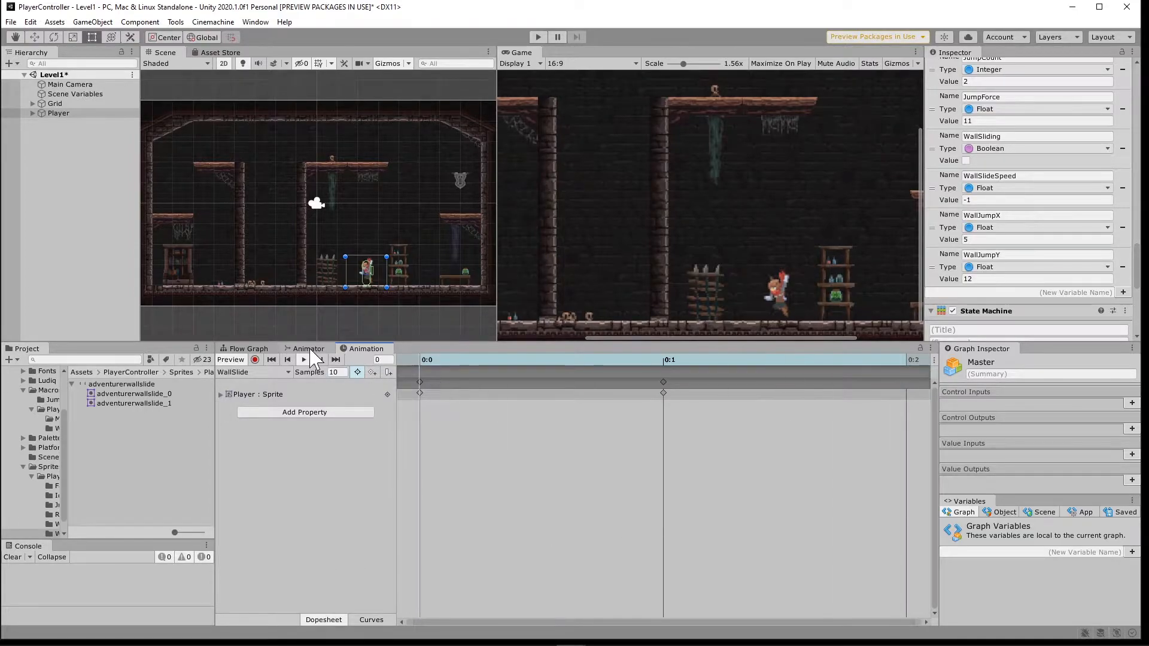
{"action": "left_click", "coordinate": [307, 349]}
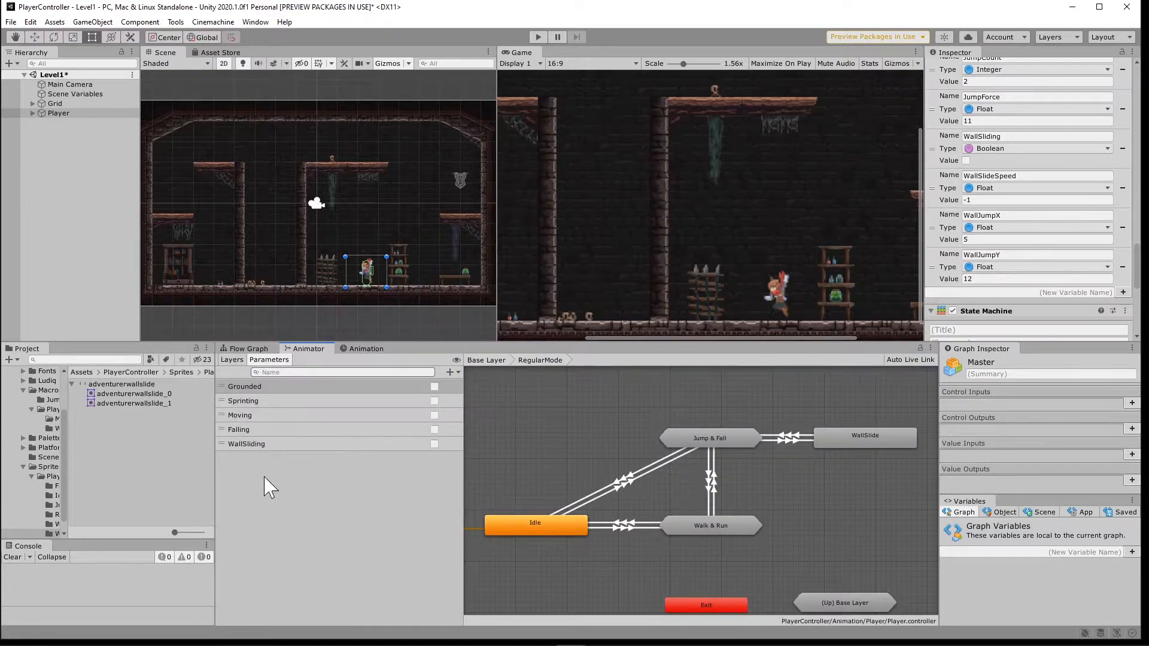
{"action": "mouse_move", "coordinate": [652, 447]}
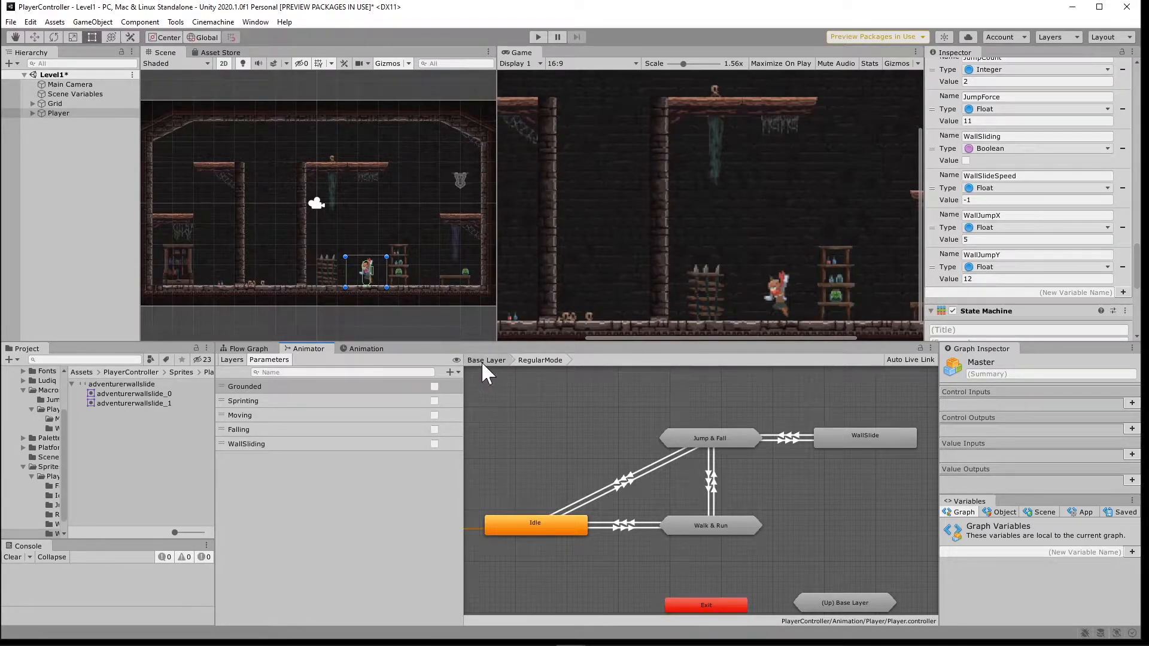
- In RegularMode, inspect WallSlide's WallSliding transitions with Jump & Fall, then open the State Graph
{"action": "left_click", "coordinate": [486, 360]}
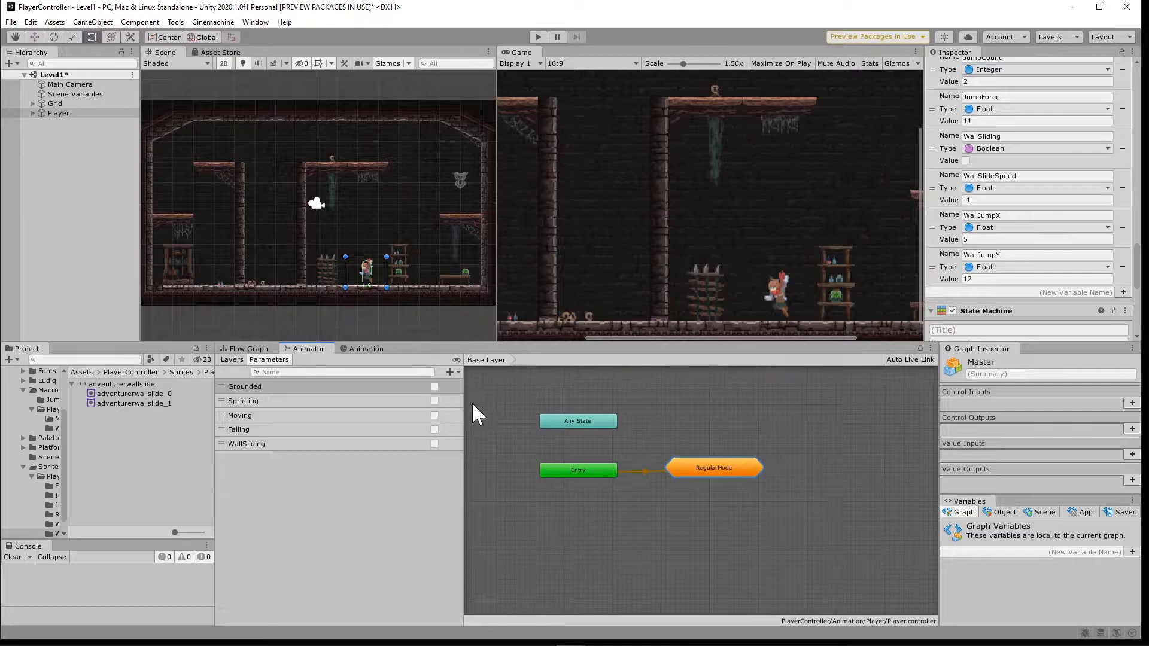
{"action": "double_click", "coordinate": [714, 467]}
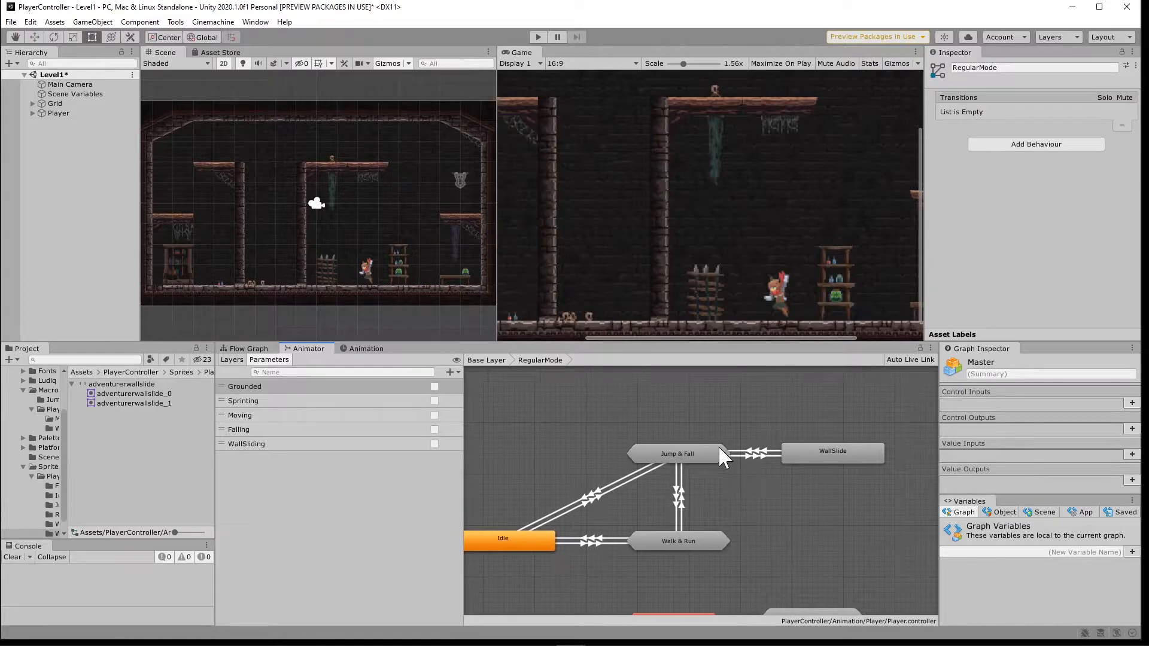
{"action": "mouse_move", "coordinate": [693, 473]}
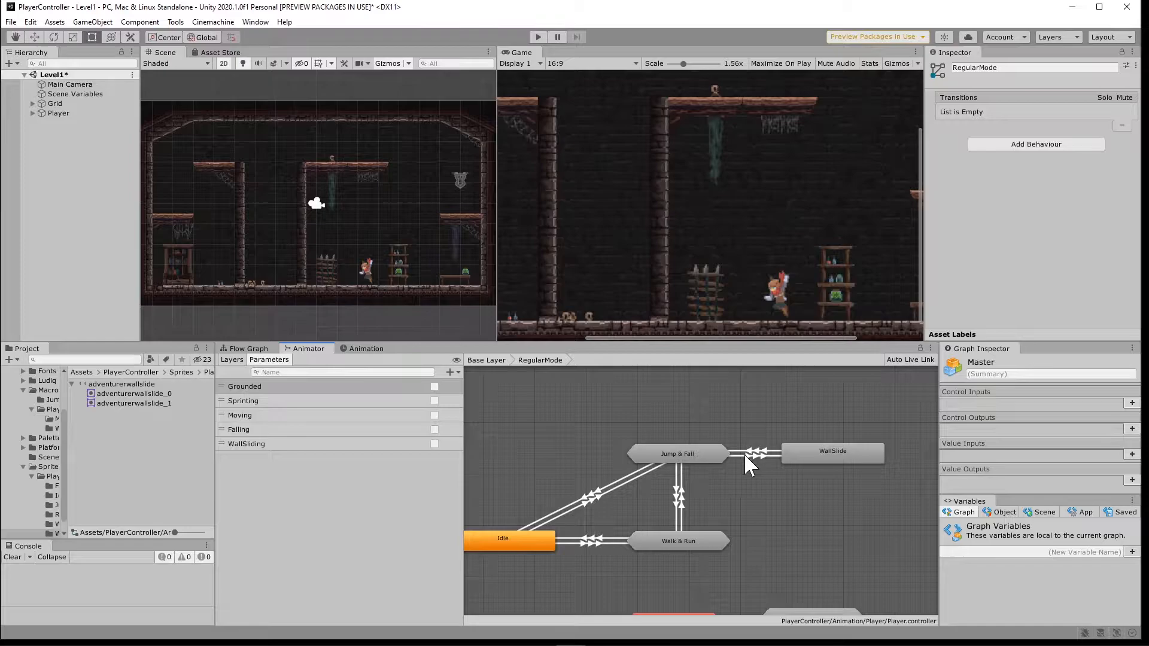
{"action": "left_click", "coordinate": [754, 454]}
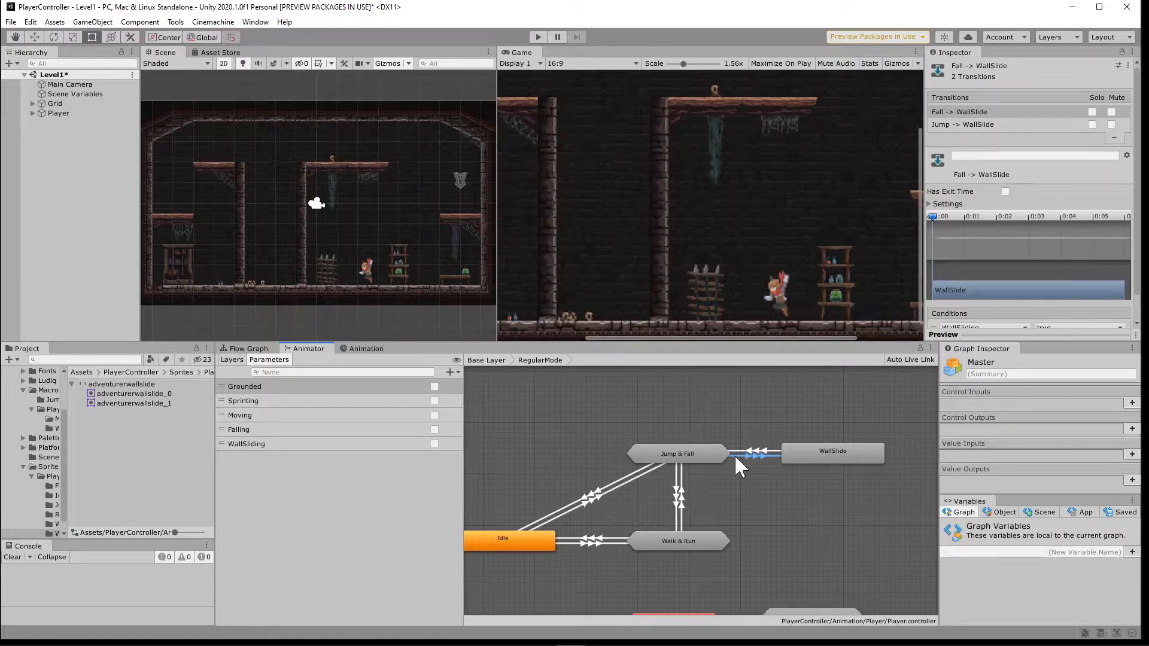
{"action": "left_click", "coordinate": [758, 454]}
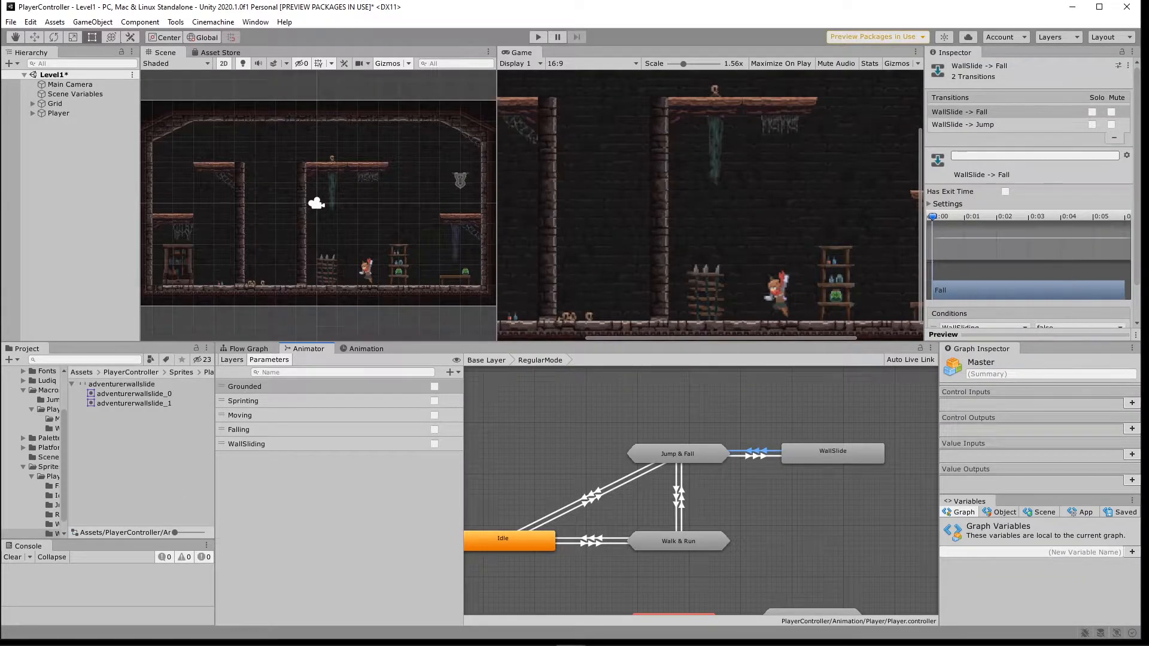
{"action": "scroll", "scroll_direction": "down", "scroll_amount": 3}
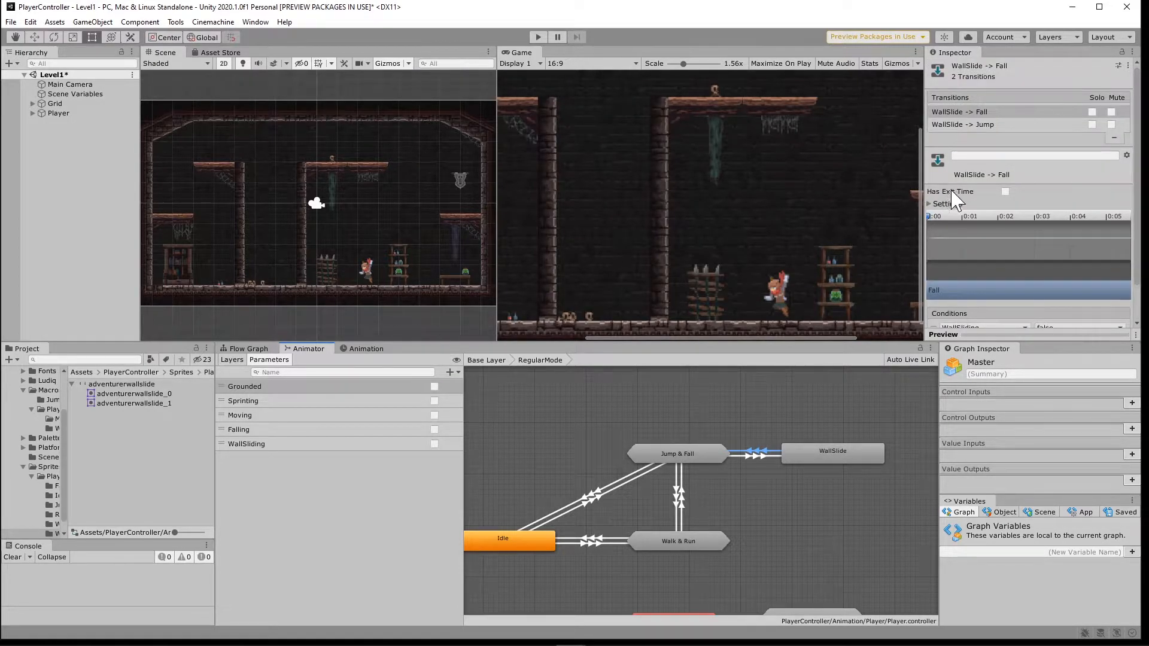
{"action": "left_click", "coordinate": [932, 203]}
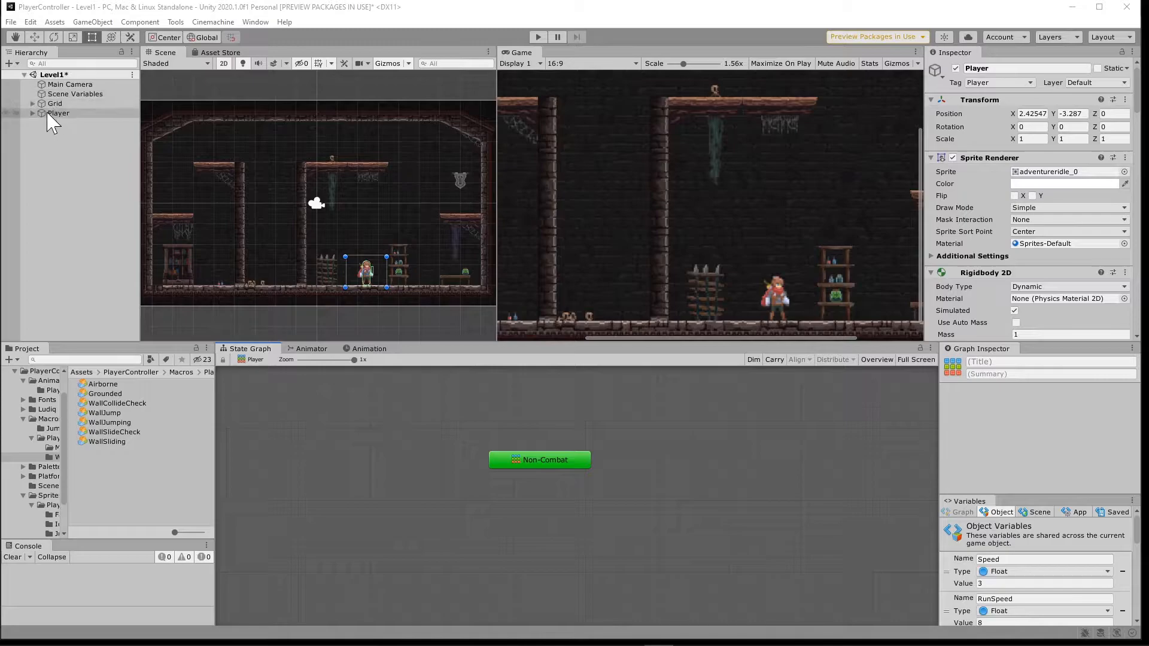
- Inside Non-Combat, drop the WallSliding and Airborne macros in as states beside Master
{"action": "double_click", "coordinate": [539, 459]}
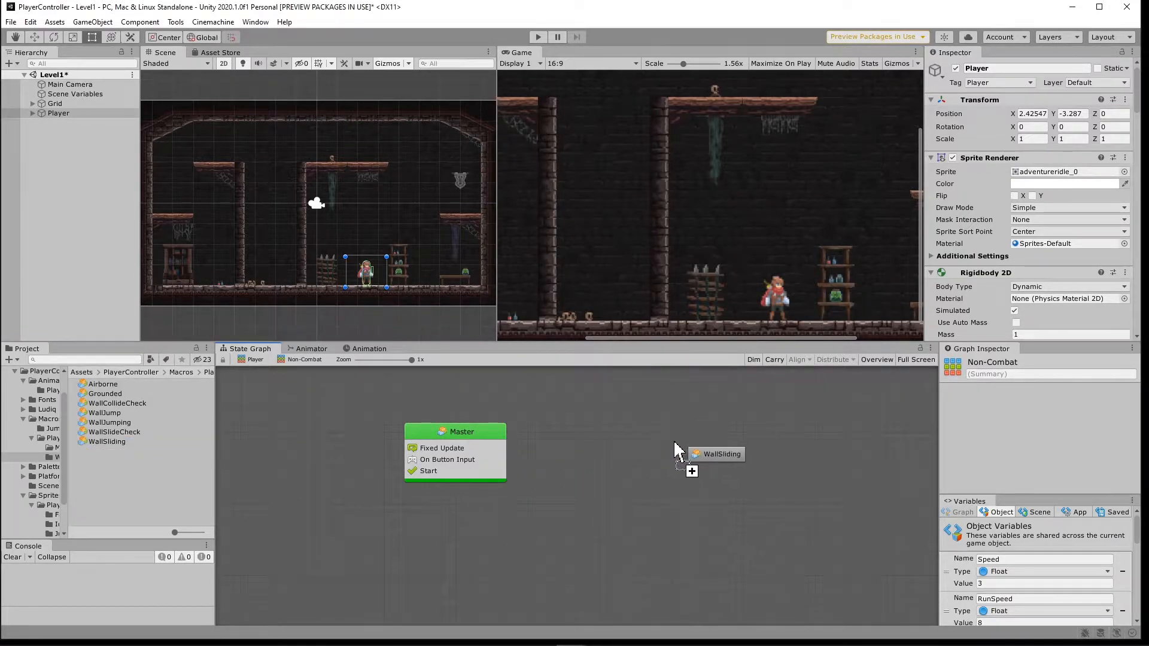
{"action": "left_click", "coordinate": [715, 454]}
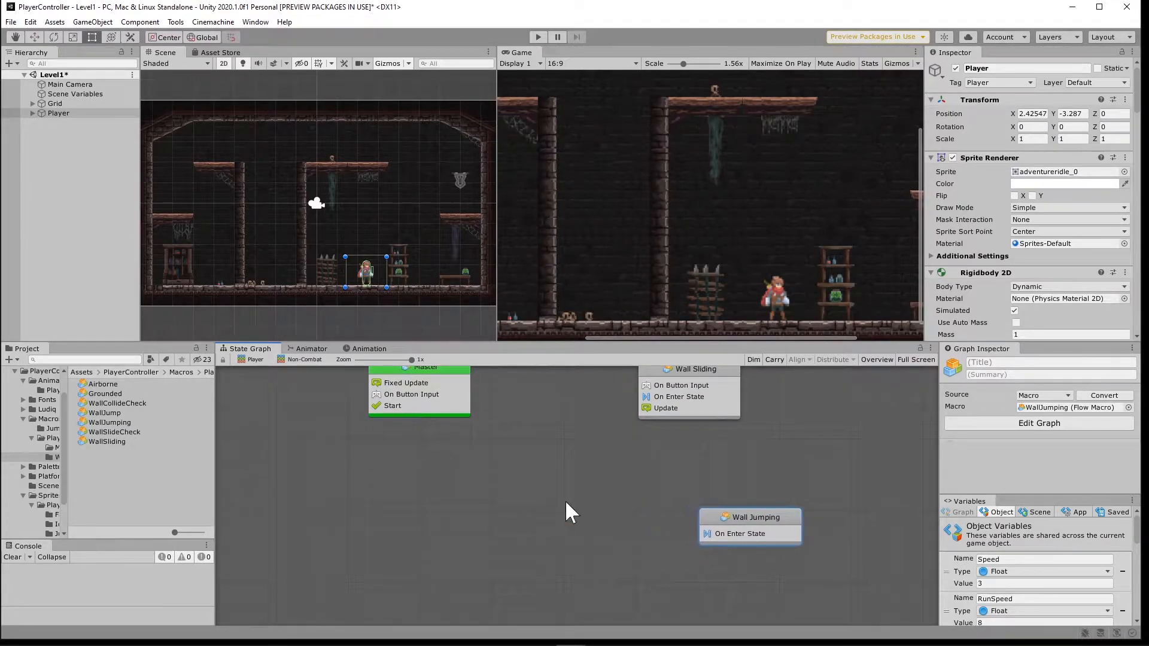
{"action": "mouse_move", "coordinate": [59, 604]}
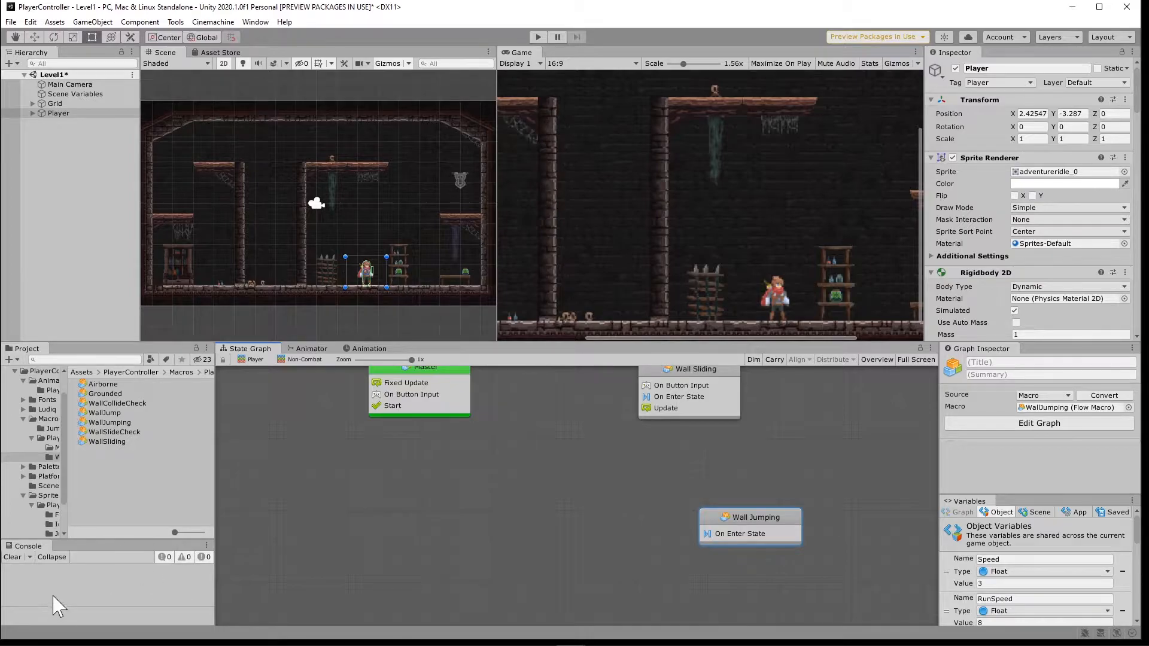
{"action": "left_click", "coordinate": [104, 384]}
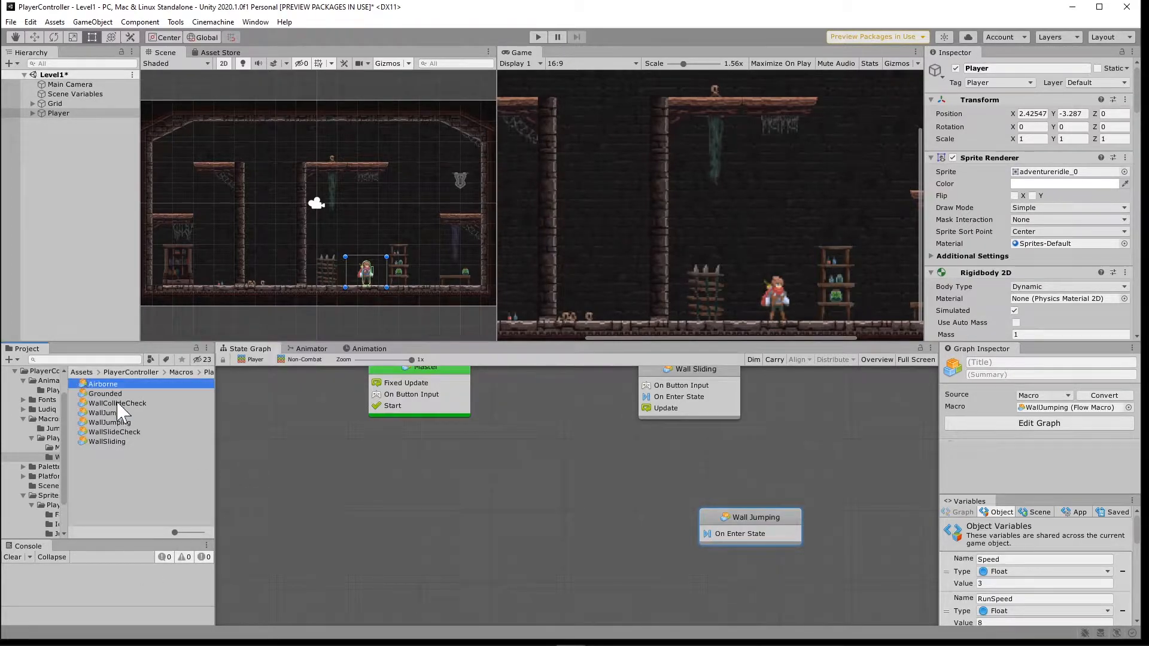
{"action": "left_click", "coordinate": [103, 384]}
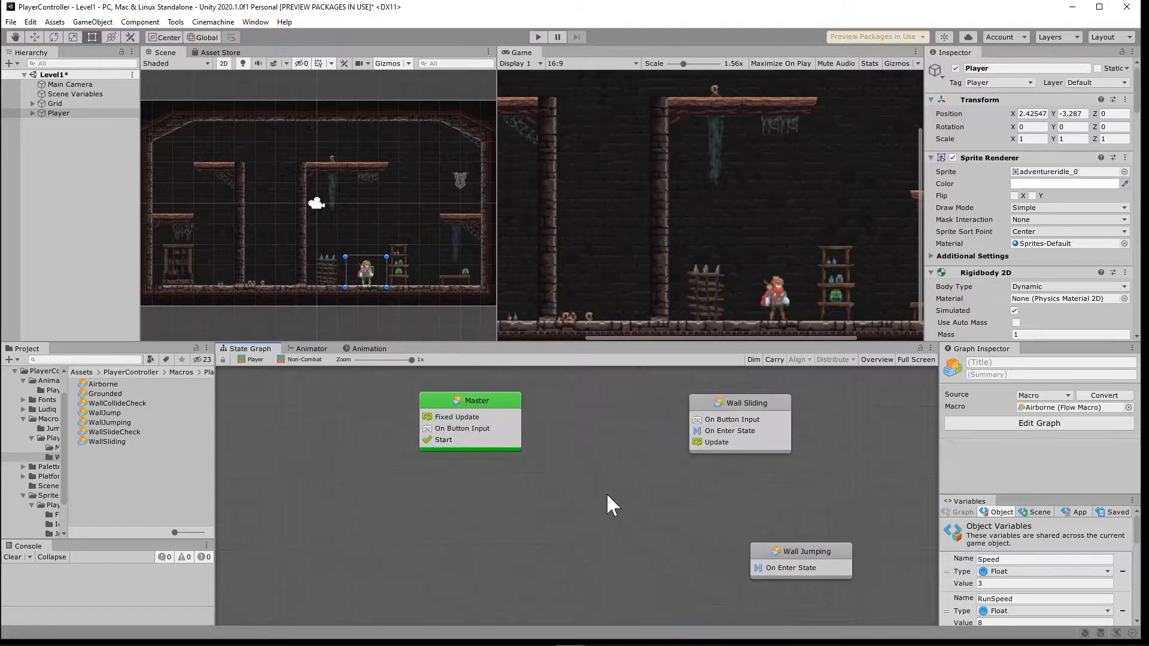
- Add transitions from Master to Wall Sliding and from Wall Sliding back to Master
{"action": "right_click", "coordinate": [470, 394]}
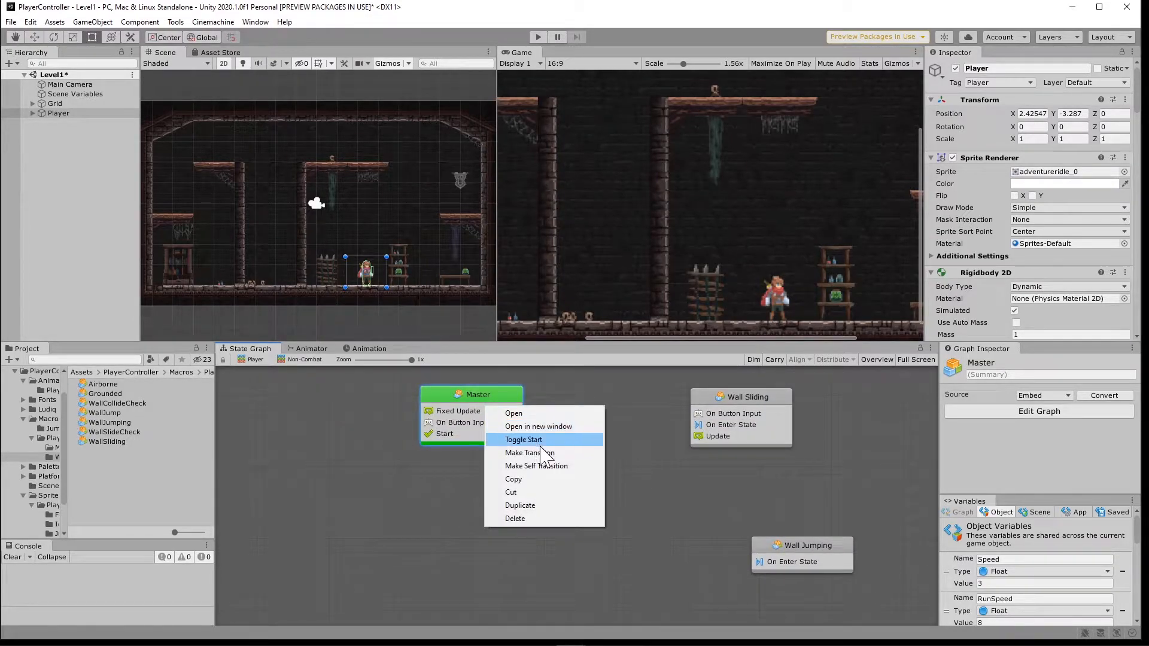
{"action": "left_click", "coordinate": [528, 452]}
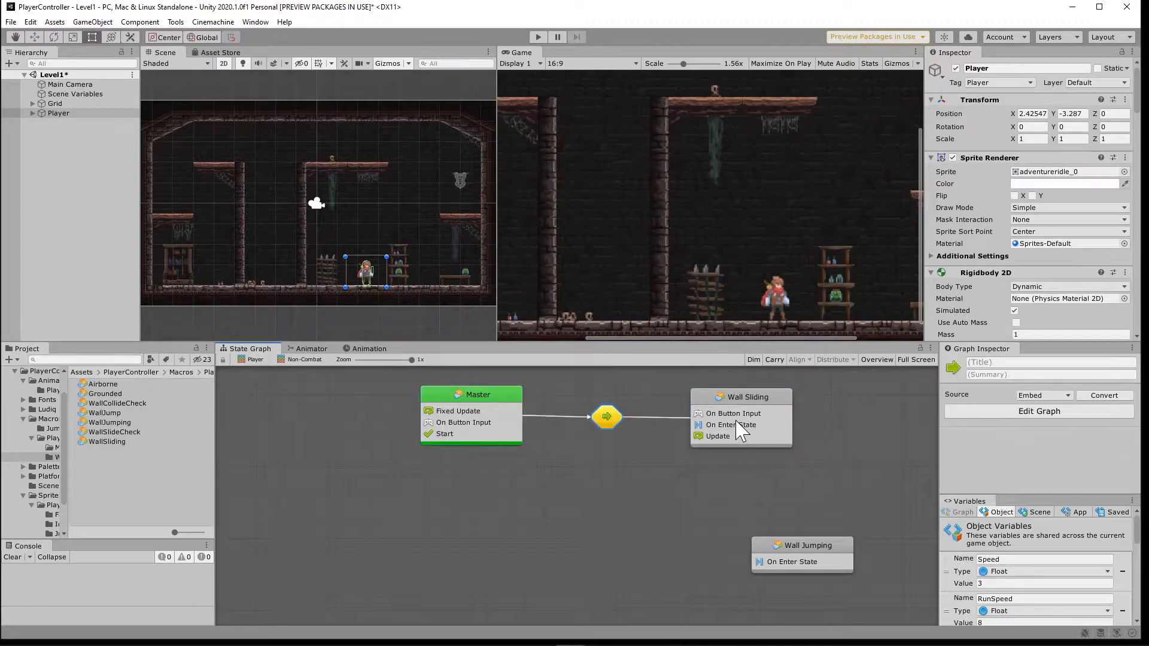
{"action": "right_click", "coordinate": [740, 396]}
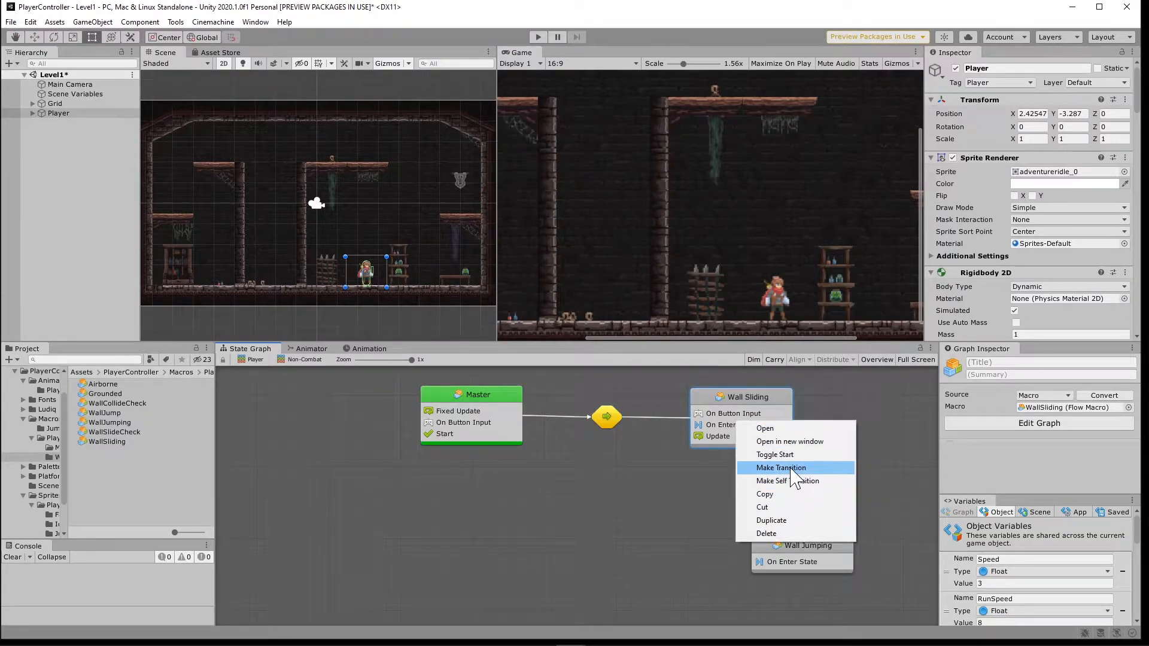
{"action": "left_click", "coordinate": [780, 468]}
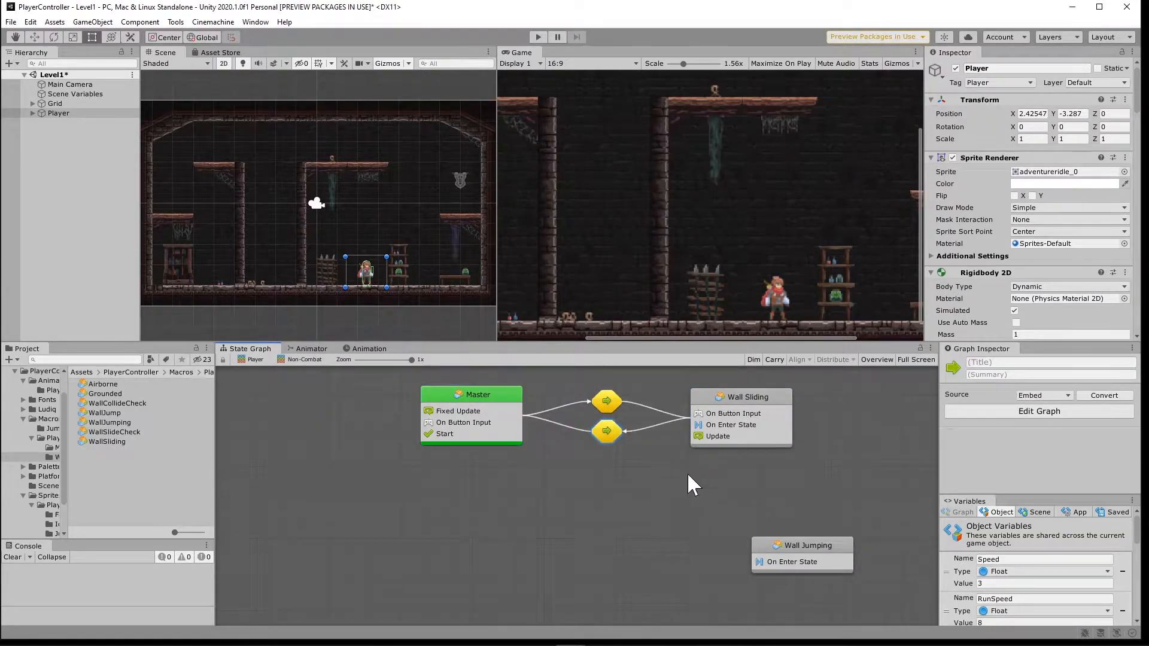
- Connect Wall Sliding to Wall Jumping and toward Airborne, then open Airborne's state options
{"action": "right_click", "coordinate": [740, 397]}
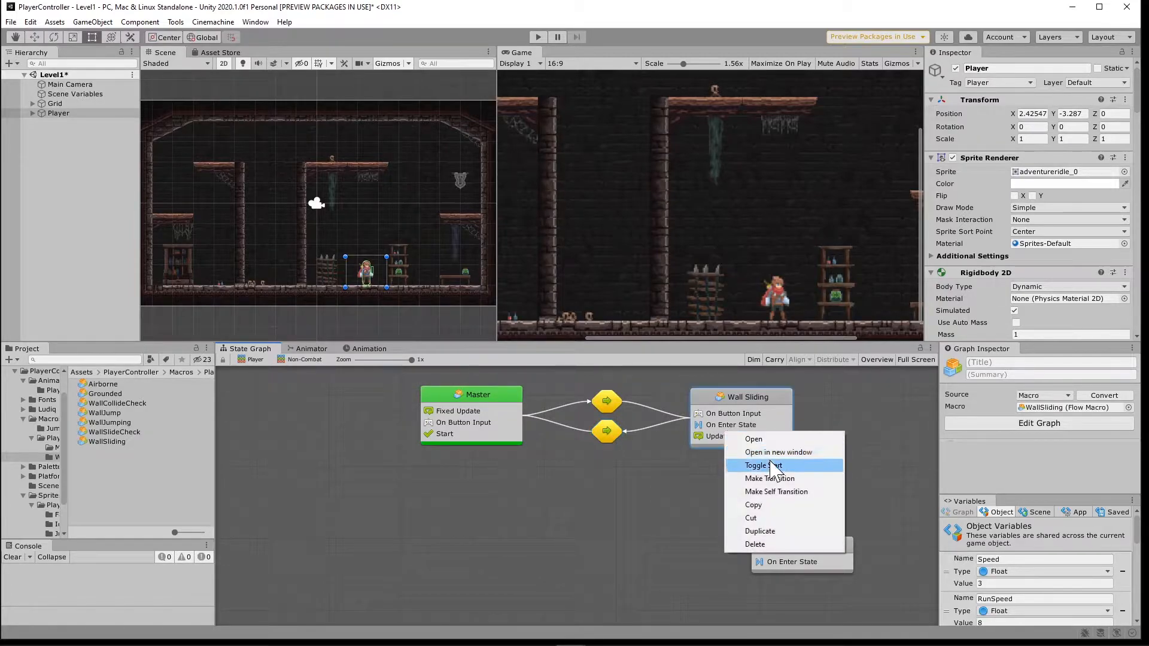
{"action": "left_click", "coordinate": [770, 479]}
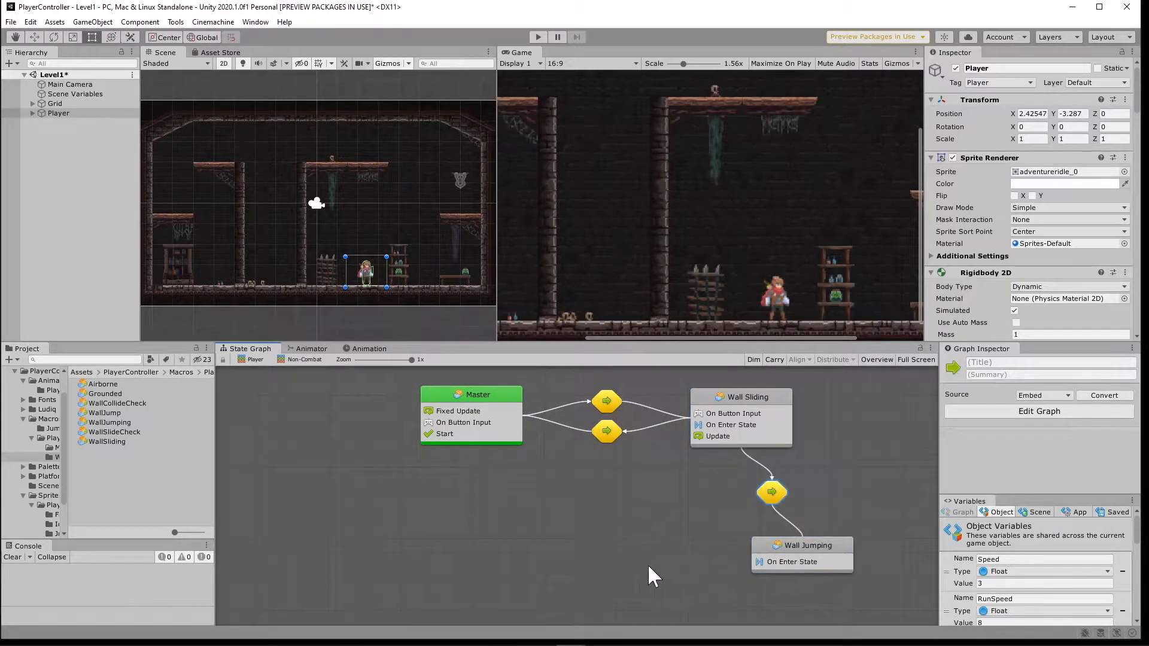
{"action": "right_click", "coordinate": [740, 396]}
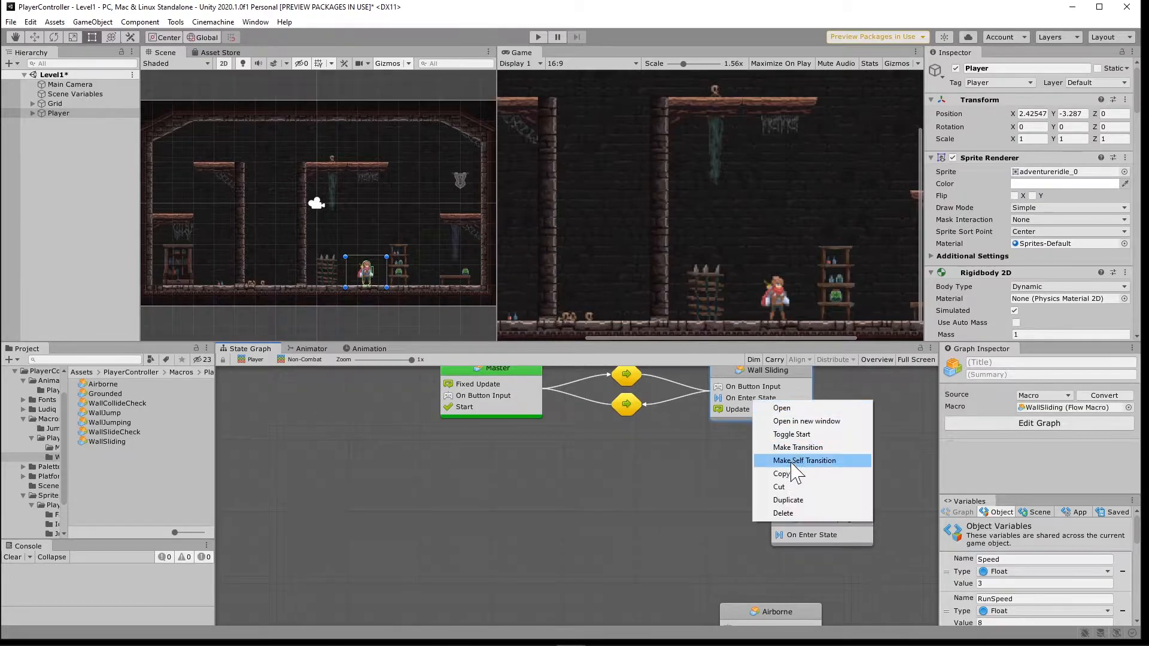
{"action": "left_click", "coordinate": [797, 447]}
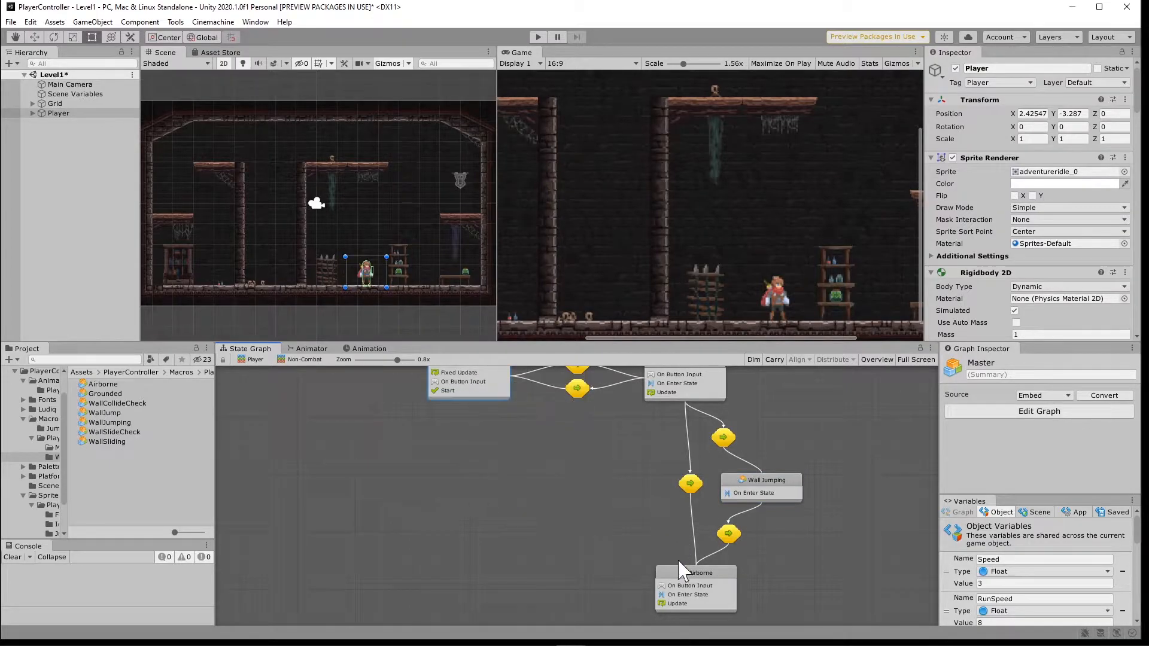
{"action": "right_click", "coordinate": [480, 459]}
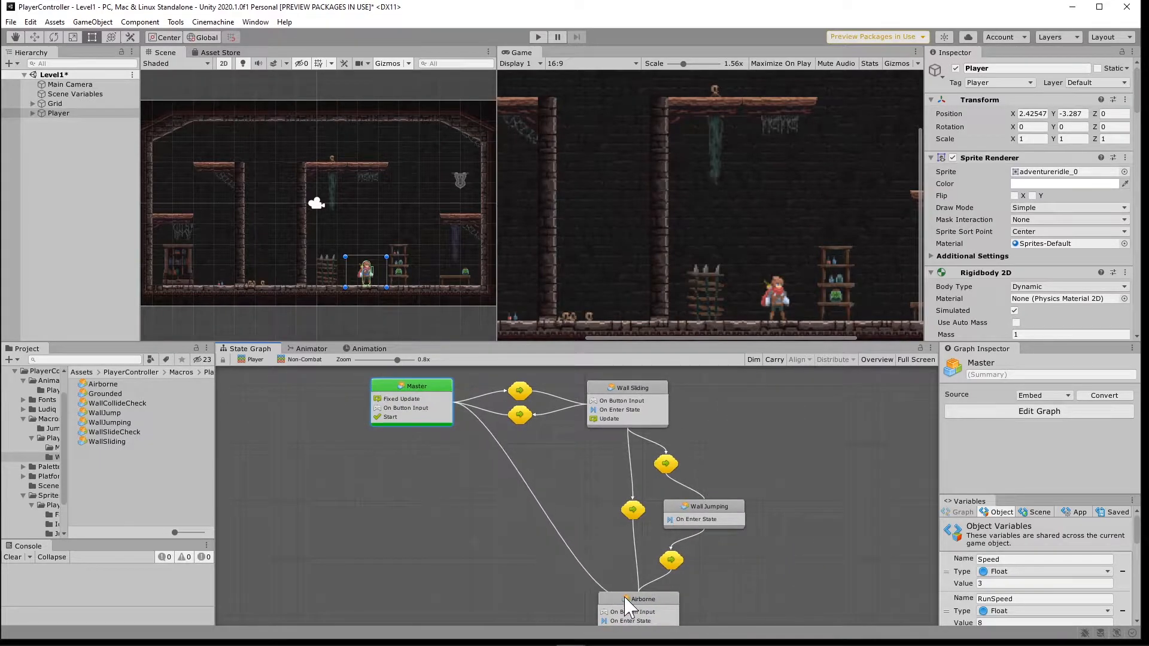
{"action": "right_click", "coordinate": [628, 605]}
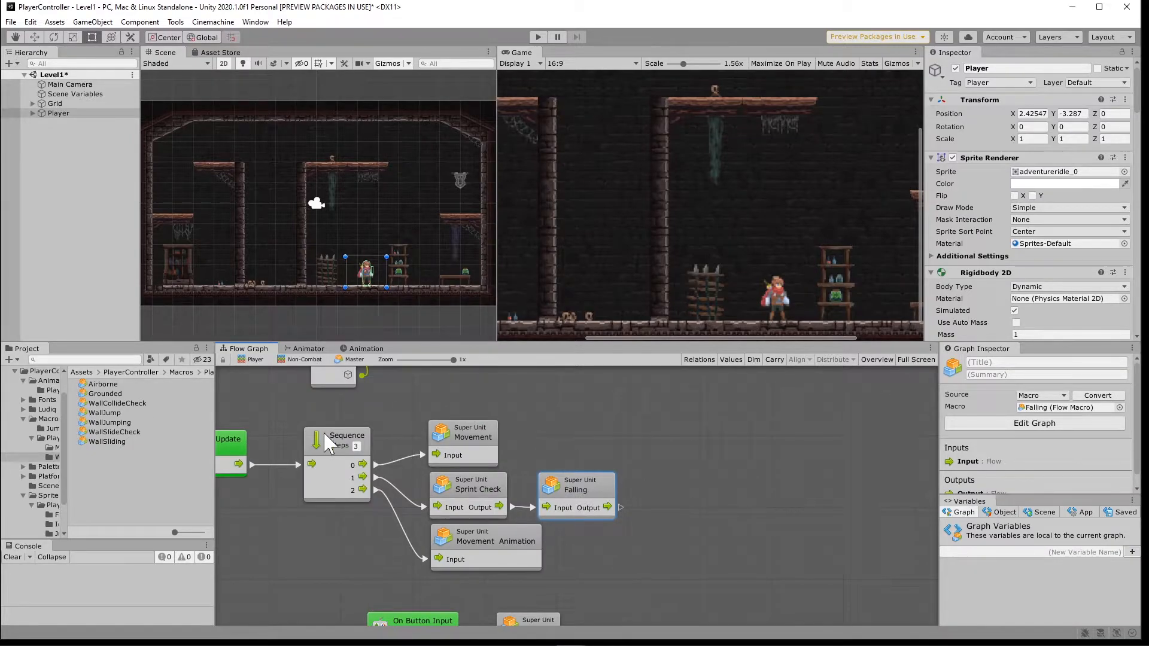
{"action": "mouse_move", "coordinate": [127, 451]}
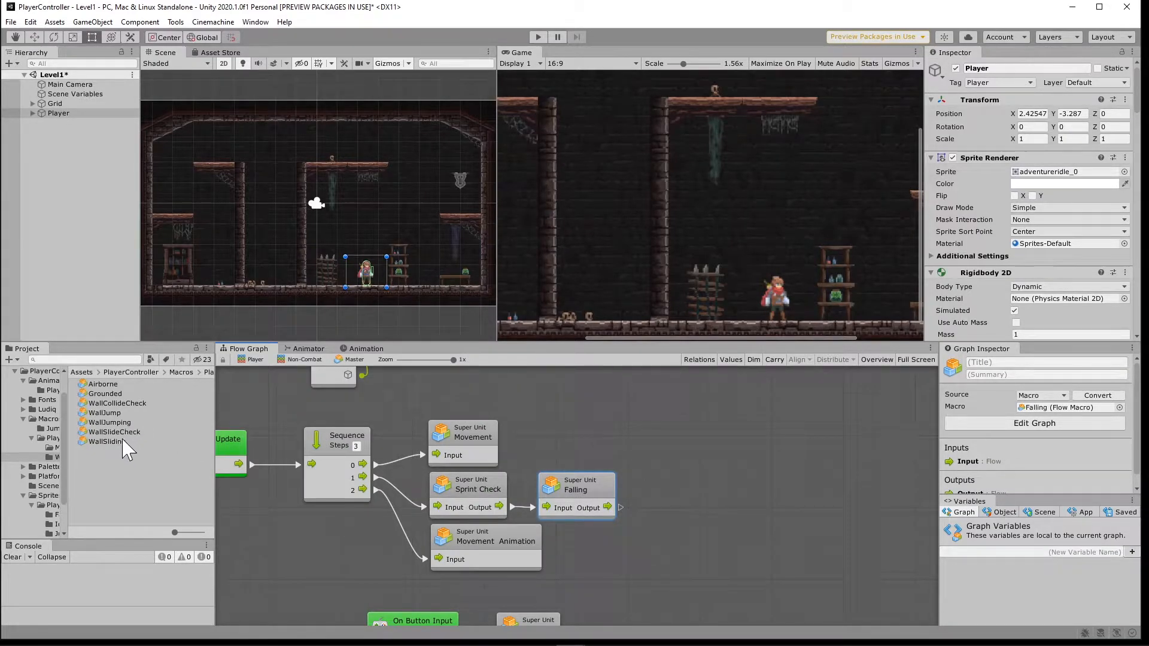
- Leave Master's flow graph for the Non-Combat graph and show it full screen
{"action": "left_click", "coordinate": [114, 432]}
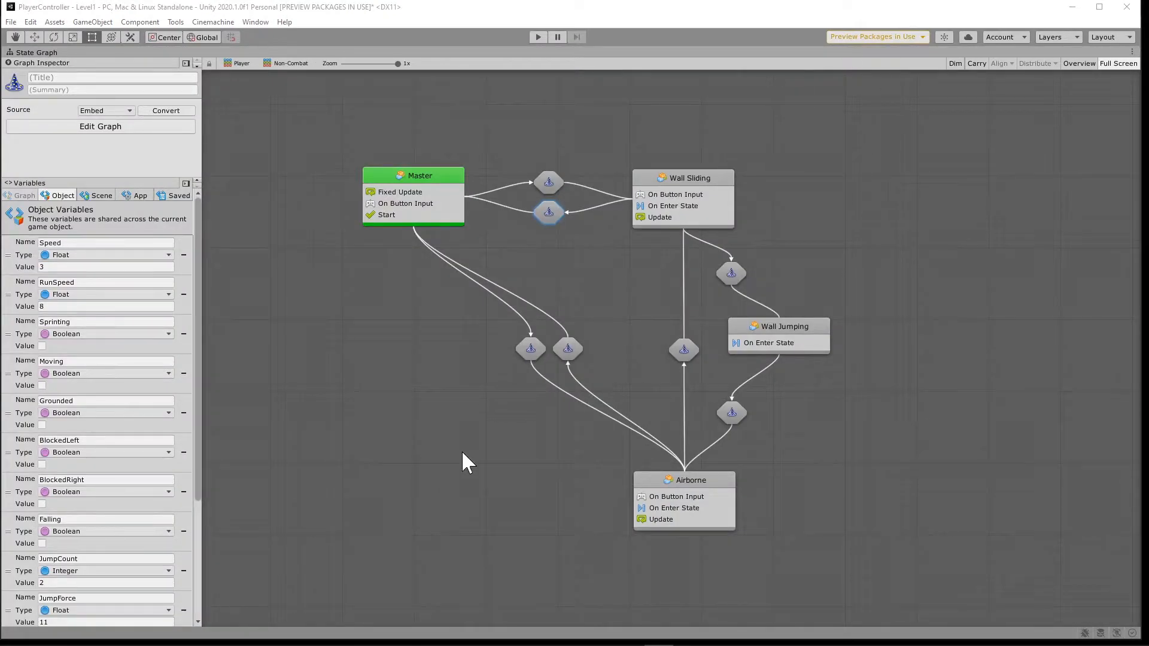
{"action": "mouse_move", "coordinate": [614, 404]}
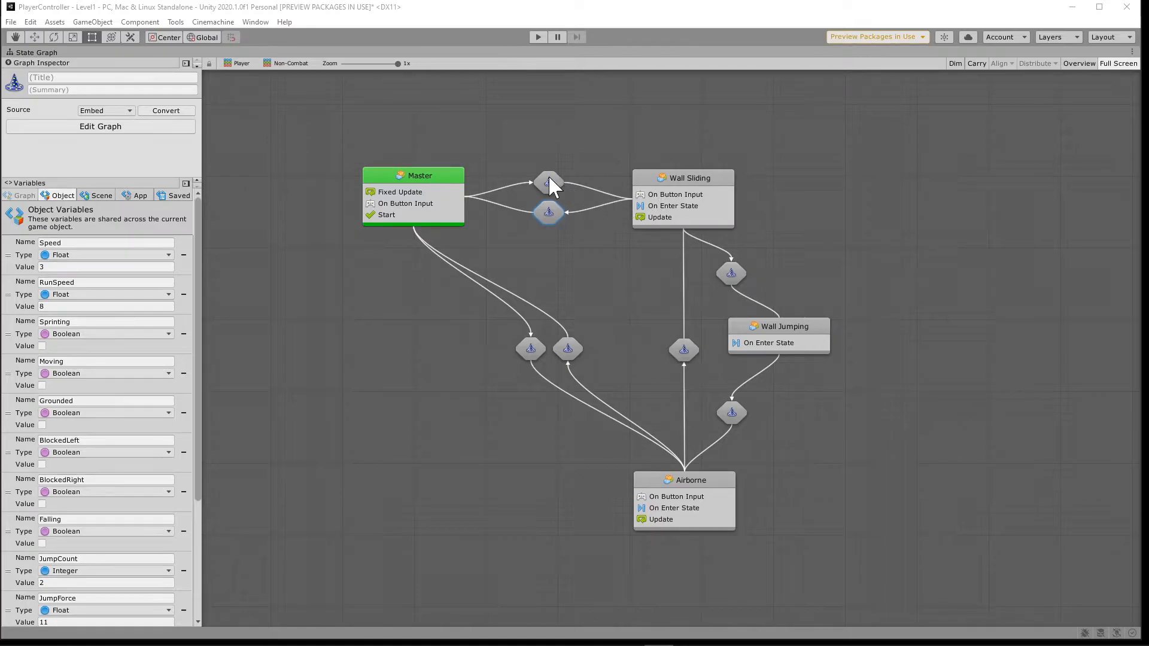
{"action": "mouse_move", "coordinate": [703, 253]}
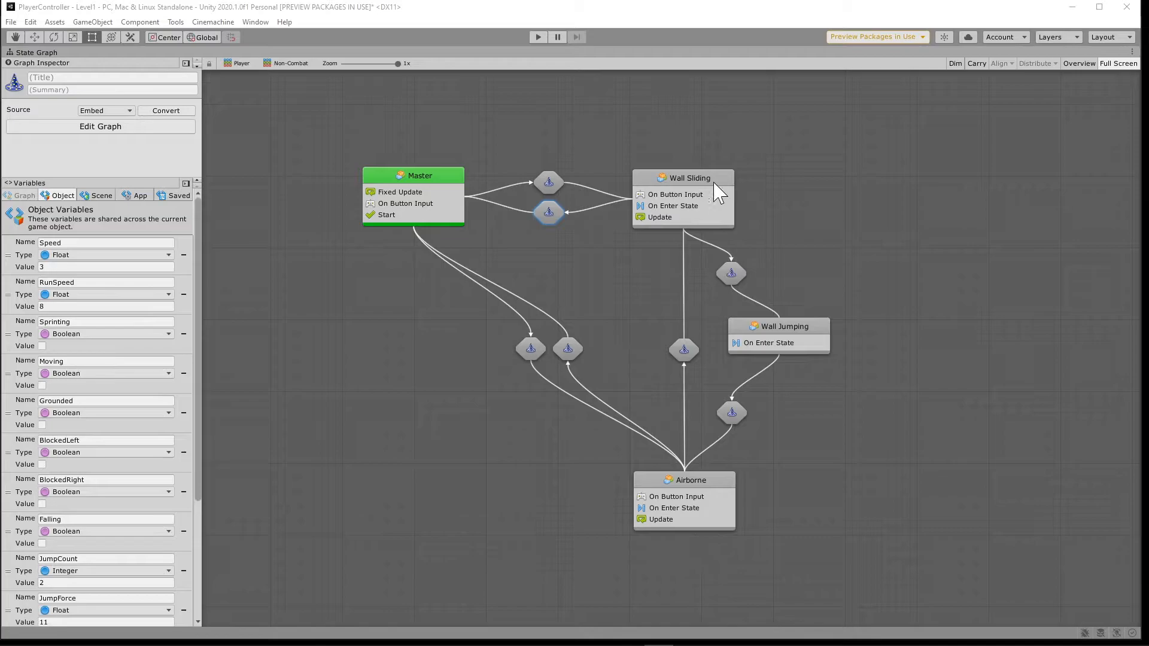
{"action": "mouse_move", "coordinate": [557, 187]}
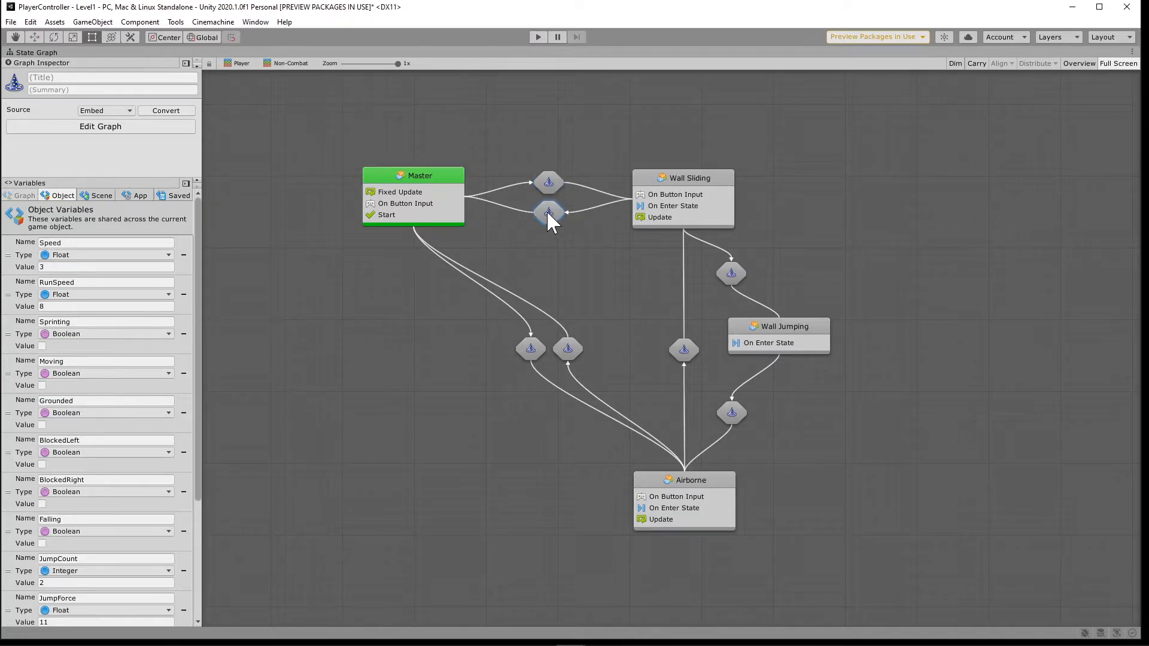
{"action": "double_click", "coordinate": [548, 216]}
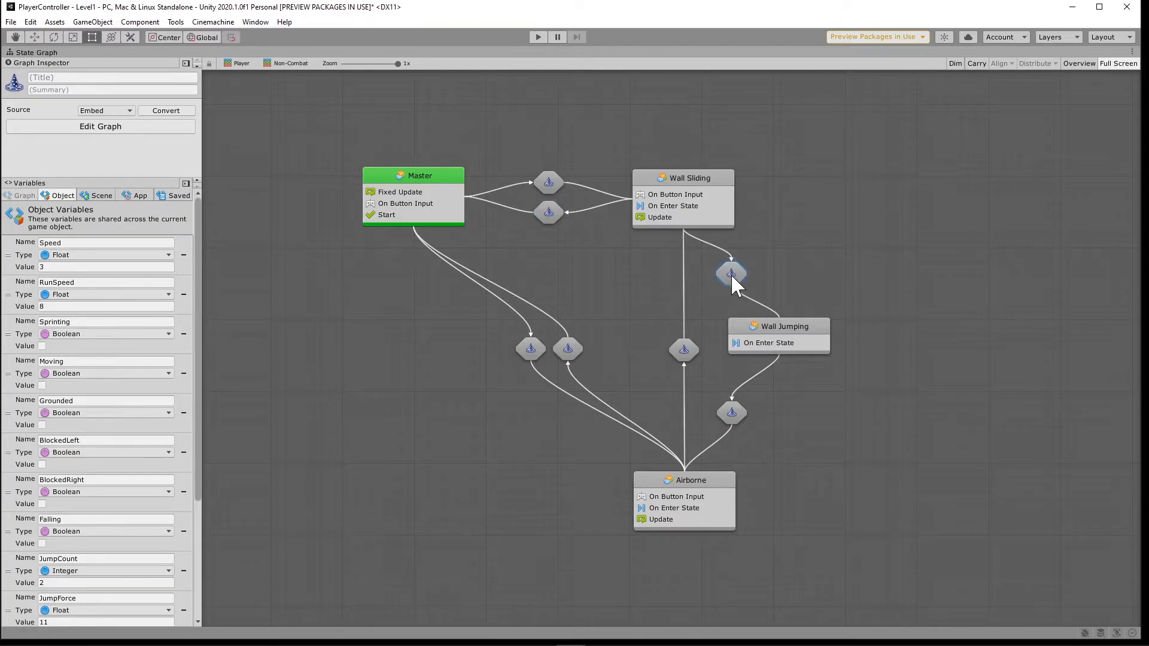
{"action": "double_click", "coordinate": [731, 273]}
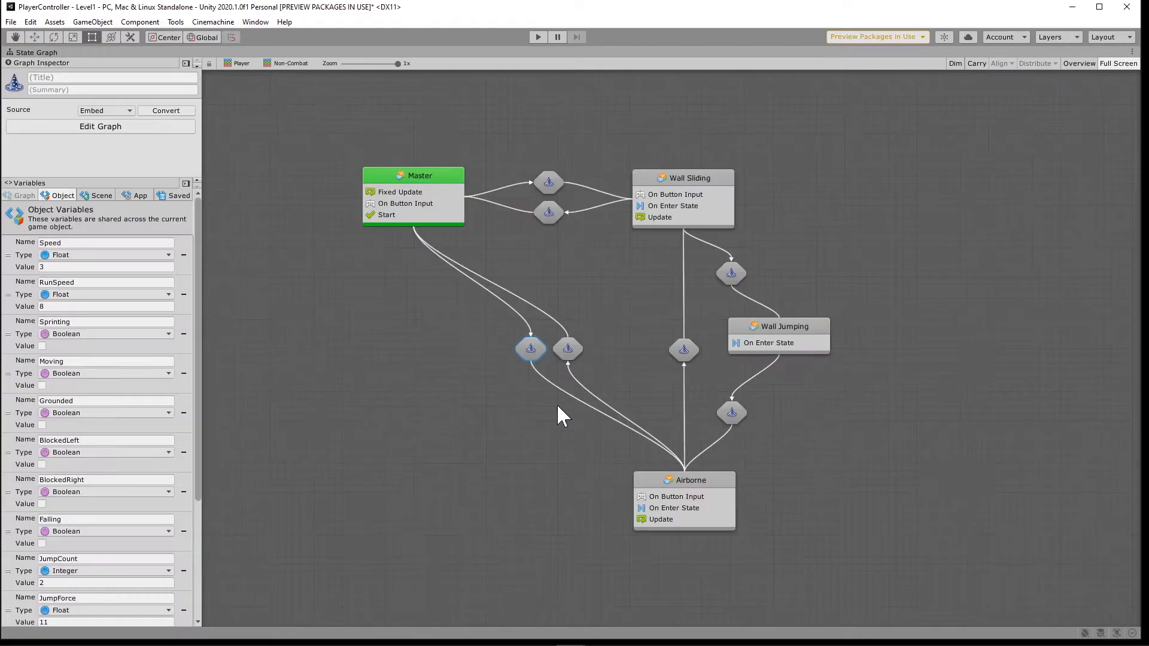
{"action": "mouse_move", "coordinate": [602, 396]}
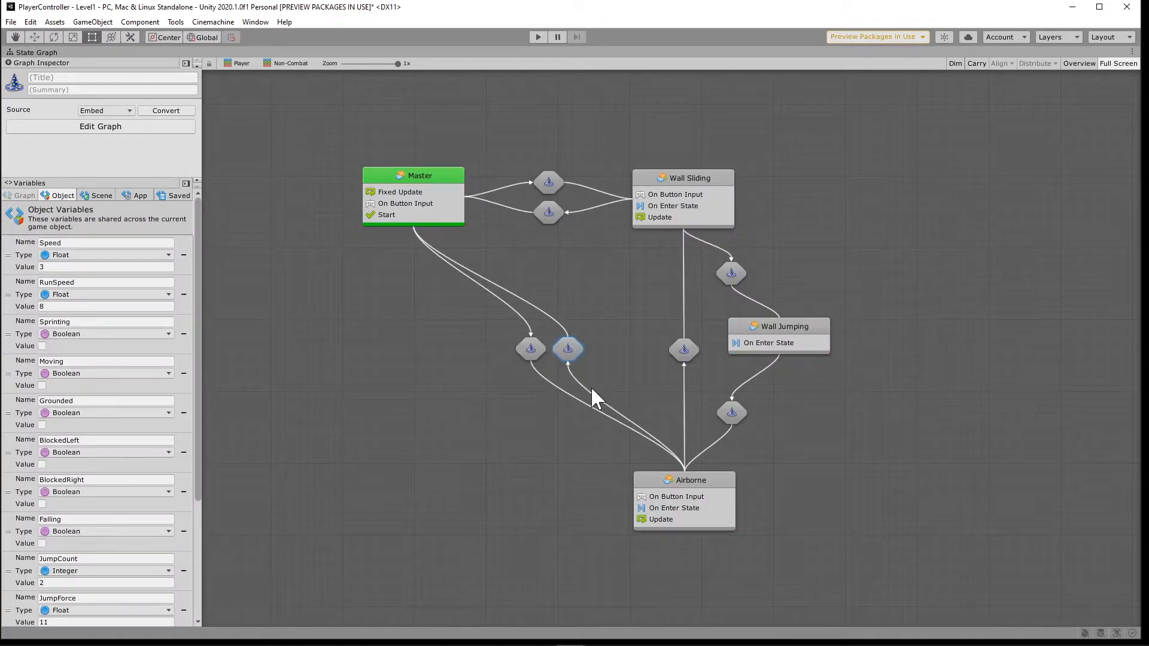
{"action": "mouse_move", "coordinate": [571, 343]}
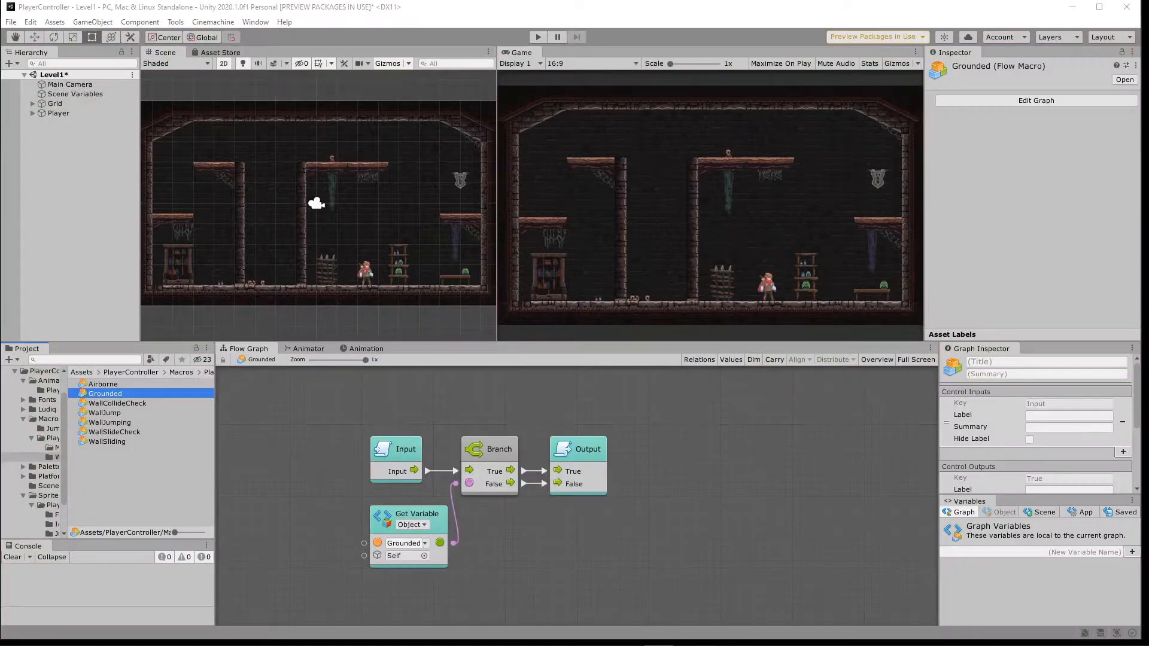
{"action": "mouse_move", "coordinate": [571, 499]}
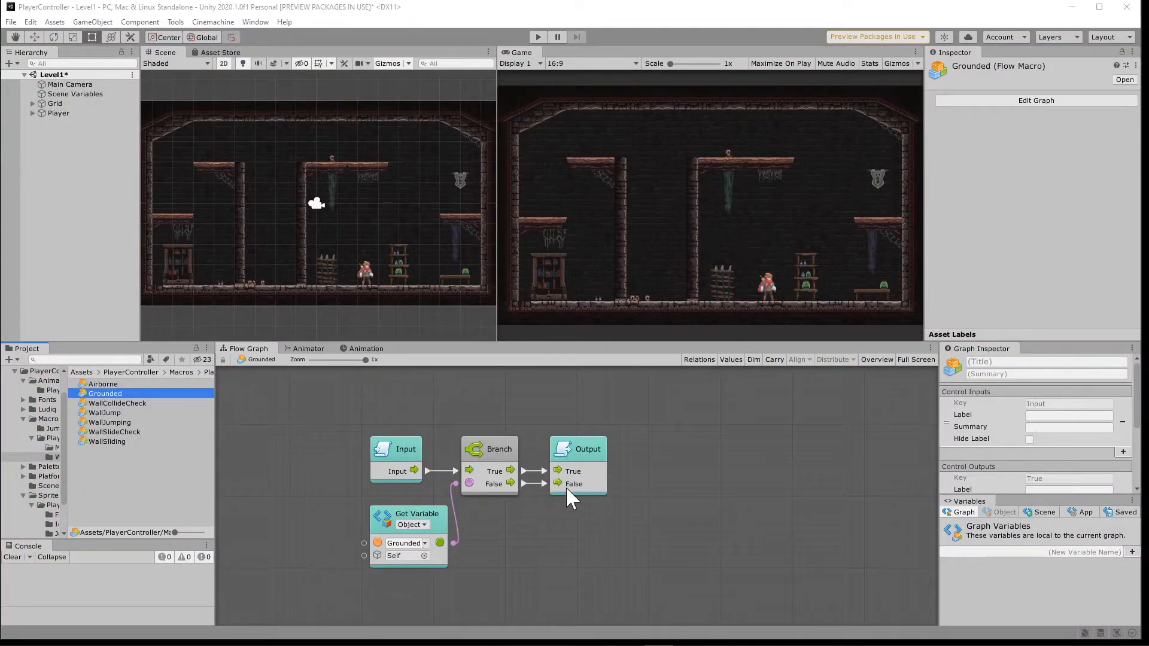
{"action": "mouse_move", "coordinate": [437, 440]}
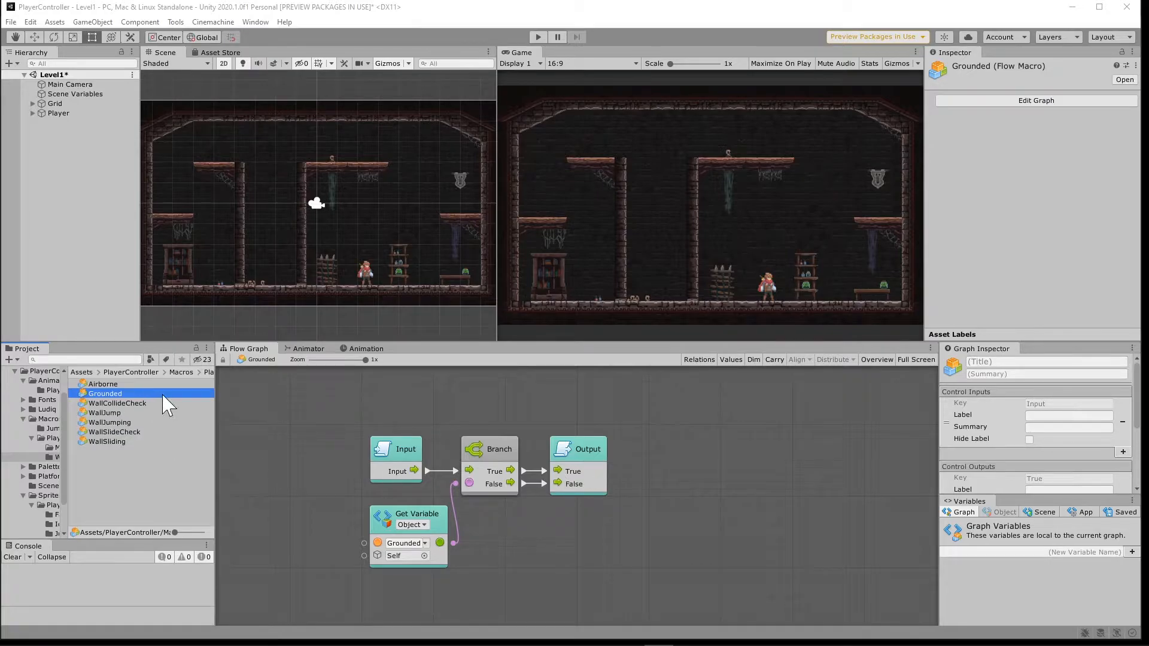
- Open the WallCollideCheck macro from Macros, then the WallJumping macro's flow graph
{"action": "left_click", "coordinate": [115, 403]}
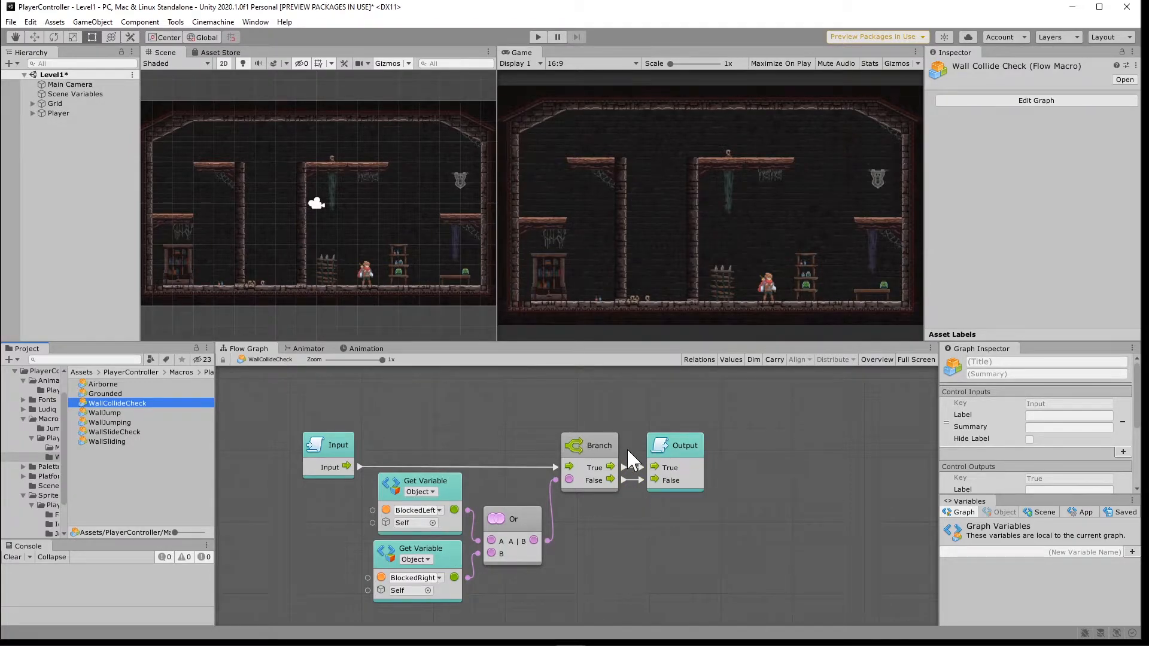
{"action": "mouse_move", "coordinate": [114, 422]}
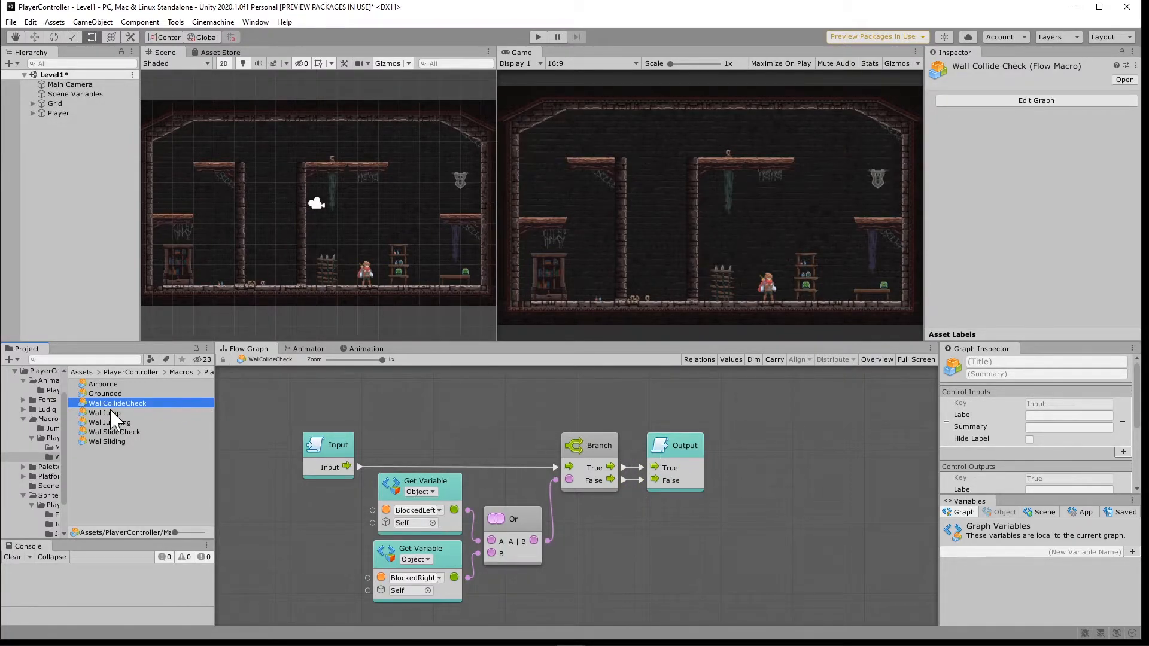
{"action": "left_click", "coordinate": [108, 422]}
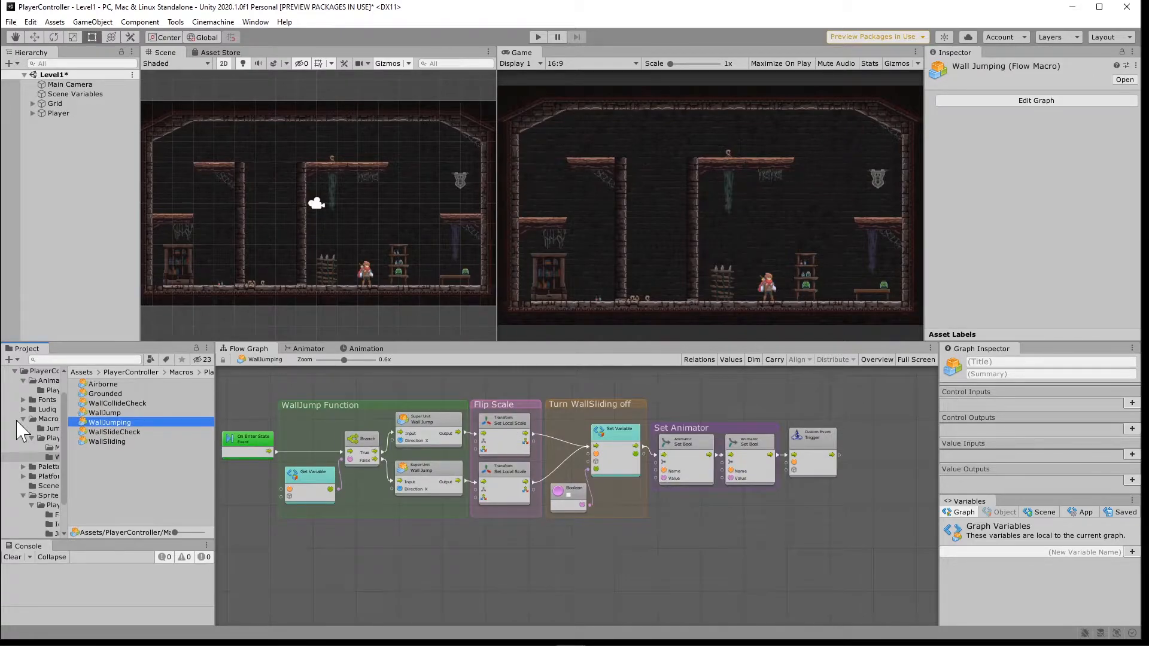
- Inspect WallJump's WallJumpX/WallJumpY velocity as a Super Unit, then reselect Player in the Hierarchy
{"action": "left_click", "coordinate": [104, 412]}
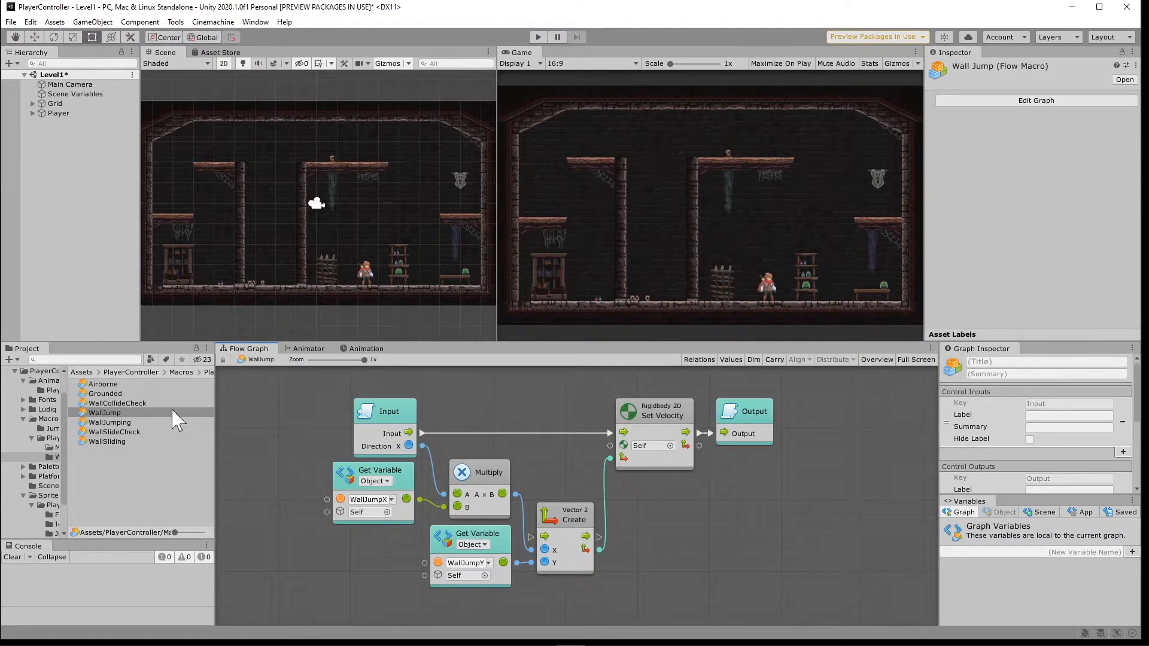
{"action": "left_click_drag", "start_coordinate": [103, 412], "coordinate": [289, 424]}
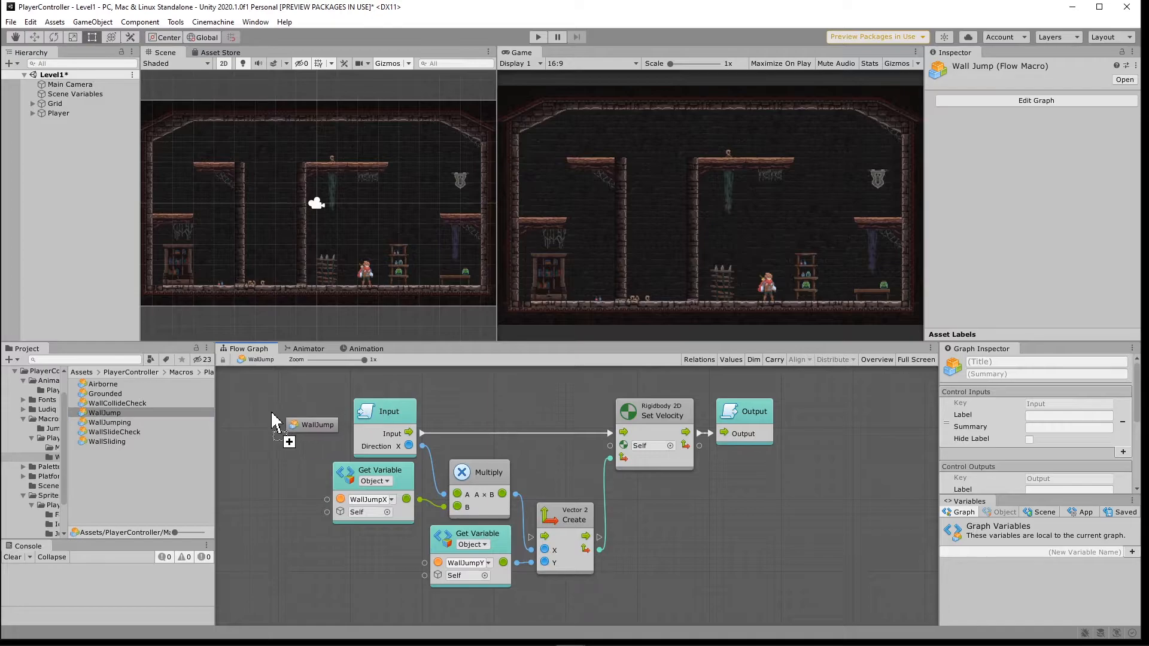
{"action": "left_click", "coordinate": [309, 425]}
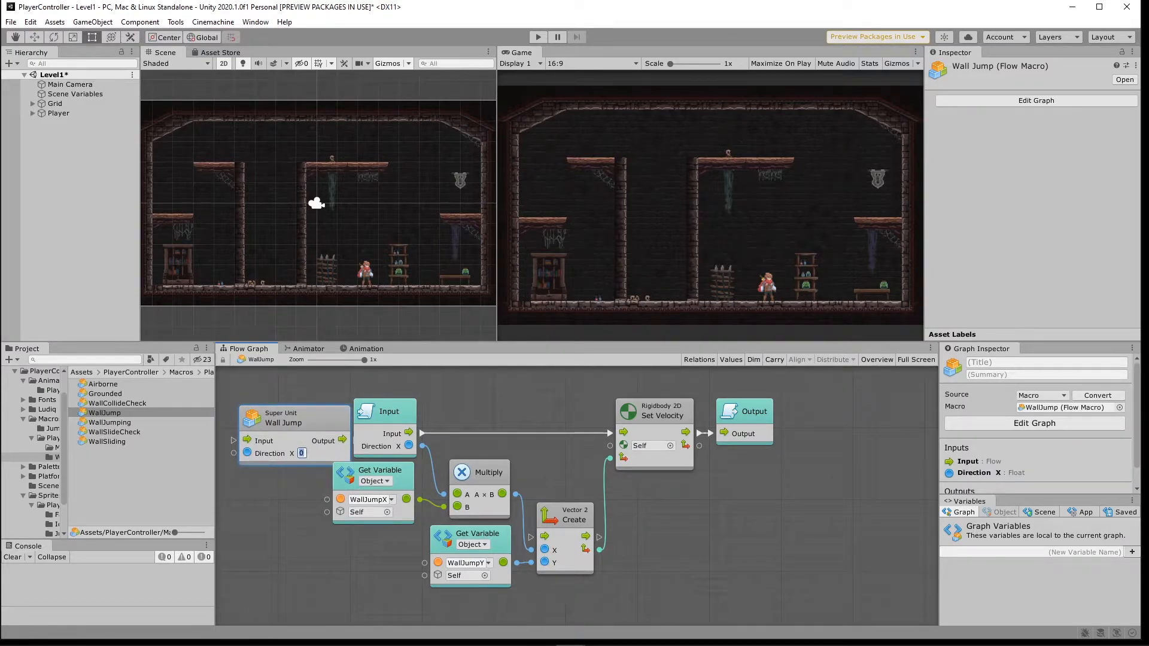
{"action": "mouse_move", "coordinate": [334, 453]}
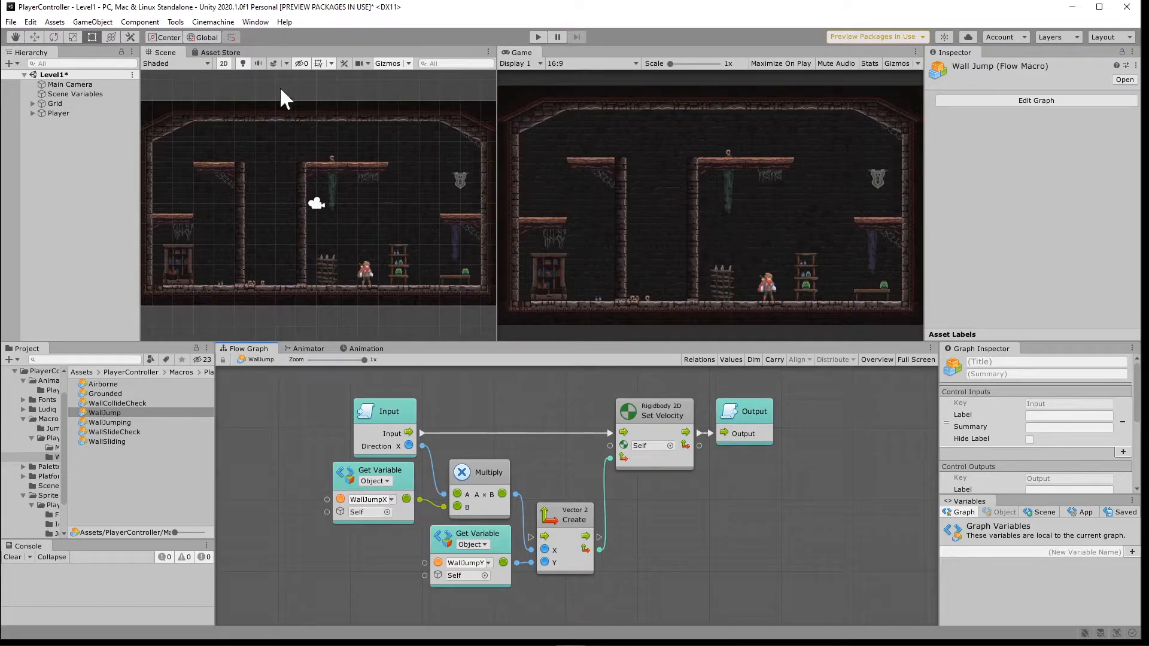
{"action": "mouse_move", "coordinate": [245, 255]}
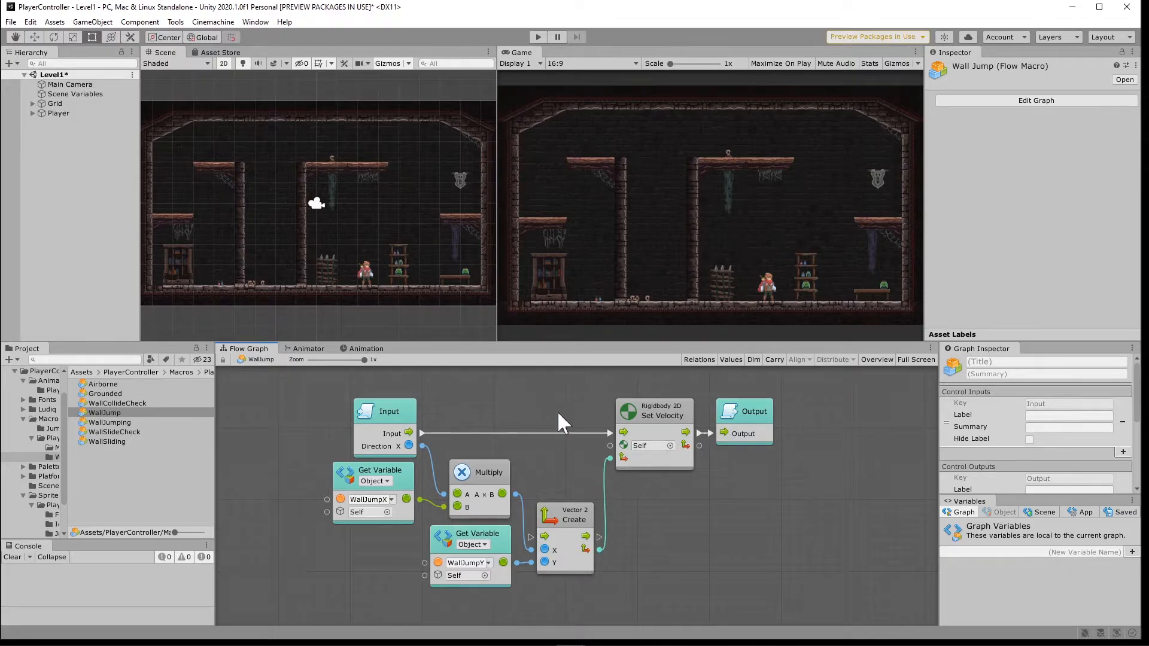
{"action": "mouse_move", "coordinate": [369, 198]}
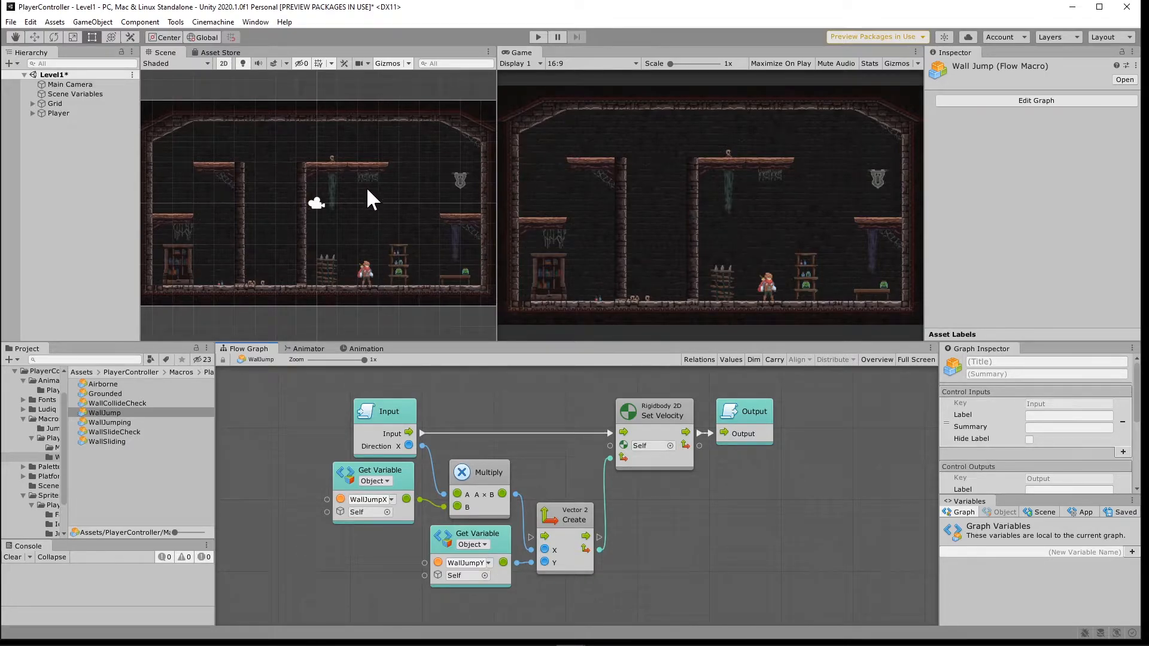
{"action": "mouse_move", "coordinate": [264, 201]}
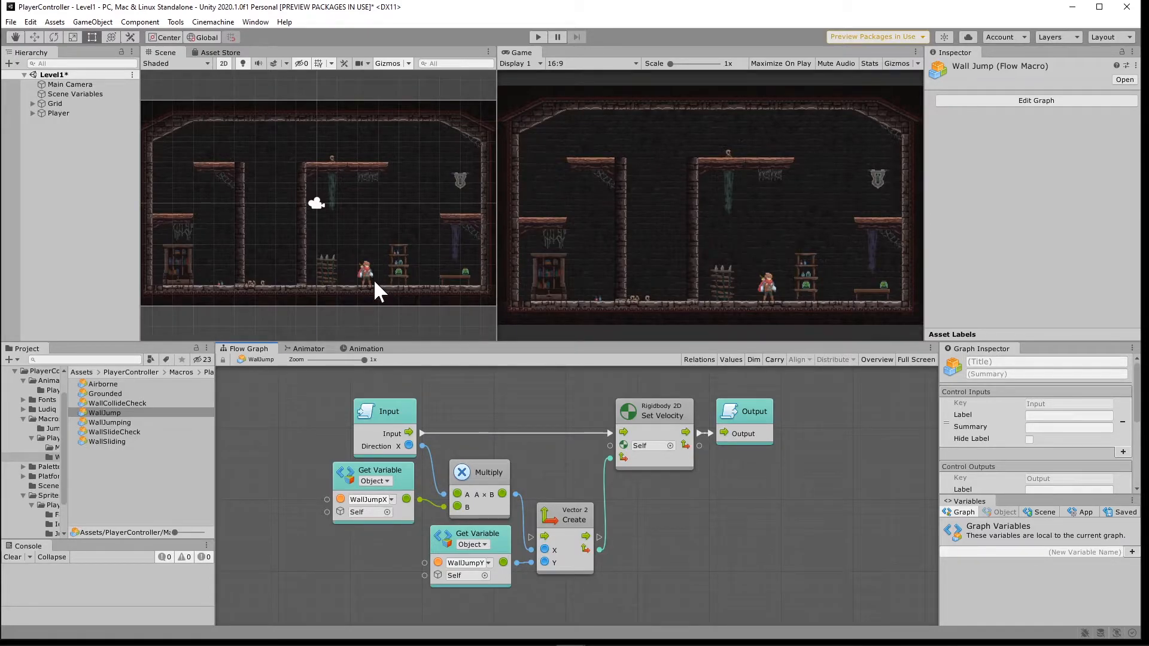
{"action": "mouse_move", "coordinate": [147, 436]}
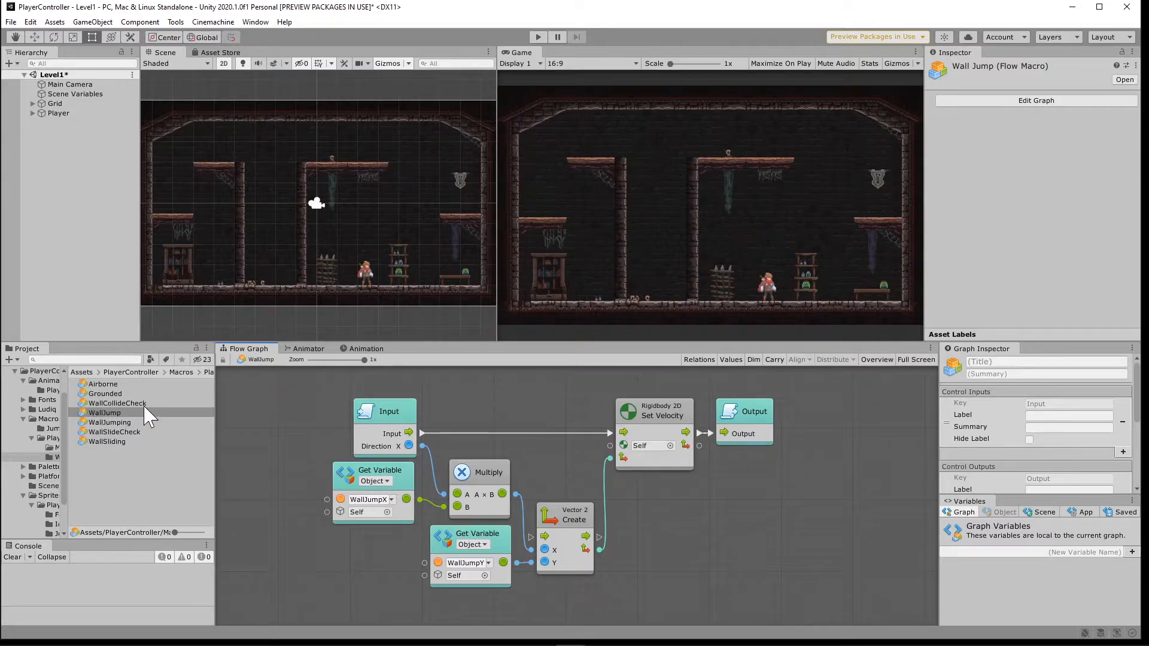
{"action": "left_click", "coordinate": [58, 113]}
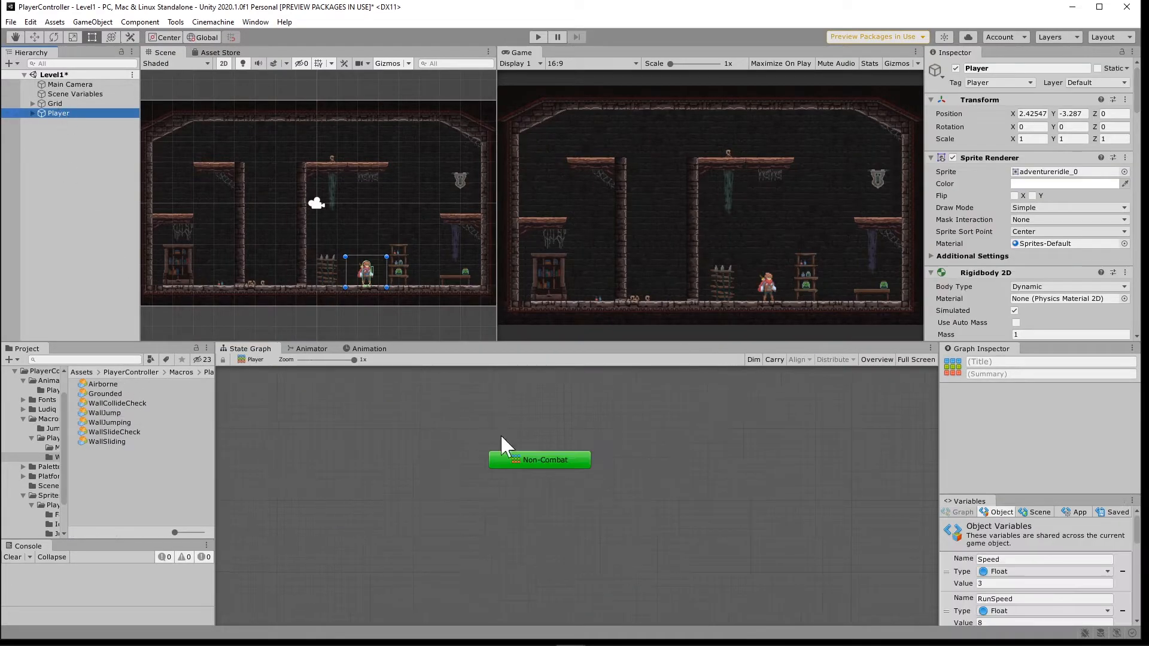
- Open the Non-Combat state, then the Master state's flow graph with its super units
{"action": "double_click", "coordinate": [538, 460]}
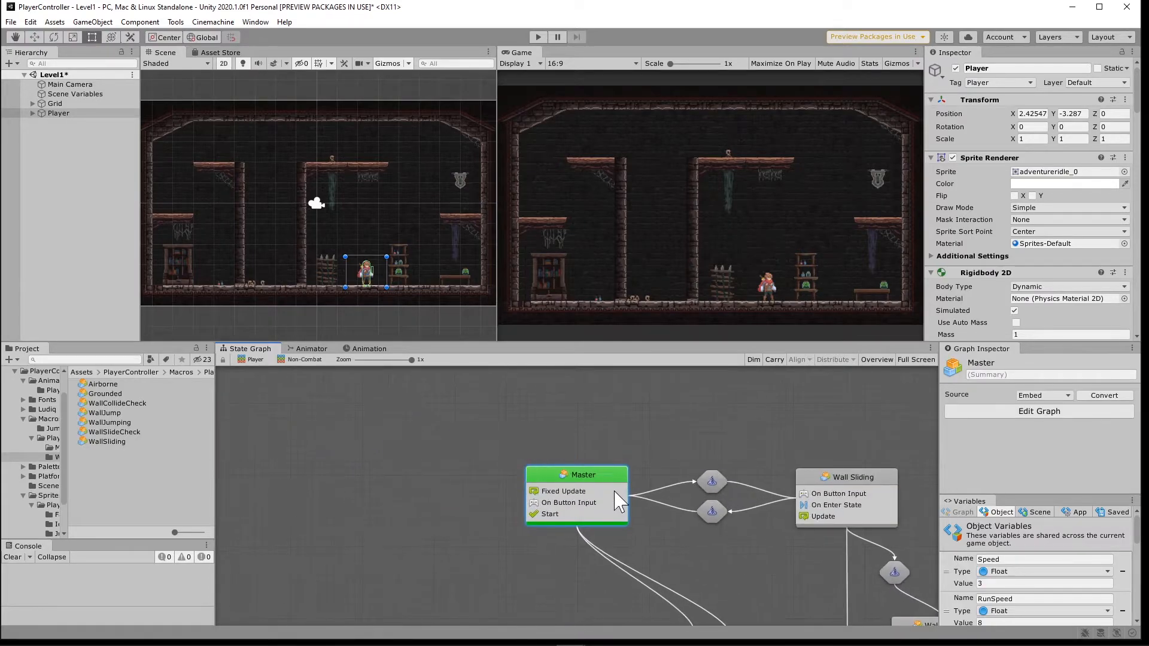
{"action": "double_click", "coordinate": [575, 474]}
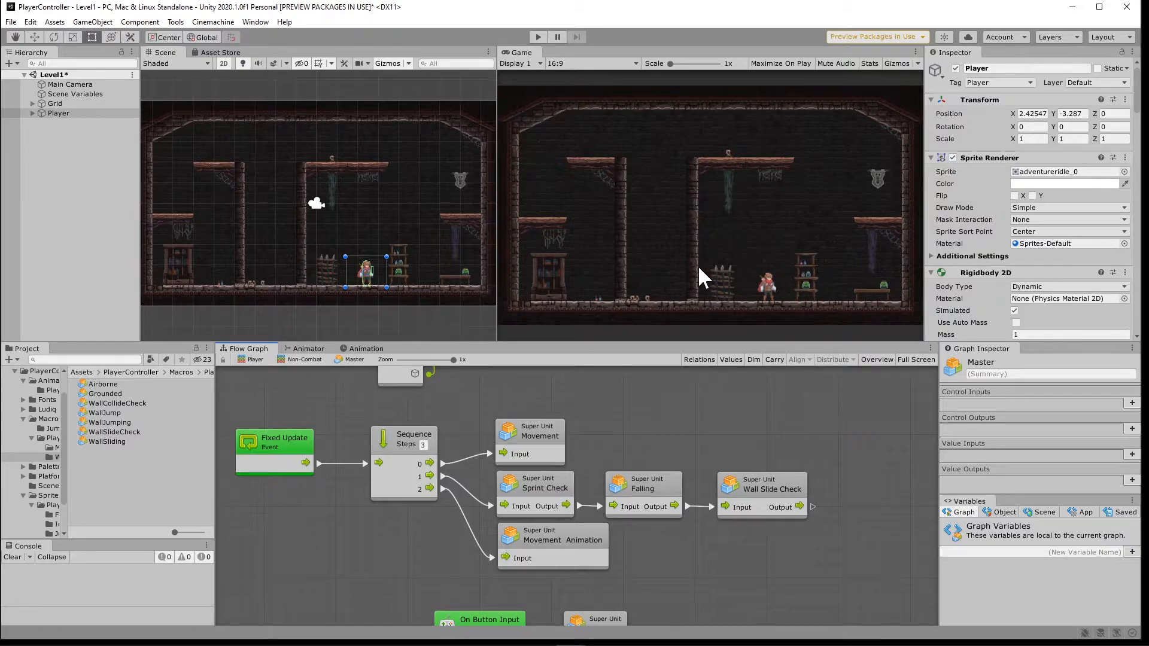
{"action": "mouse_move", "coordinate": [341, 465]}
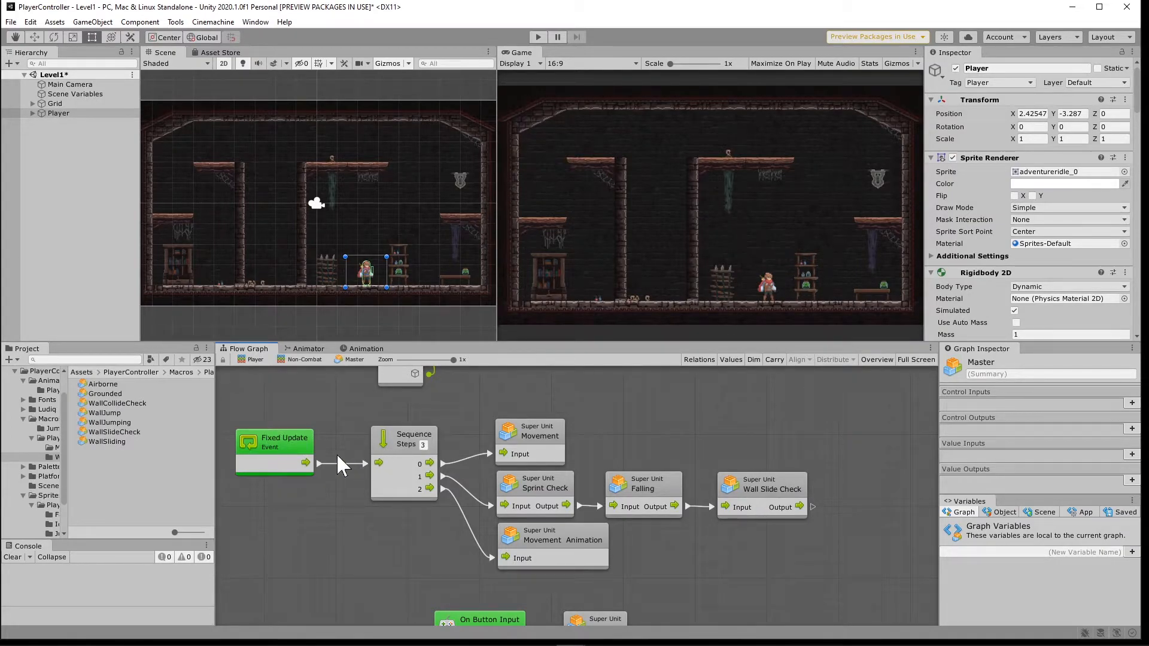
{"action": "mouse_move", "coordinate": [764, 502]}
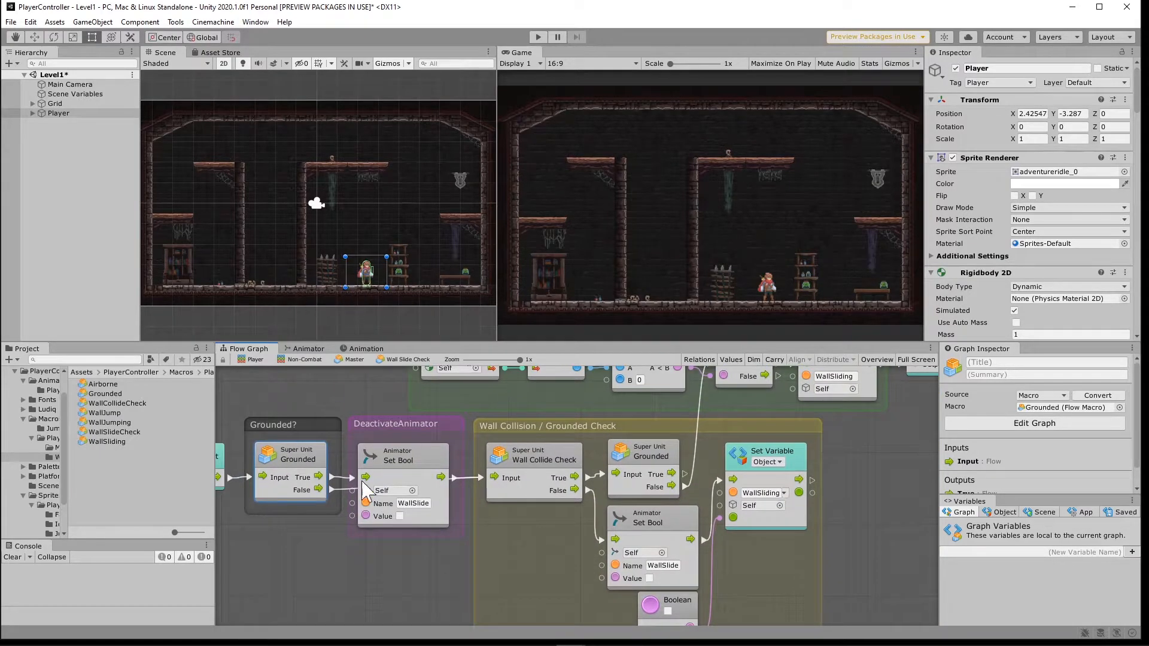
{"action": "mouse_move", "coordinate": [693, 202]}
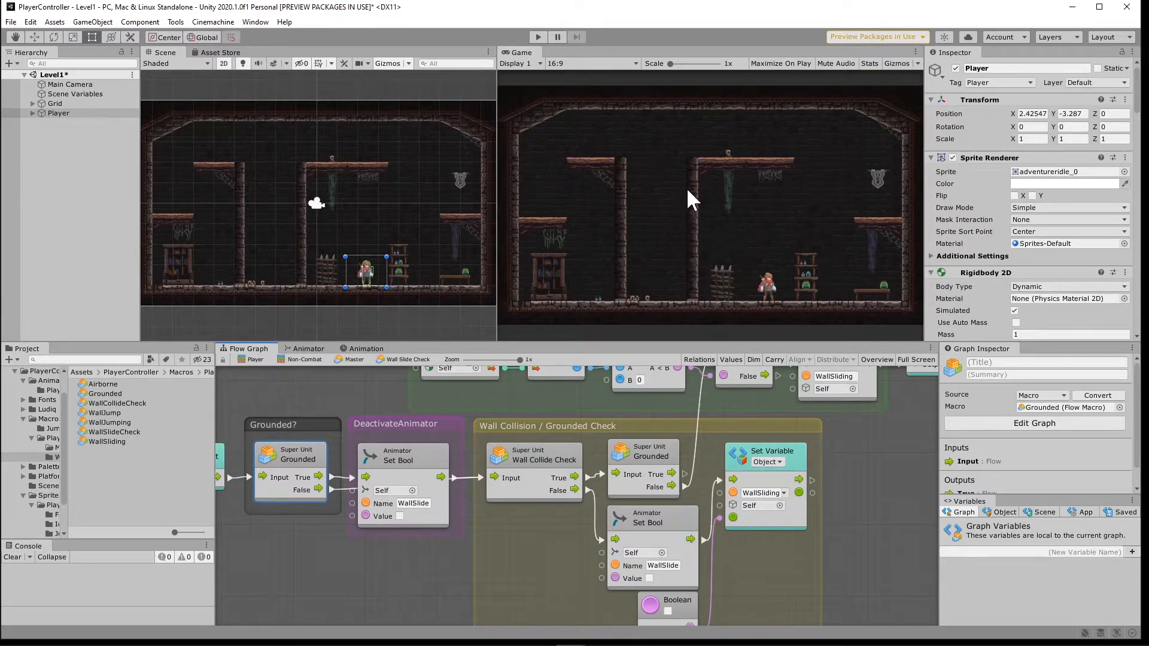
{"action": "mouse_move", "coordinate": [692, 298]}
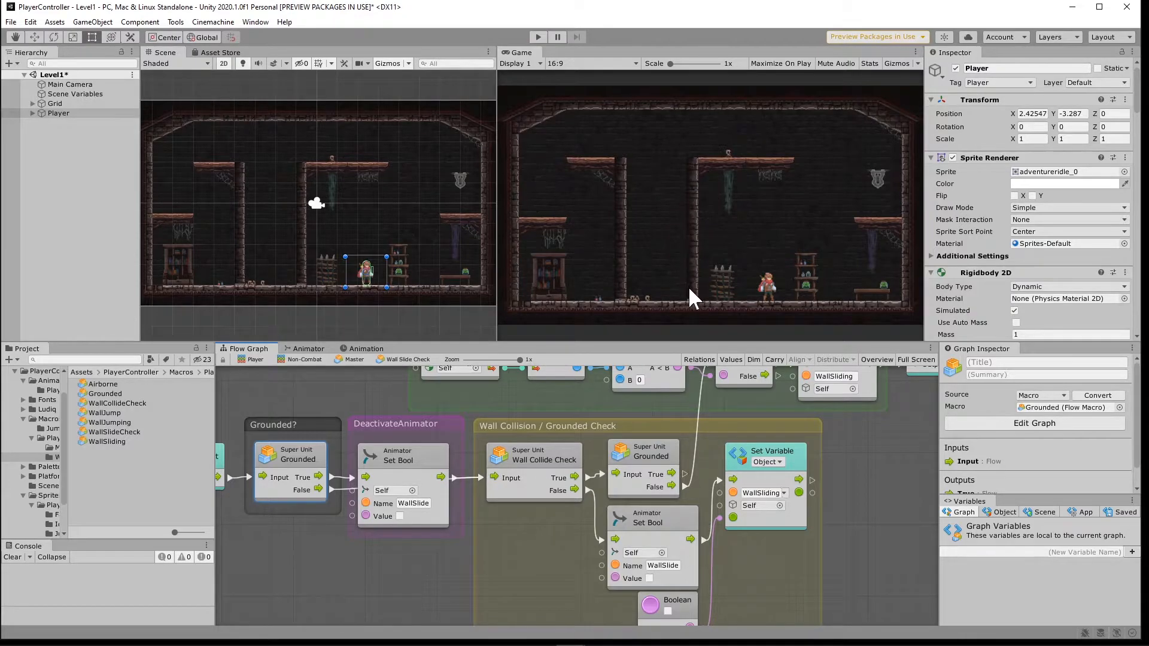
{"action": "mouse_move", "coordinate": [682, 520]}
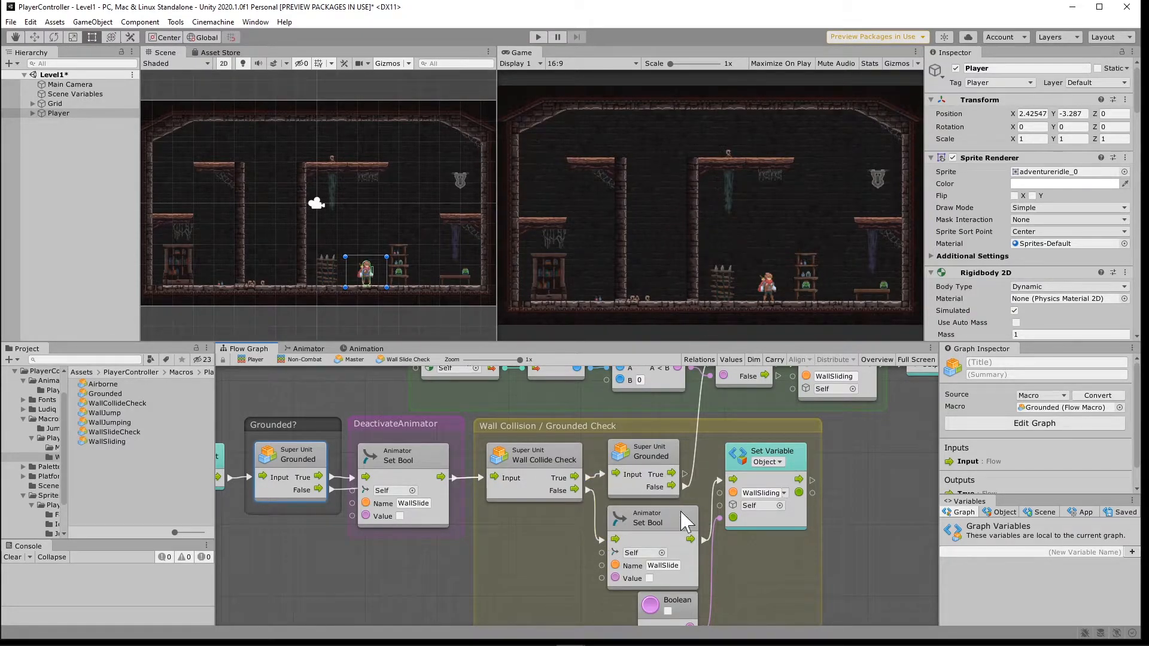
{"action": "mouse_move", "coordinate": [806, 201]}
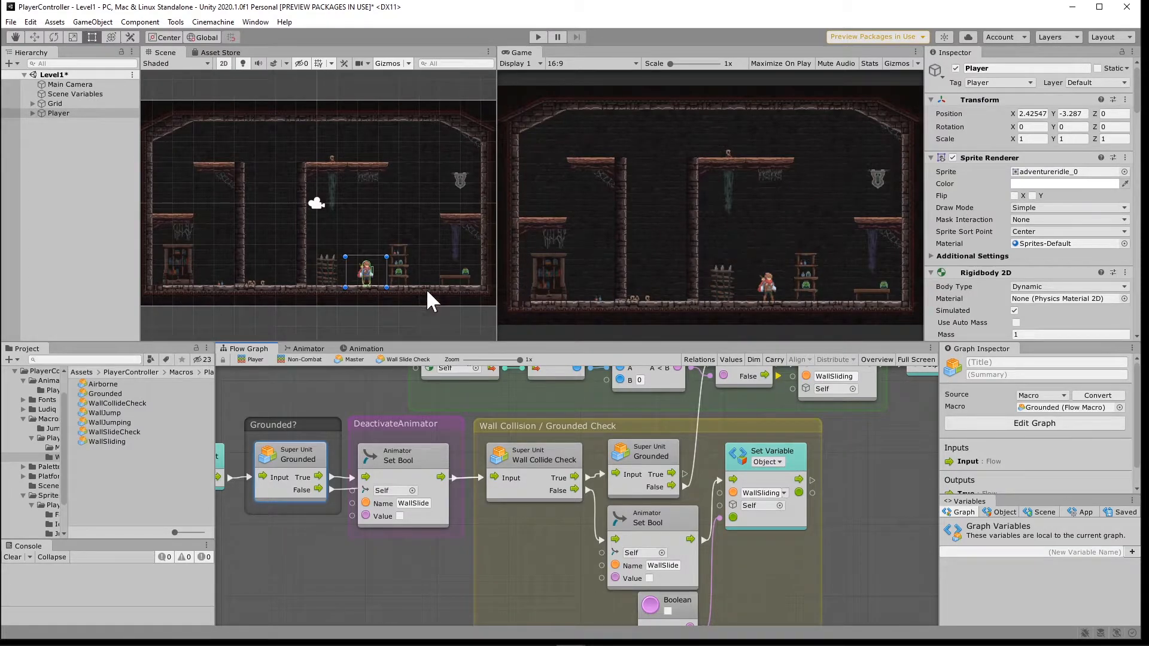
{"action": "mouse_move", "coordinate": [304, 373]}
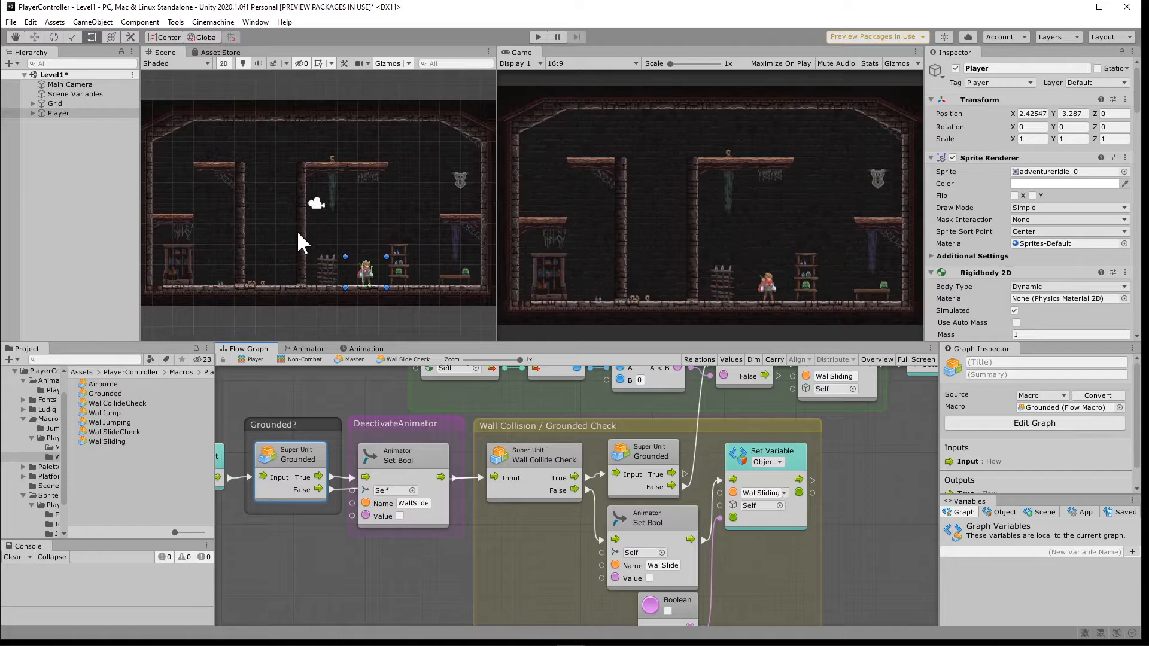
{"action": "mouse_move", "coordinate": [292, 297]}
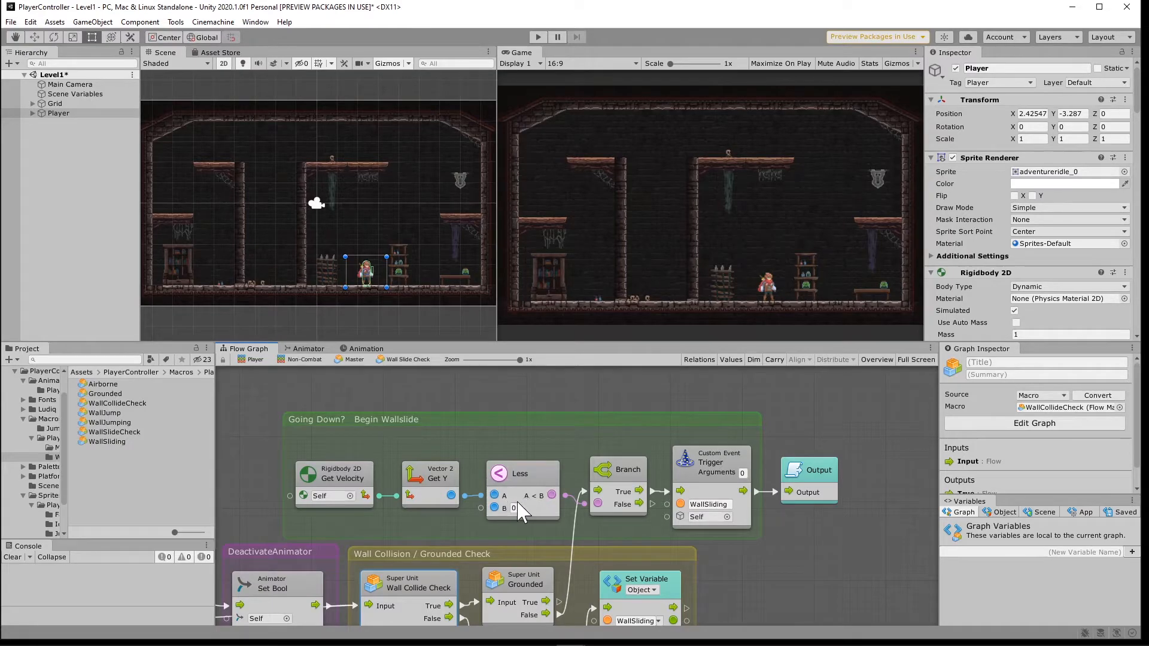
{"action": "mouse_move", "coordinate": [319, 236]}
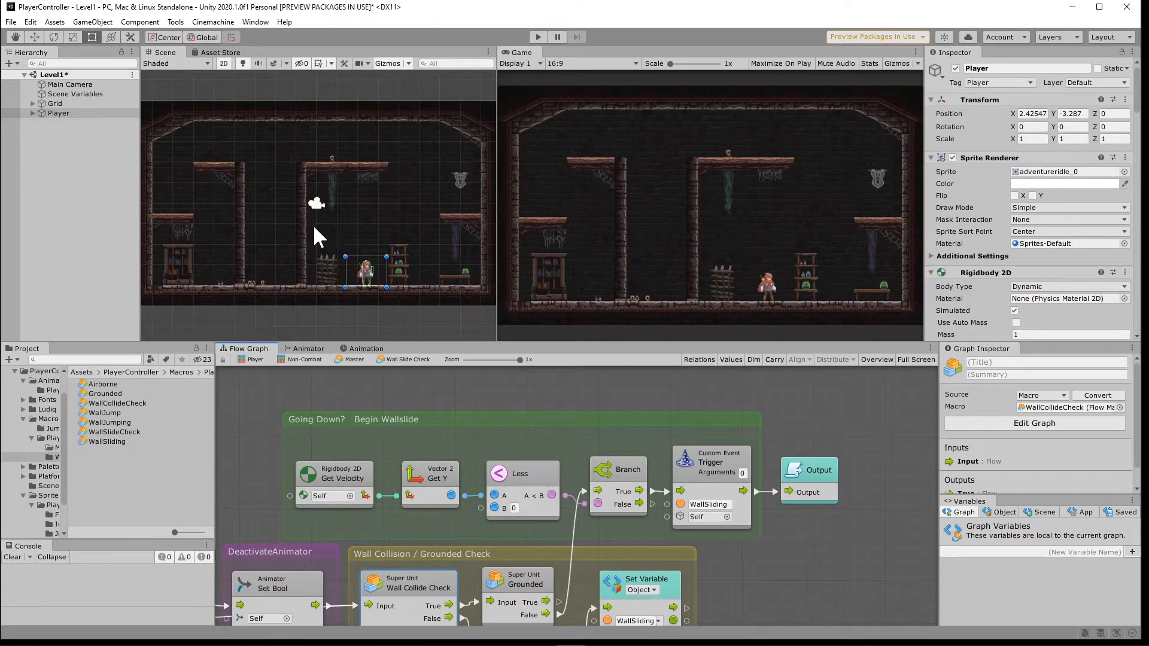
{"action": "mouse_move", "coordinate": [586, 469]}
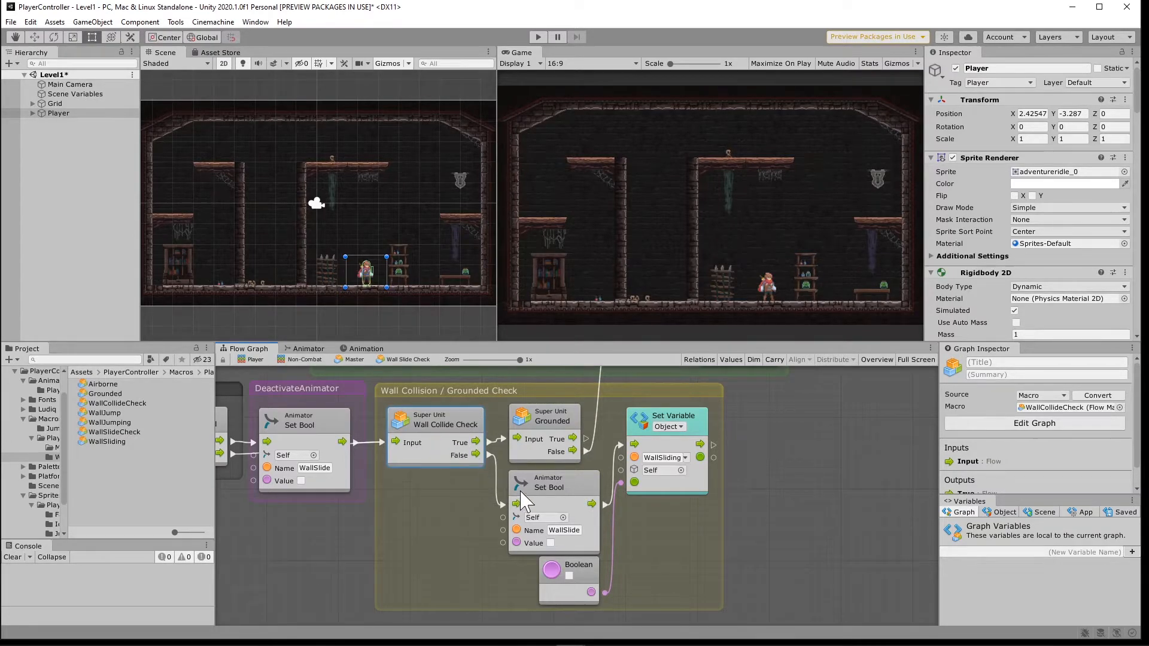
{"action": "mouse_move", "coordinate": [542, 512]}
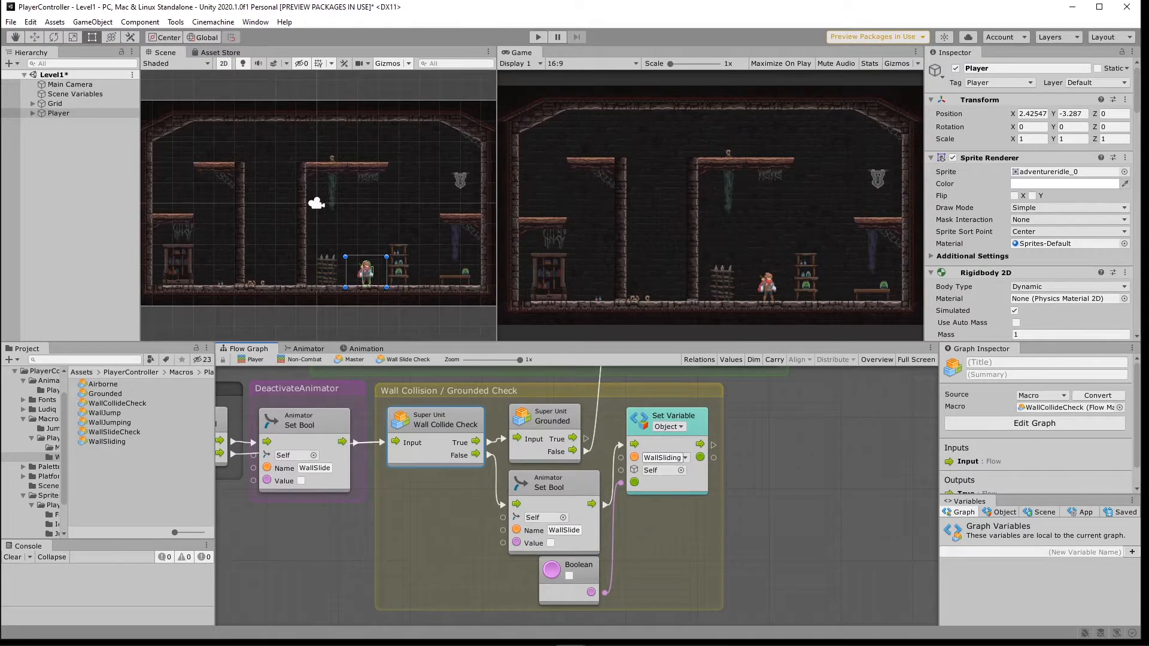
{"action": "mouse_move", "coordinate": [702, 429]}
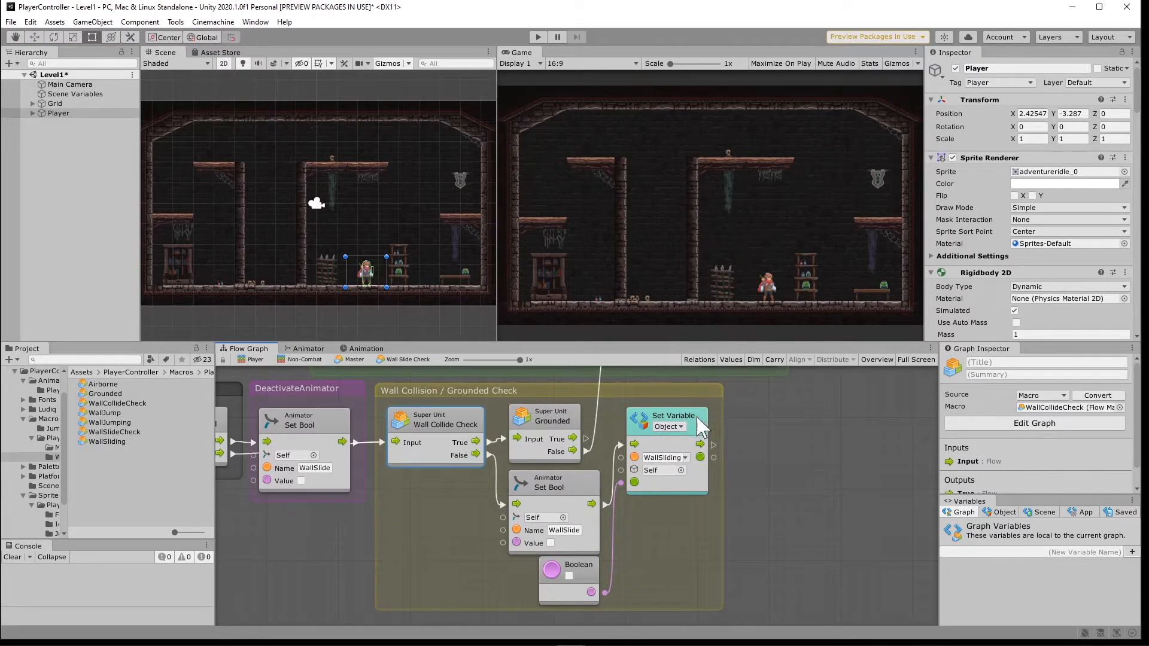
{"action": "mouse_move", "coordinate": [107, 340]}
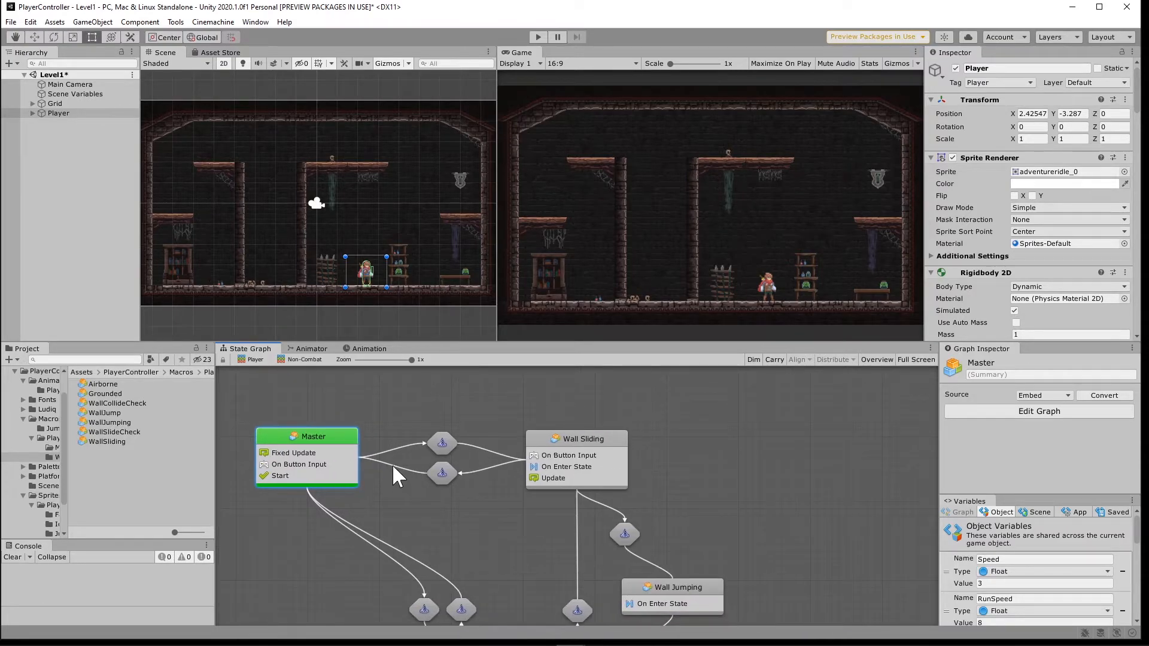
- Open the Wall Sliding state's flow graph showing its facing-based push-off velocity
{"action": "double_click", "coordinate": [576, 438]}
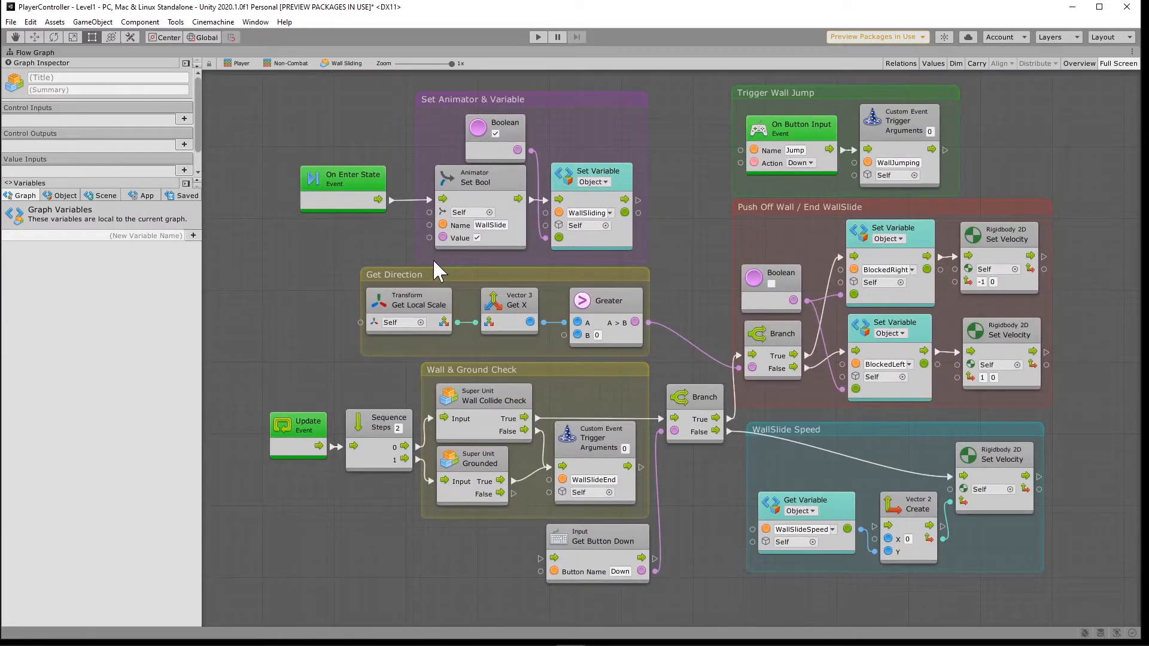
{"action": "mouse_move", "coordinate": [989, 411]}
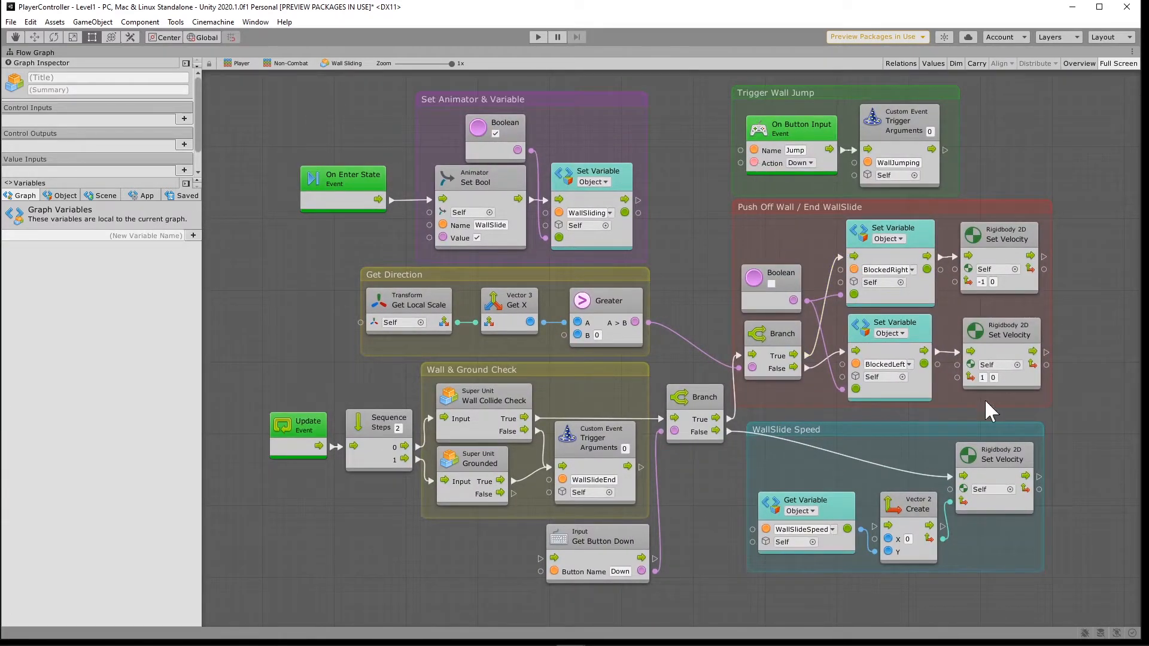
{"action": "mouse_move", "coordinate": [337, 429]}
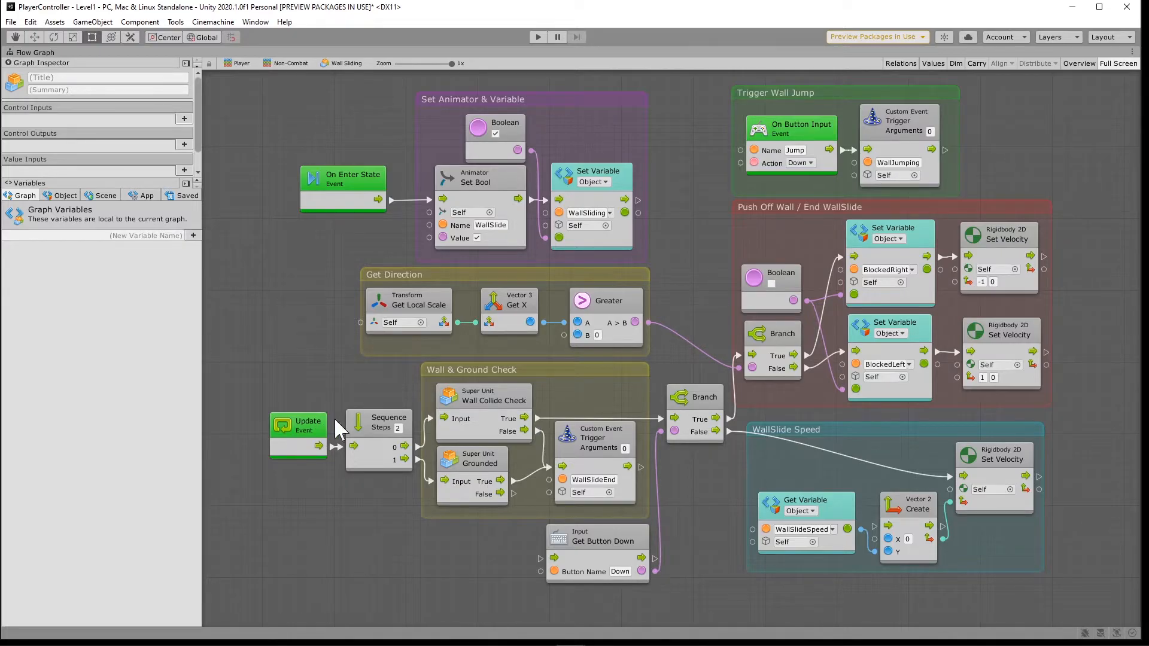
{"action": "mouse_move", "coordinate": [465, 487]}
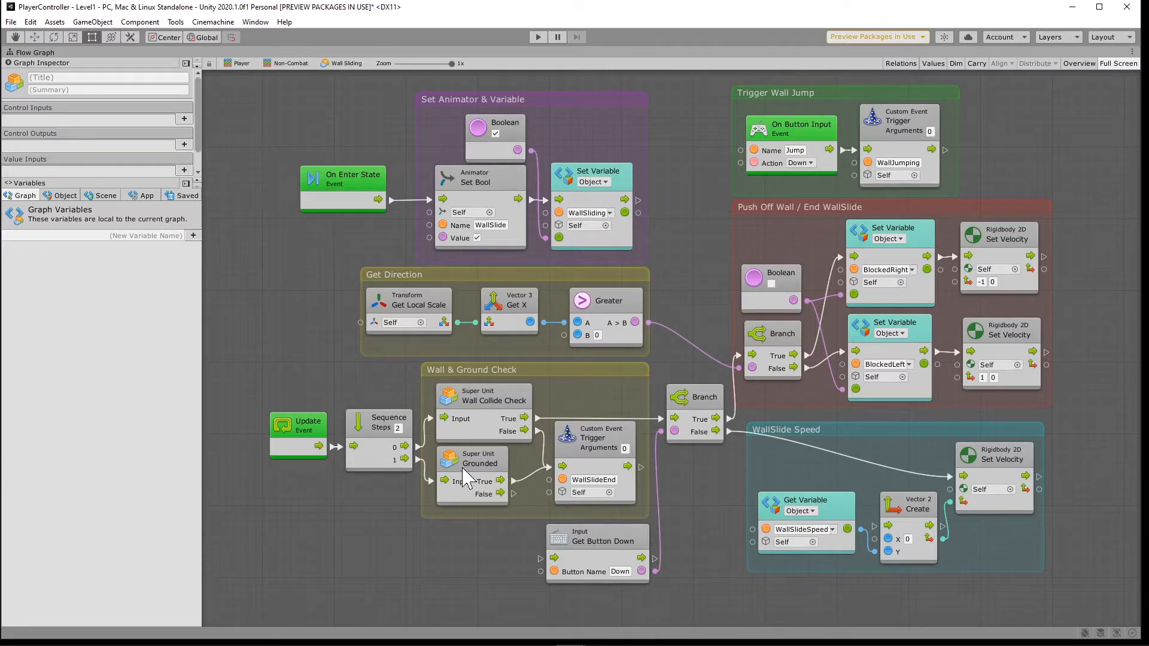
{"action": "mouse_move", "coordinate": [605, 473]}
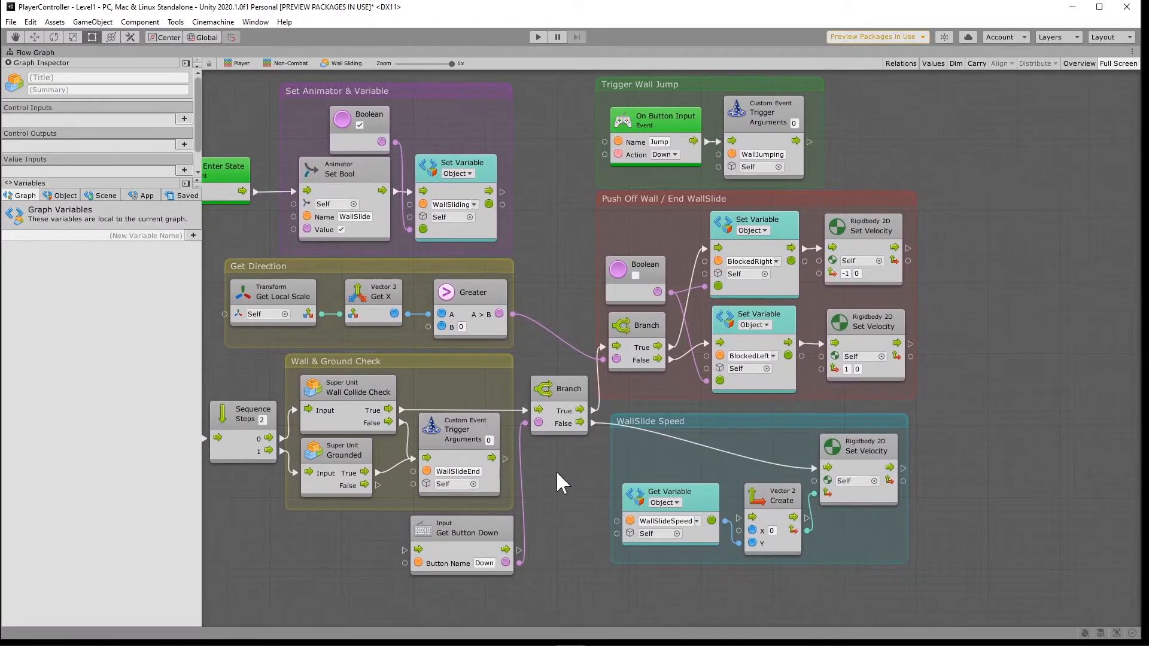
{"action": "mouse_move", "coordinate": [366, 407]}
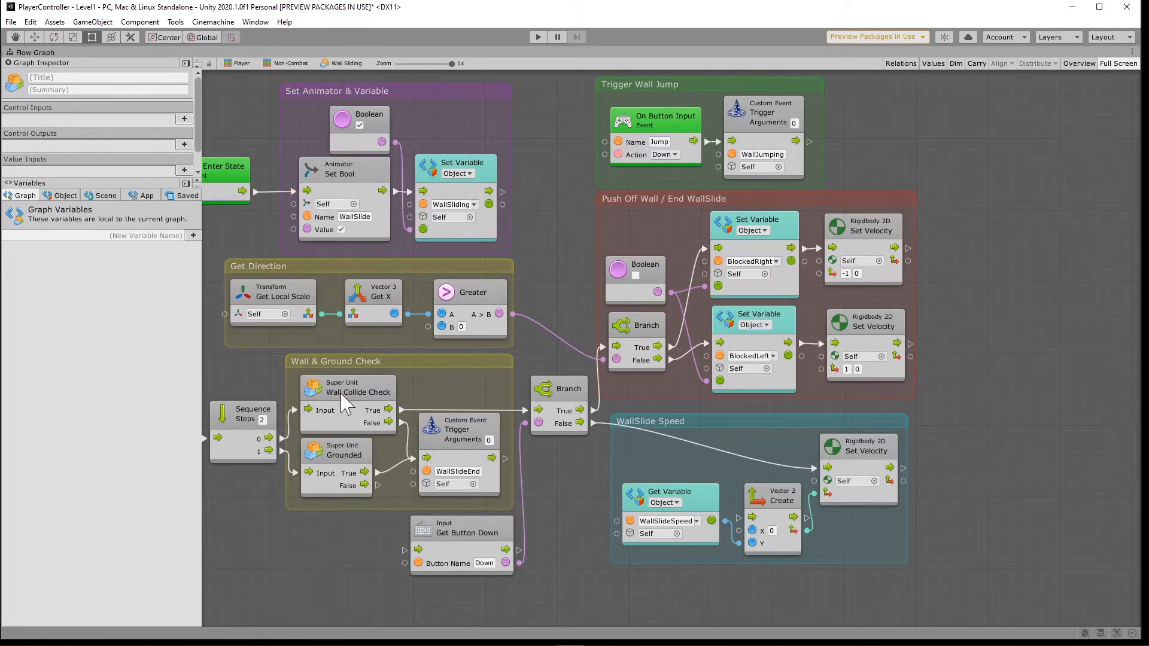
{"action": "mouse_move", "coordinate": [608, 396]}
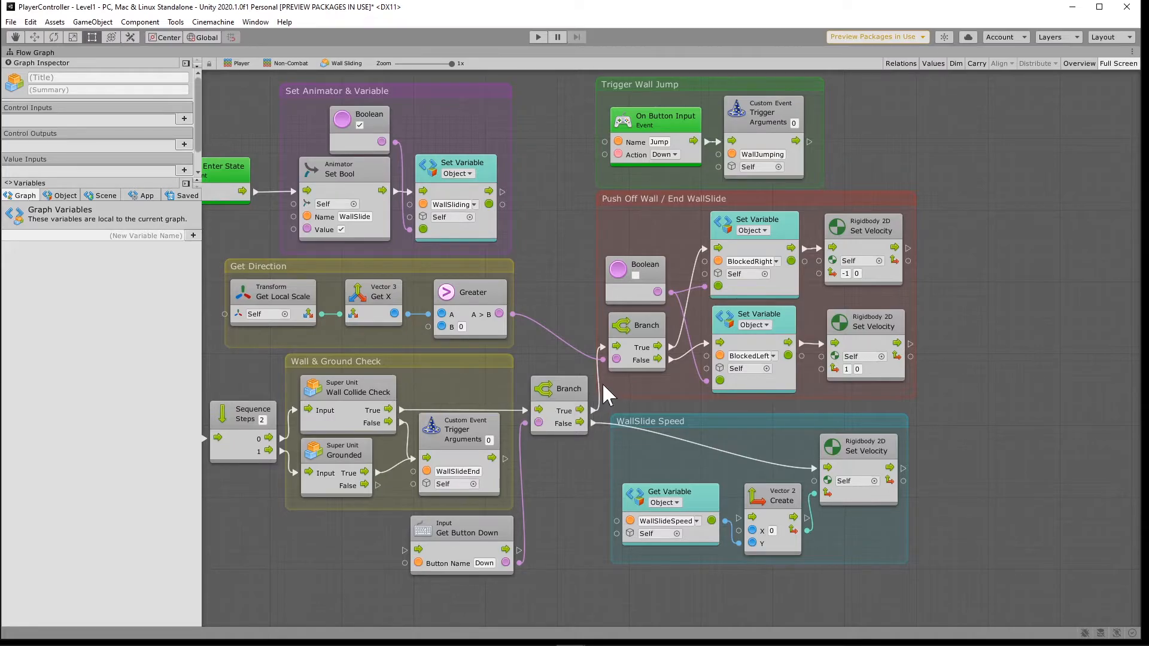
{"action": "mouse_move", "coordinate": [428, 480]}
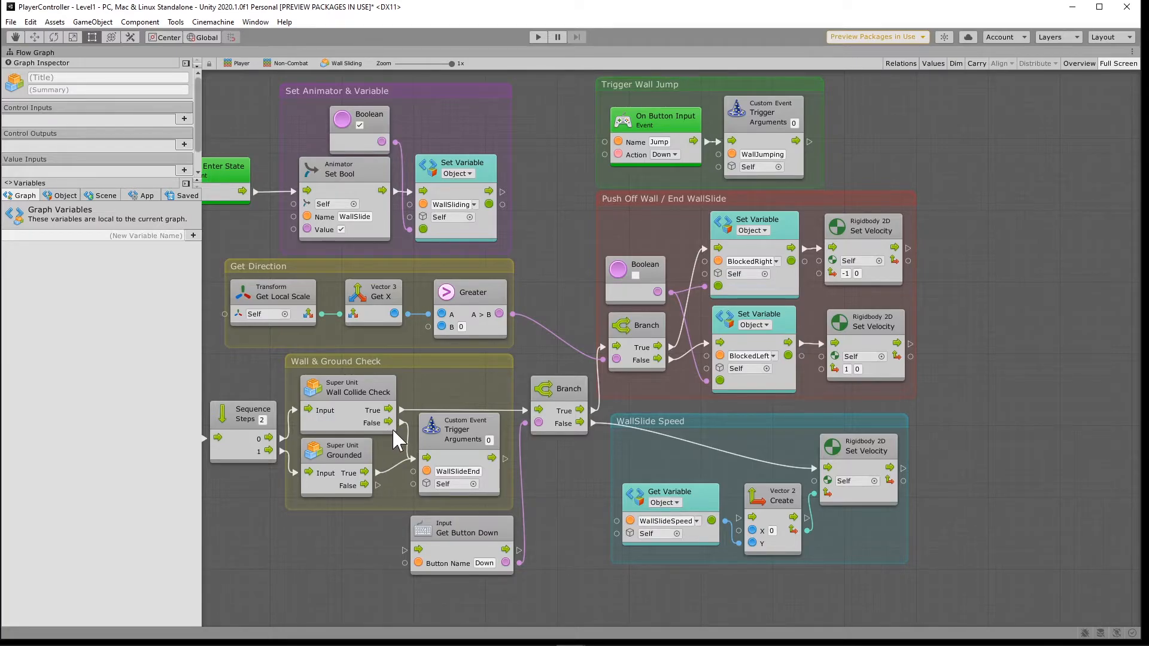
{"action": "mouse_move", "coordinate": [381, 480]}
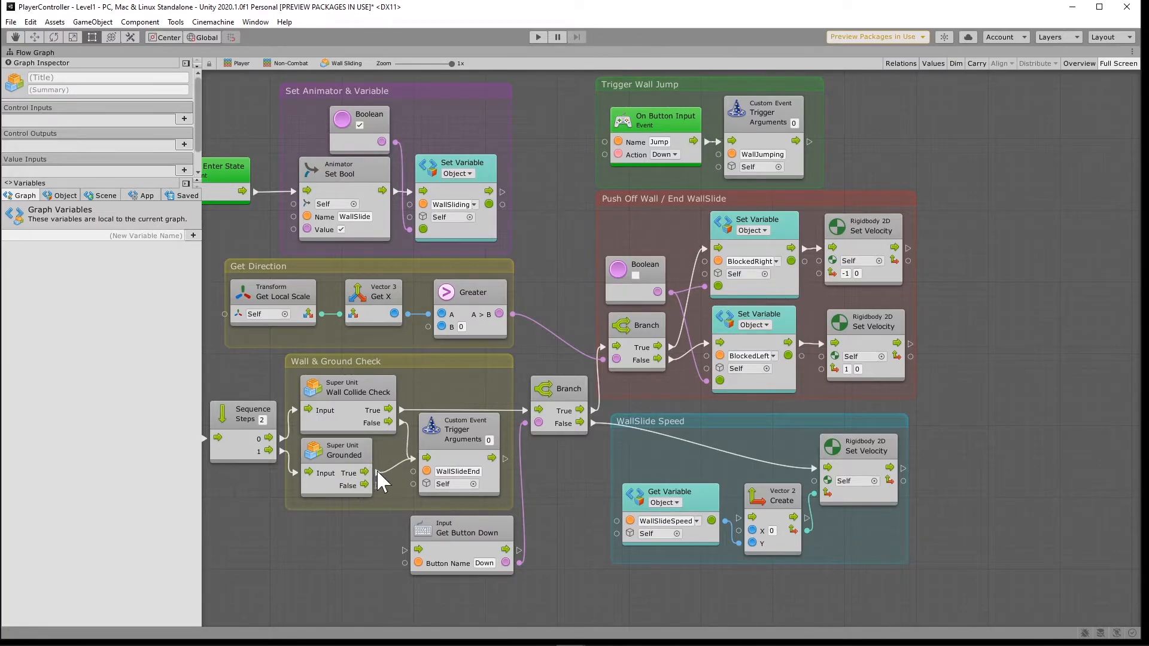
{"action": "mouse_move", "coordinate": [575, 502]}
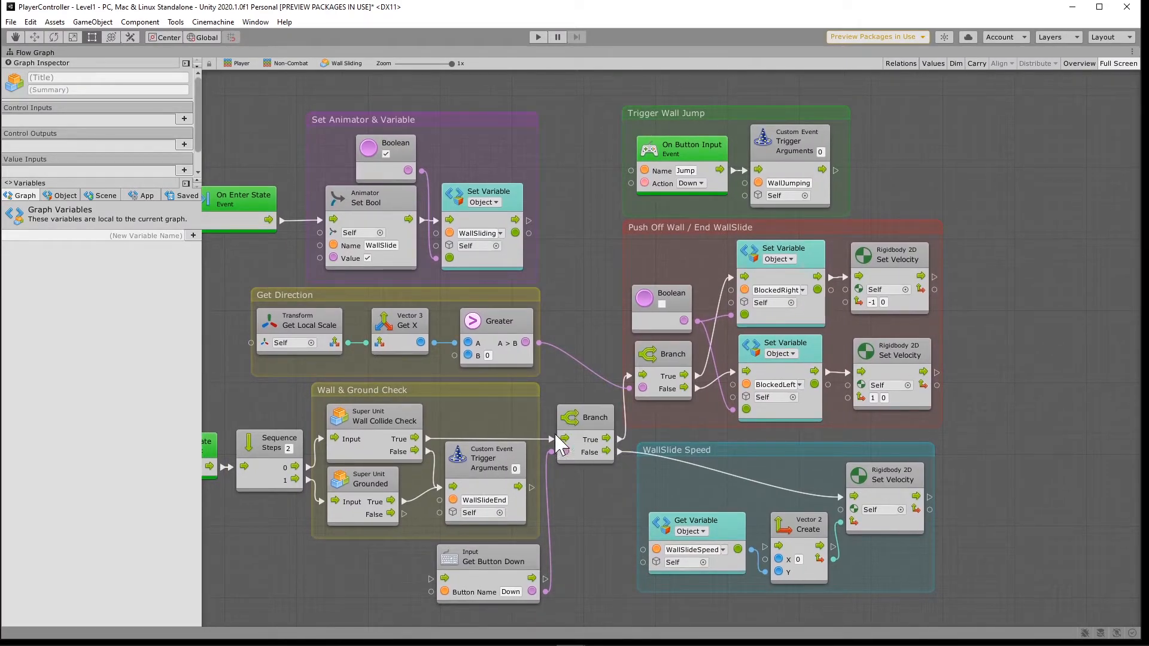
{"action": "mouse_move", "coordinate": [498, 565]}
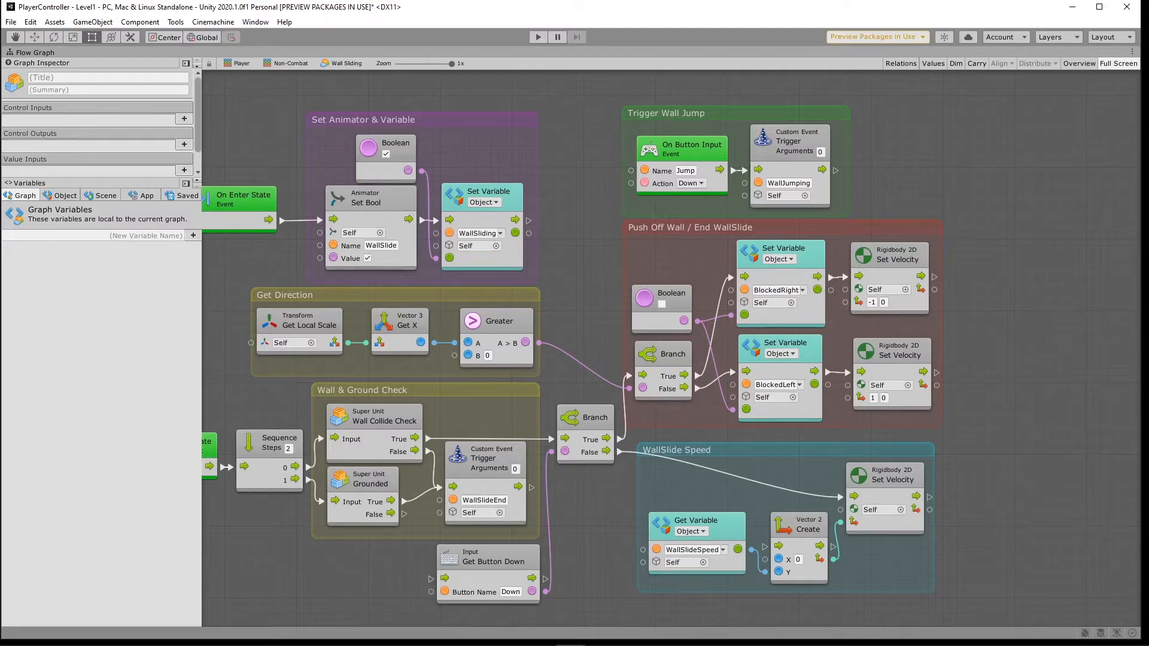
{"action": "mouse_move", "coordinate": [725, 392]}
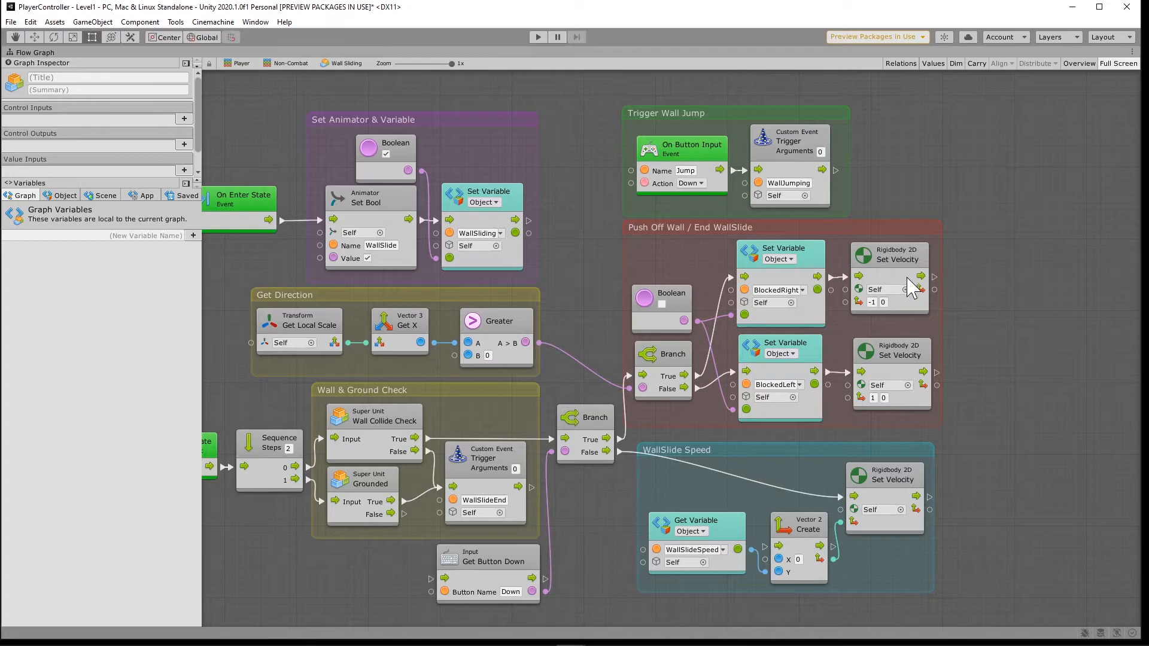
{"action": "mouse_move", "coordinate": [726, 190]}
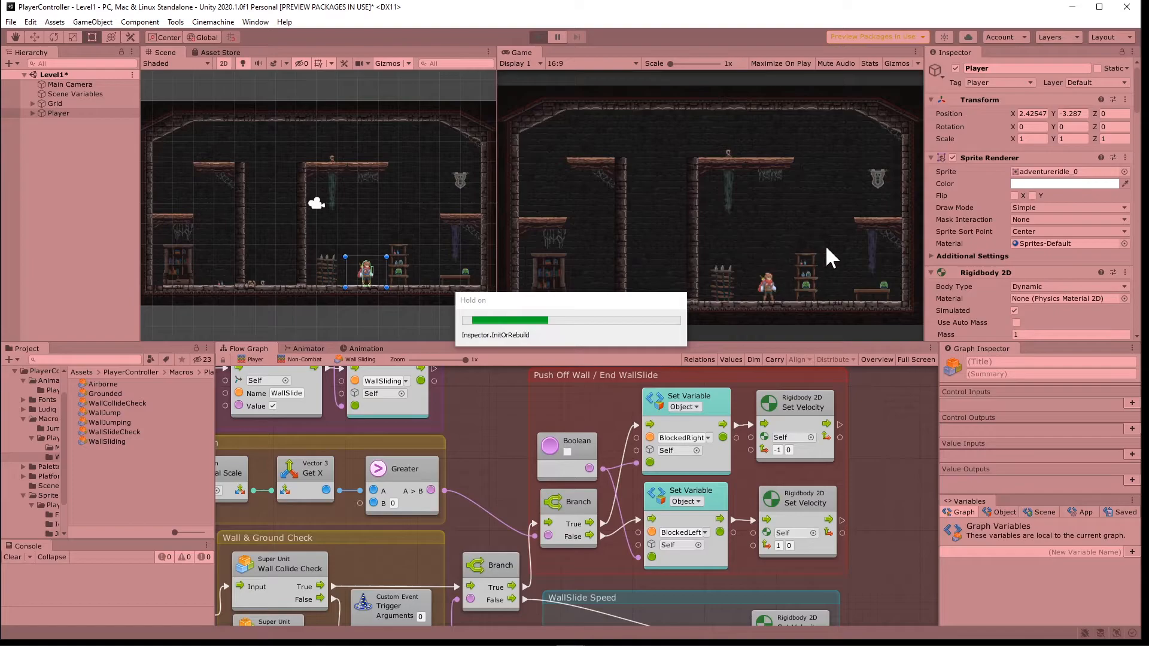
{"action": "left_click", "coordinate": [538, 37]}
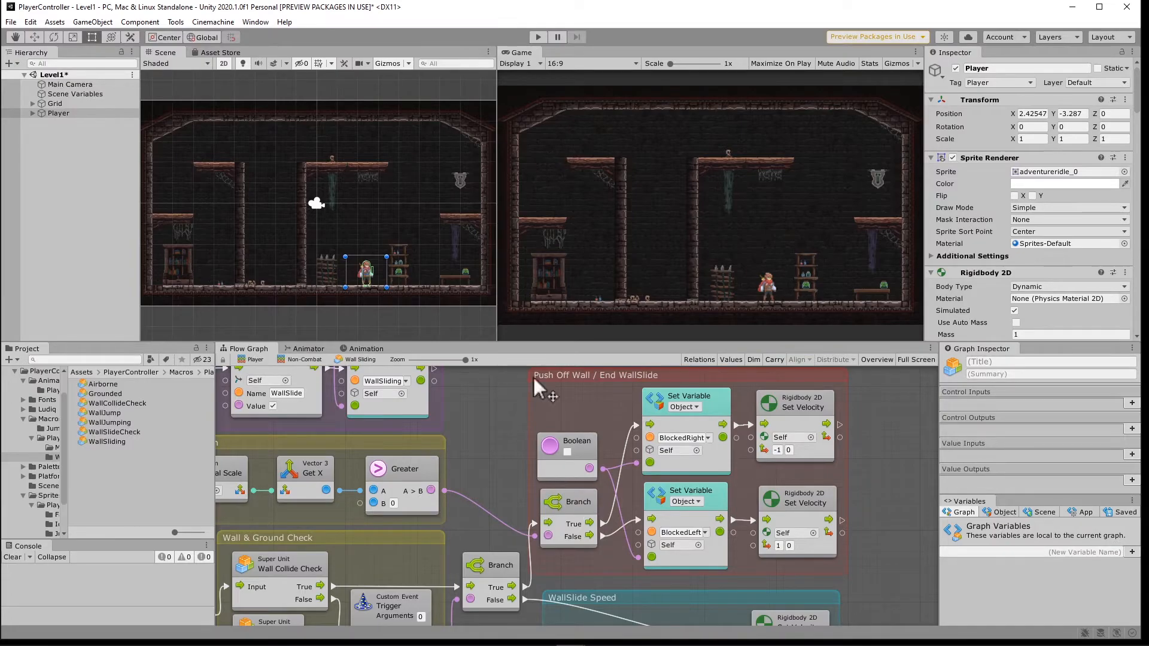
{"action": "mouse_move", "coordinate": [748, 338]}
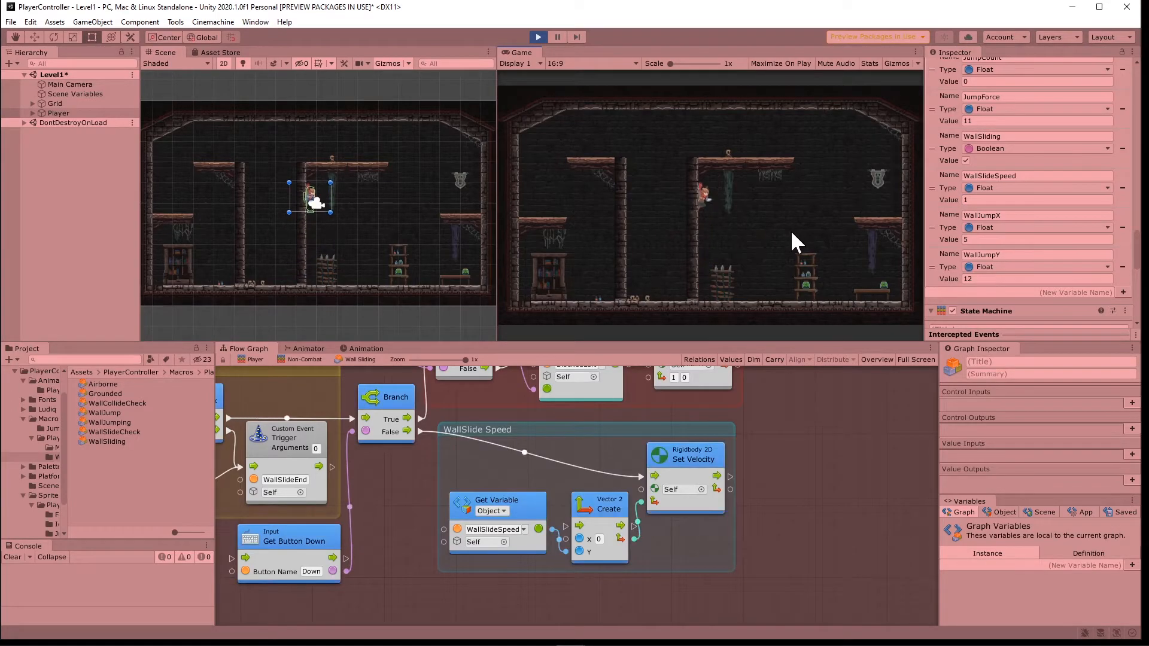
{"action": "mouse_move", "coordinate": [901, 213]}
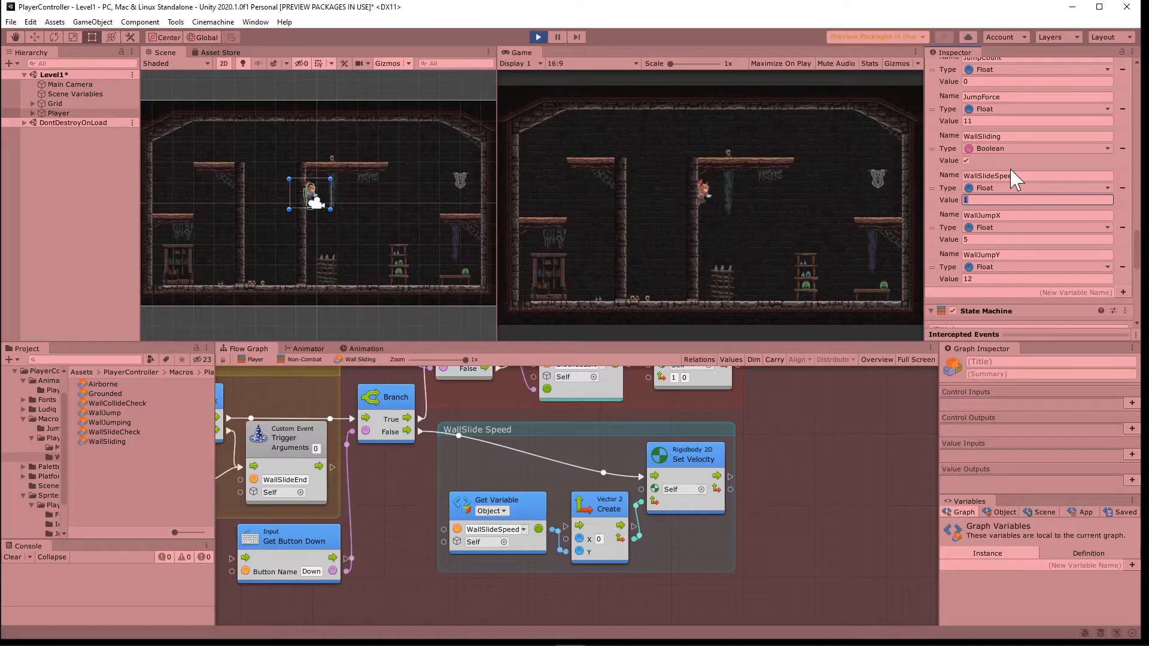
- During Play mode, try WallSlideSpeed -.5, 0.5, then 0.8, and set WallJumpX to 10
{"action": "type", "text": "-.5"}
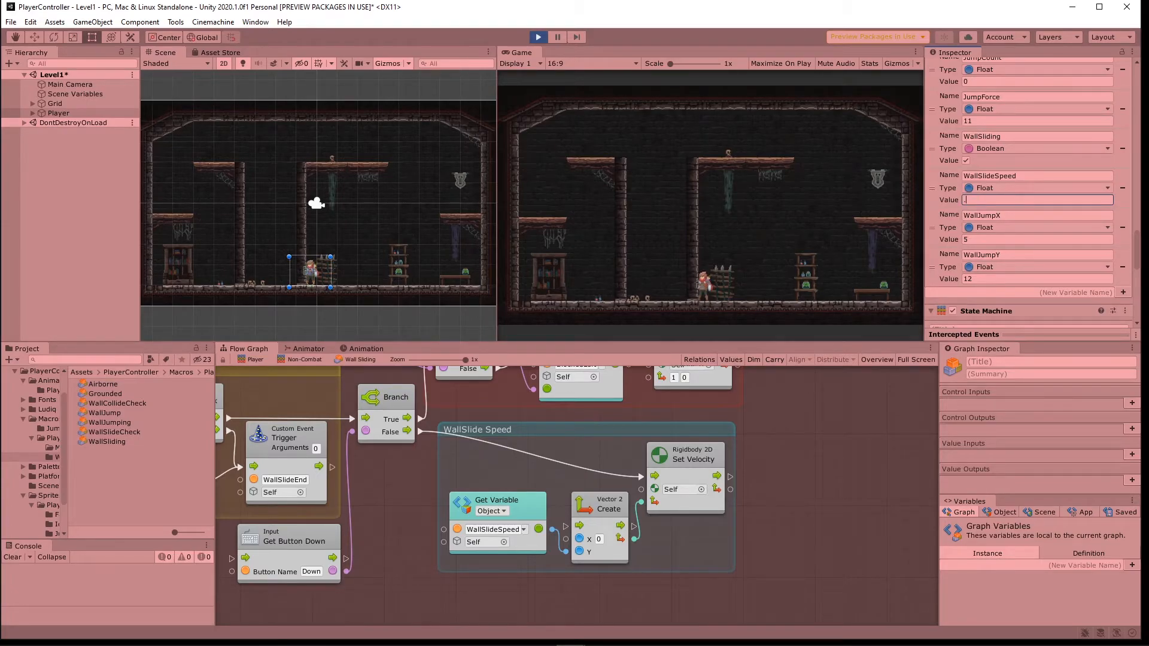
{"action": "type", "text": "0.5"}
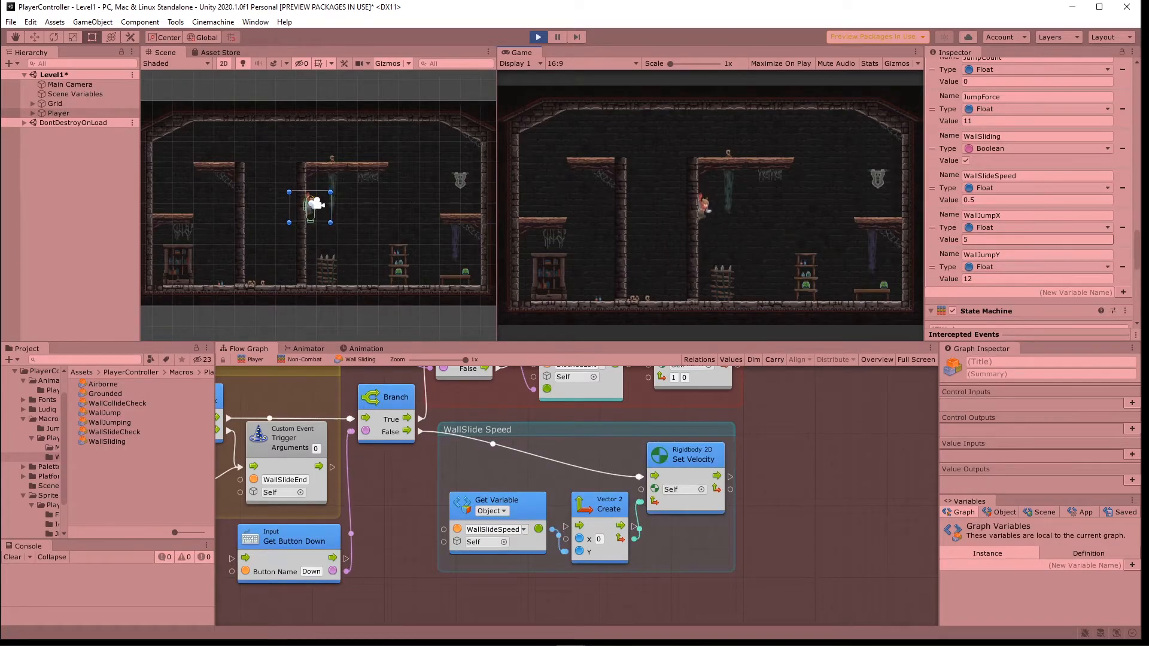
{"action": "left_click", "coordinate": [1033, 199]}
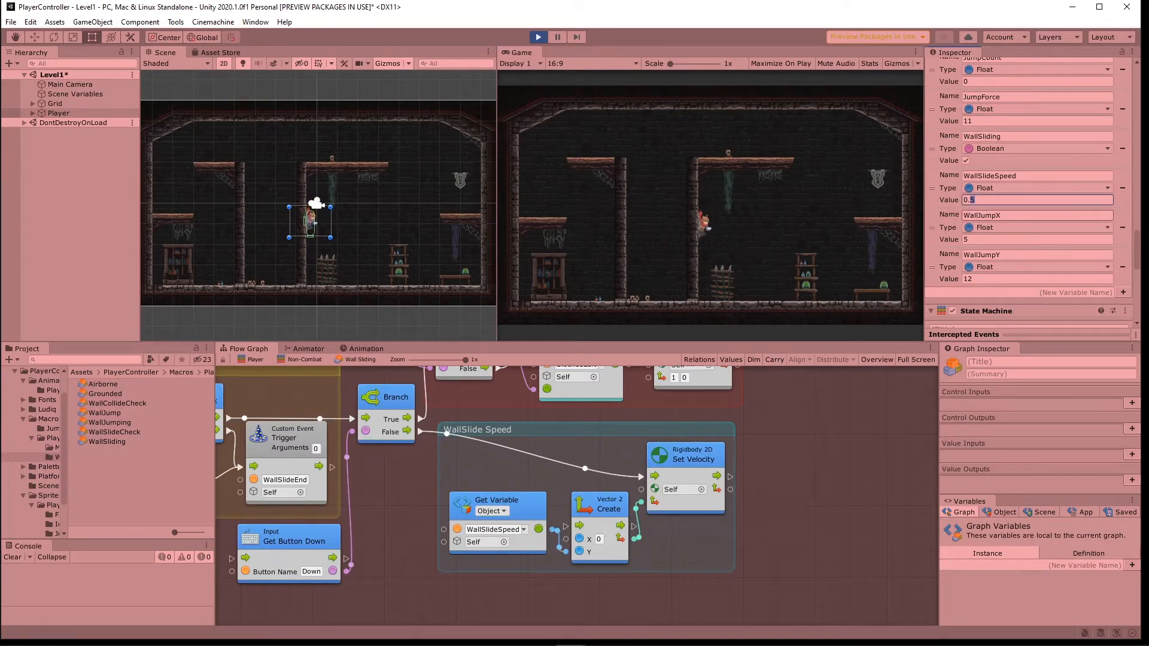
{"action": "type", "text": "0.8"}
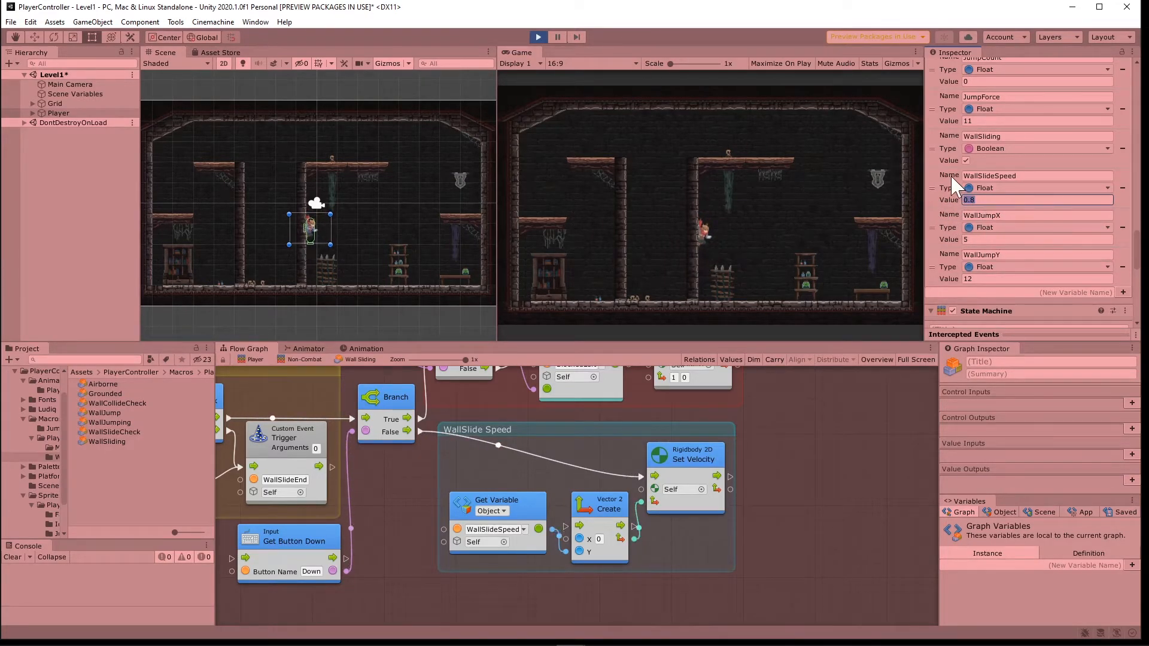
{"action": "left_click", "coordinate": [1033, 238]}
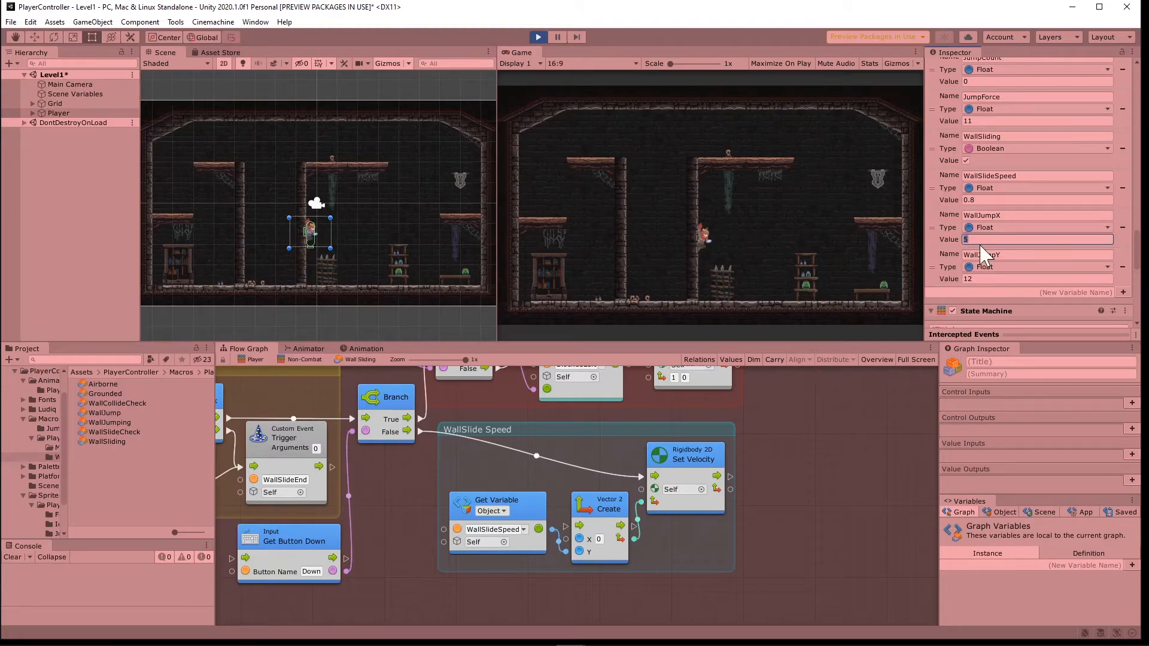
{"action": "type", "text": "1"}
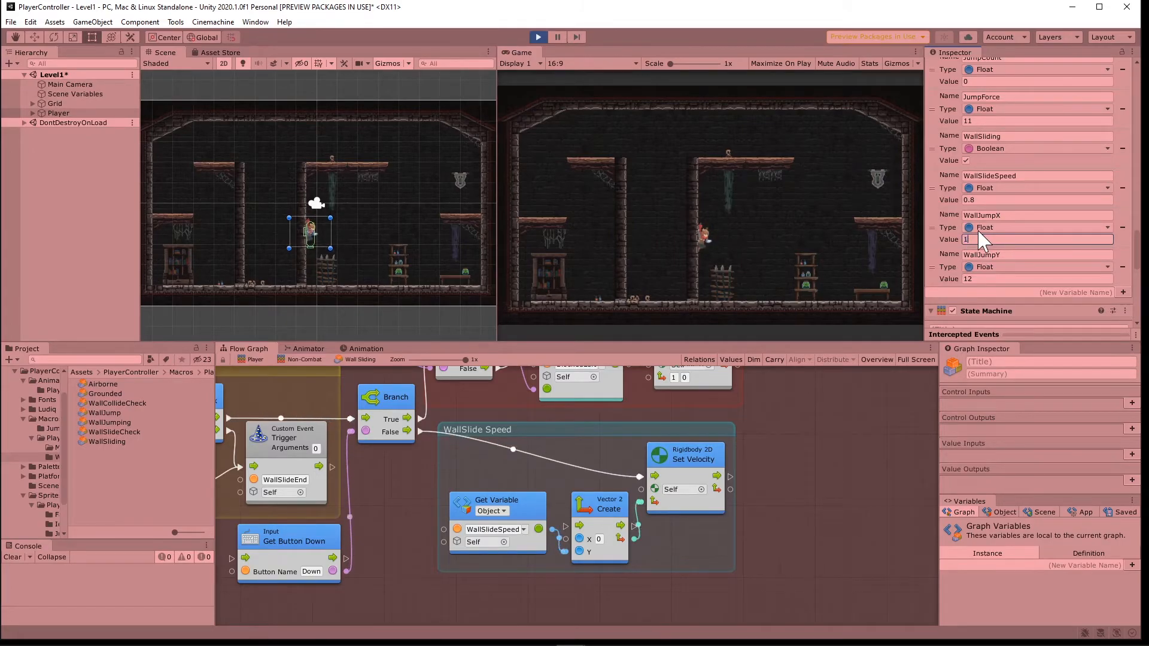
{"action": "type", "text": "10"}
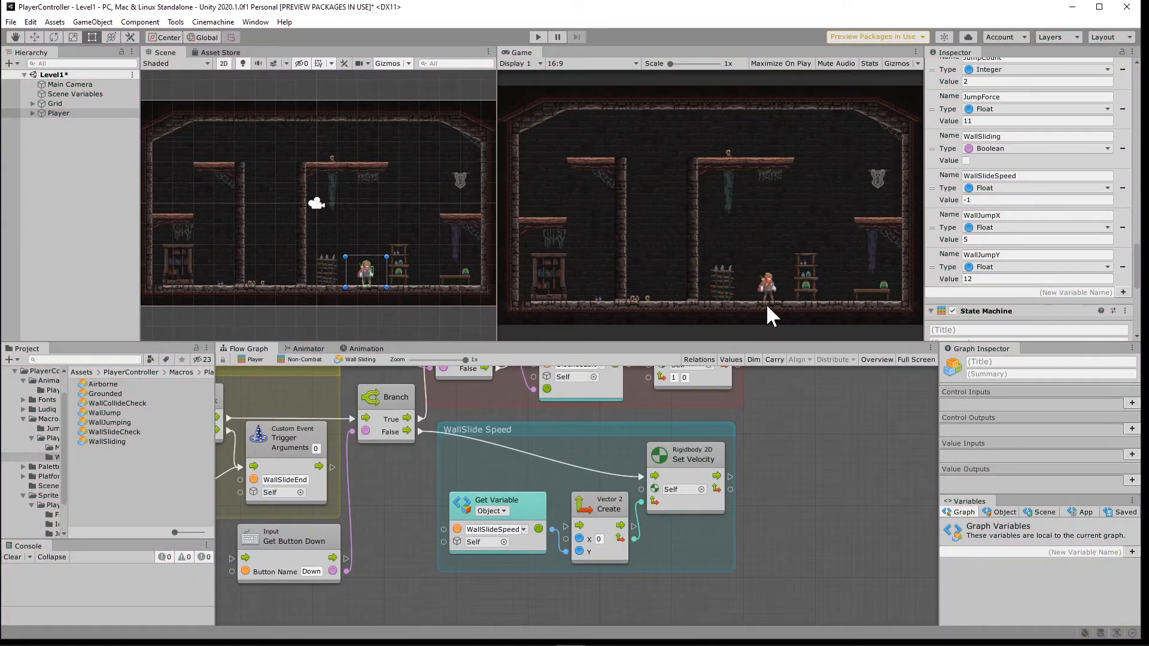
{"action": "mouse_move", "coordinate": [703, 323]}
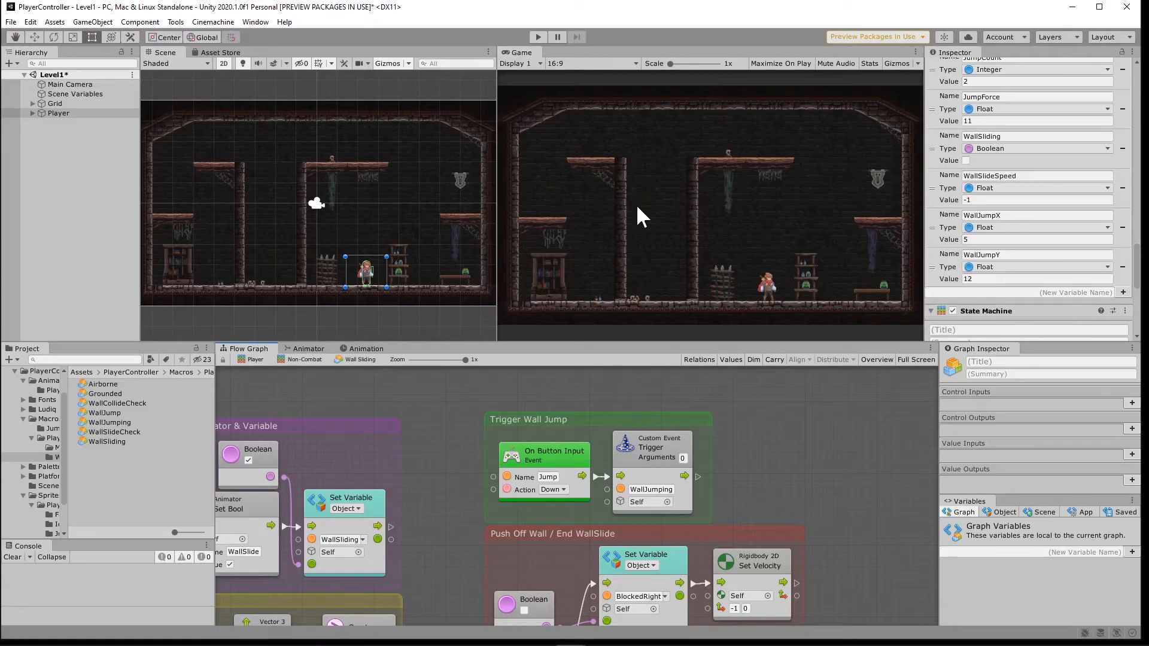
{"action": "mouse_move", "coordinate": [308, 373]}
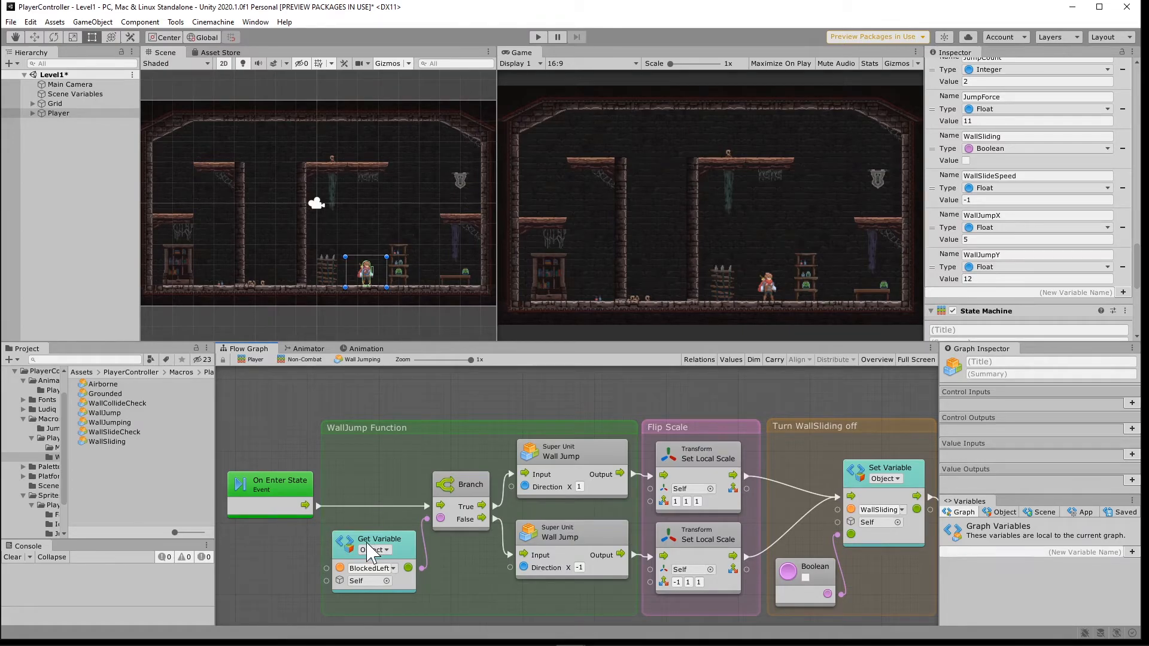
{"action": "mouse_move", "coordinate": [410, 560]}
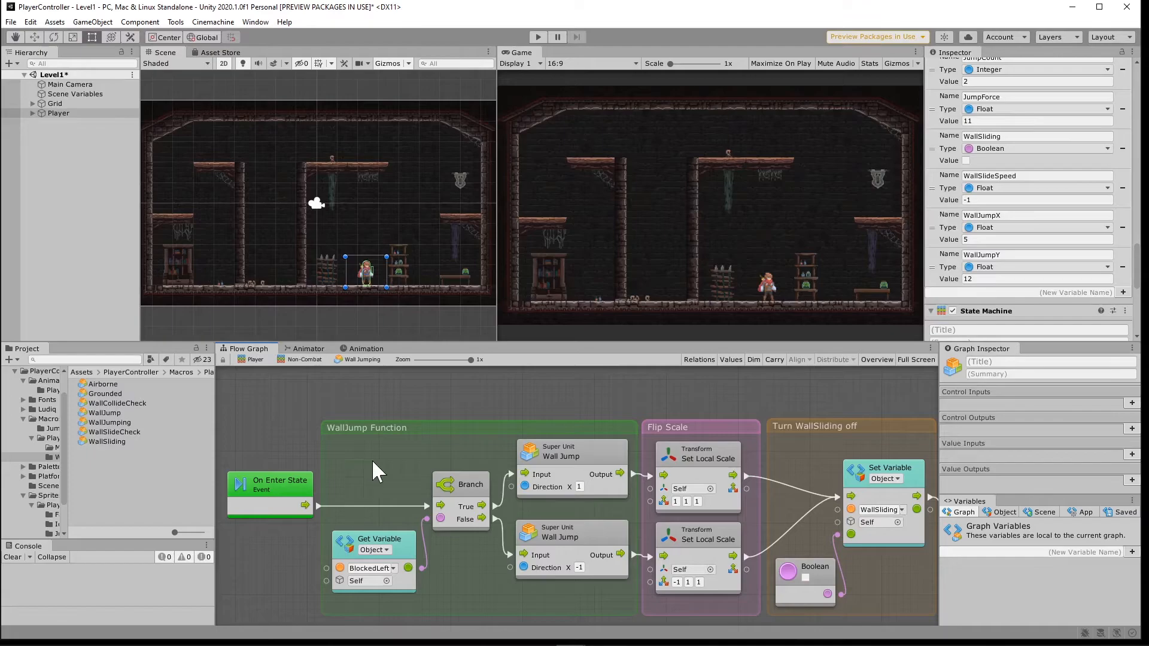
{"action": "mouse_move", "coordinate": [473, 509]}
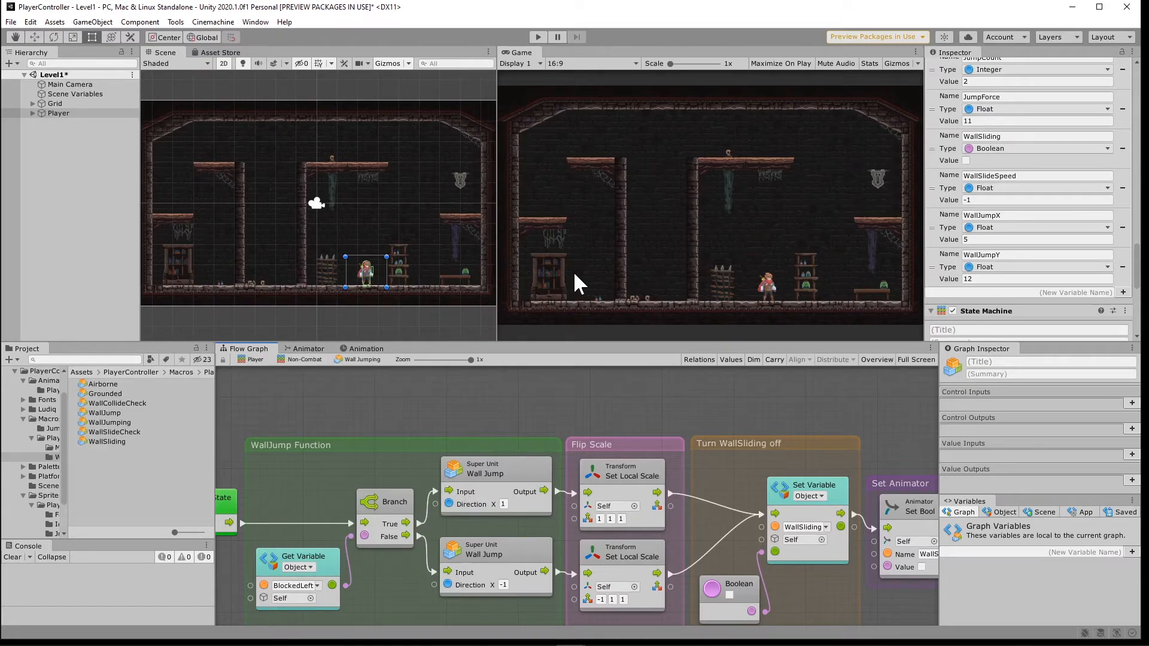
{"action": "mouse_move", "coordinate": [784, 234]}
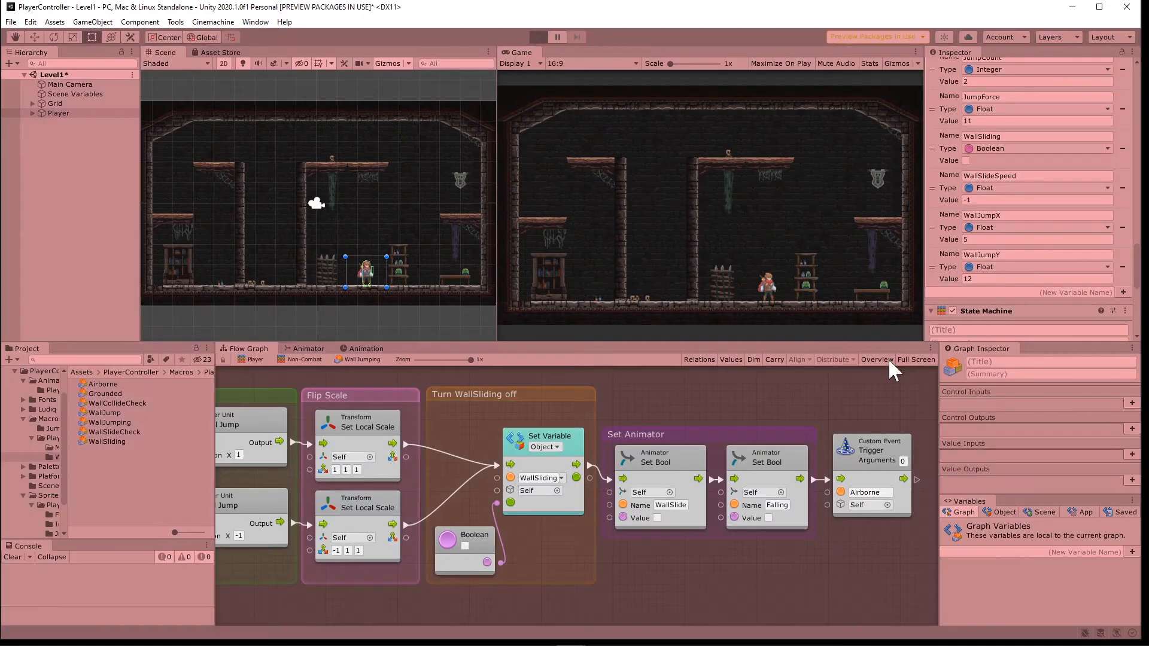
{"action": "mouse_move", "coordinate": [828, 227]}
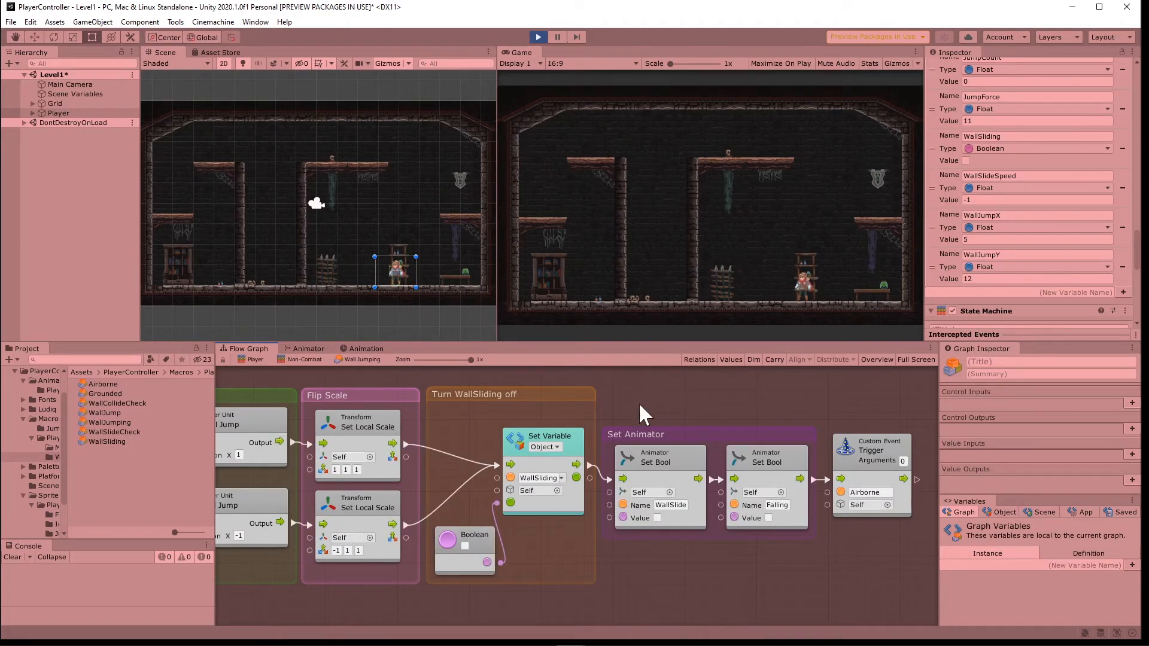
{"action": "mouse_move", "coordinate": [557, 513]}
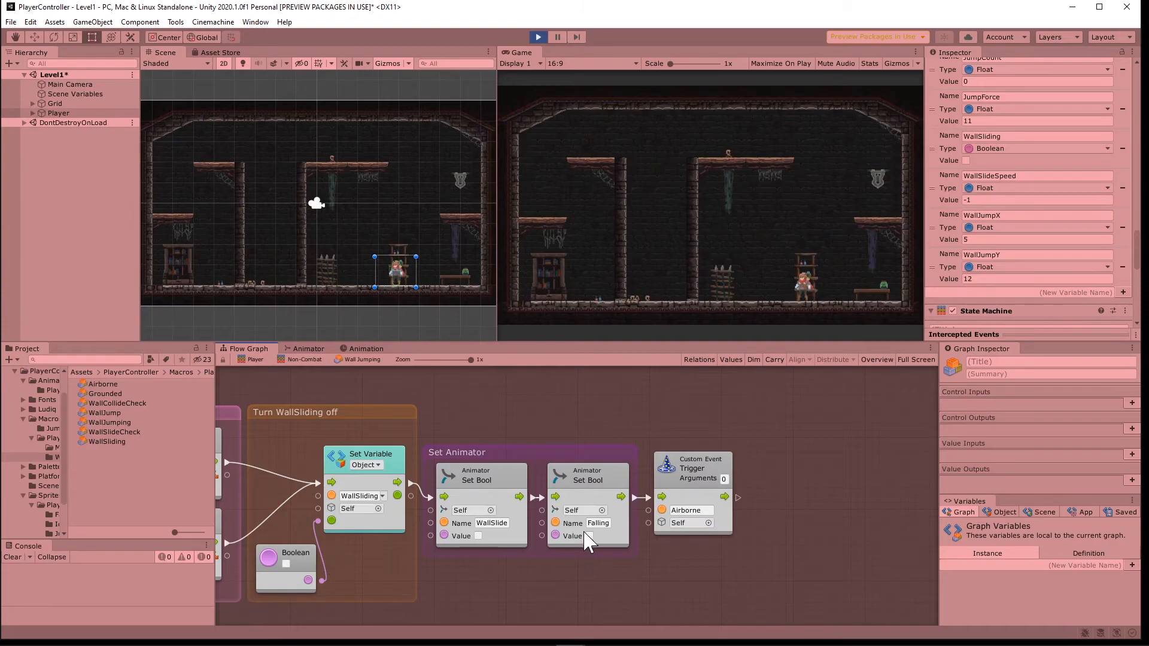
{"action": "mouse_move", "coordinate": [715, 295]}
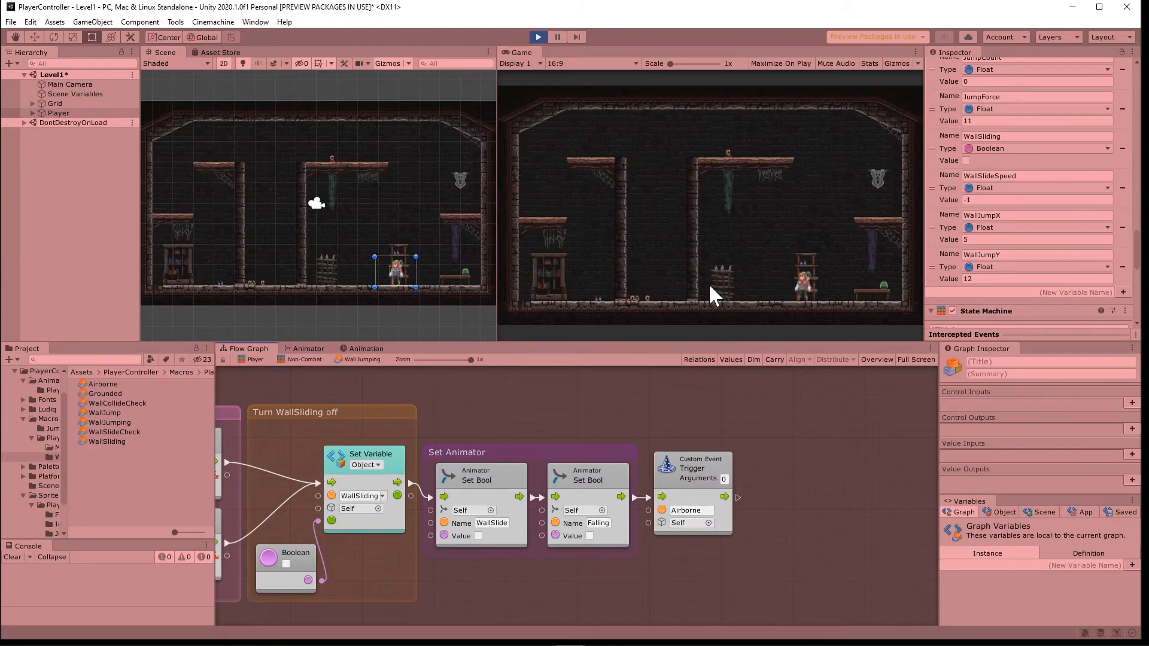
{"action": "mouse_move", "coordinate": [668, 483]}
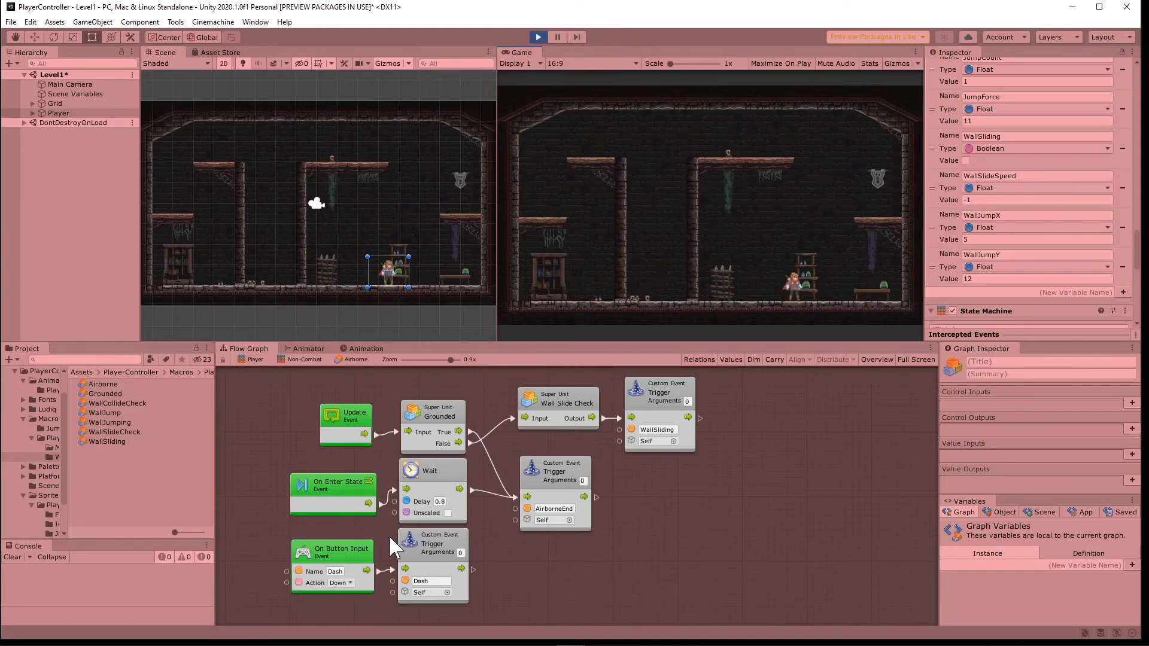
{"action": "mouse_move", "coordinate": [366, 568]}
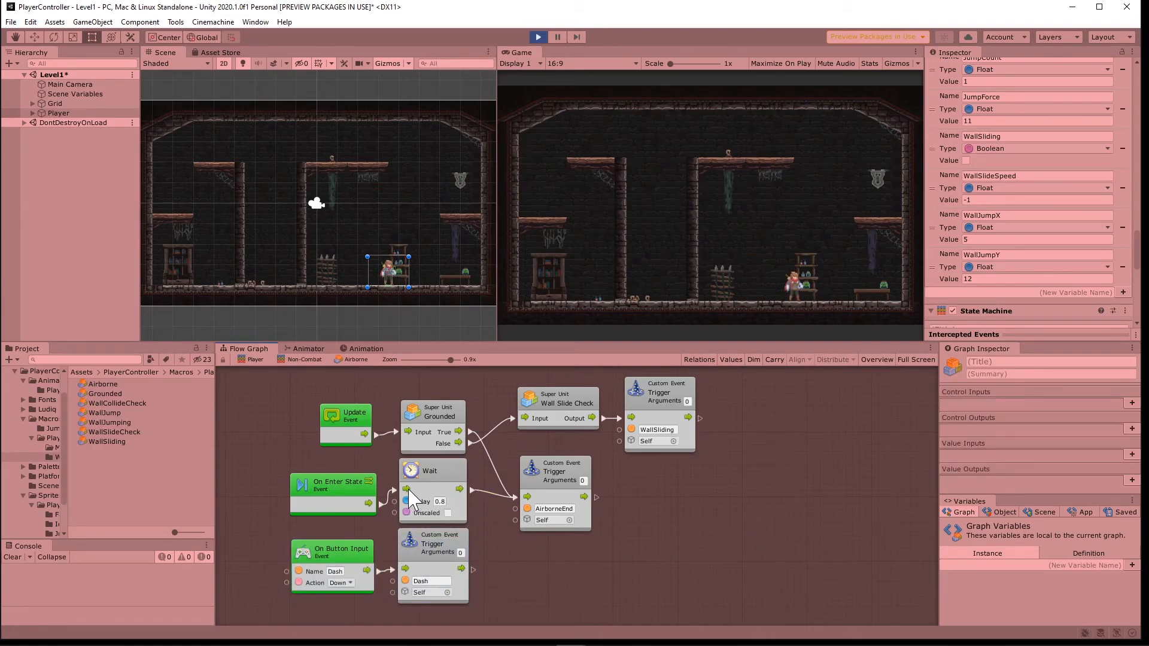
- Enable Coroutine on the Airborne graph's On Enter State event
{"action": "left_click", "coordinate": [332, 493]}
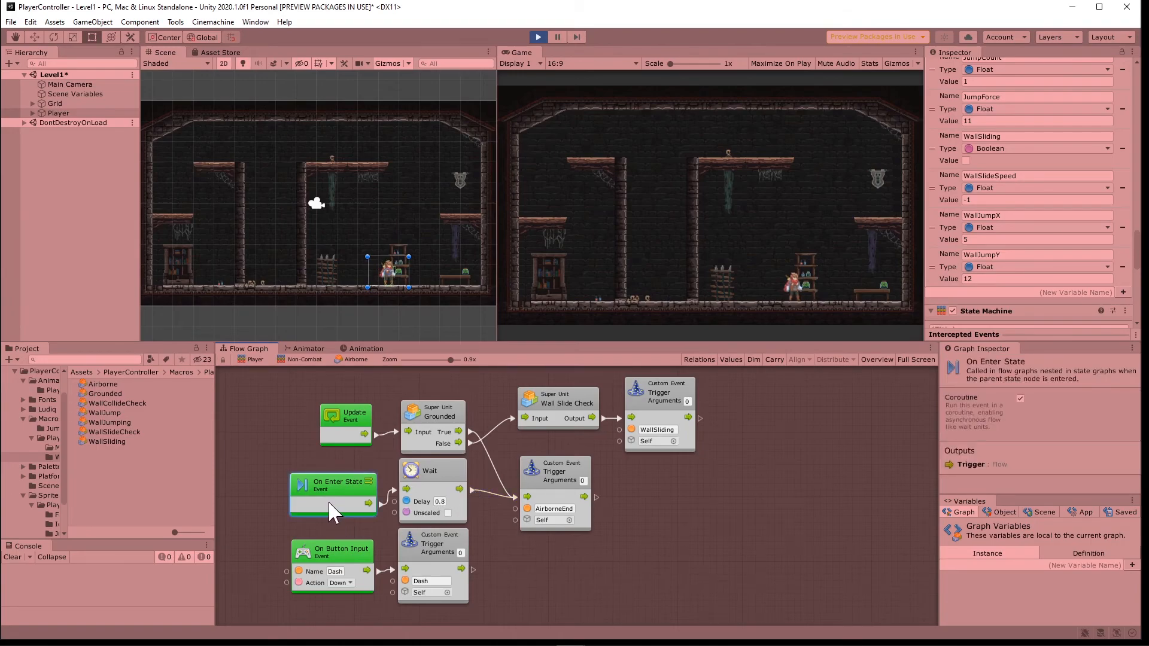
{"action": "mouse_move", "coordinate": [1019, 407]}
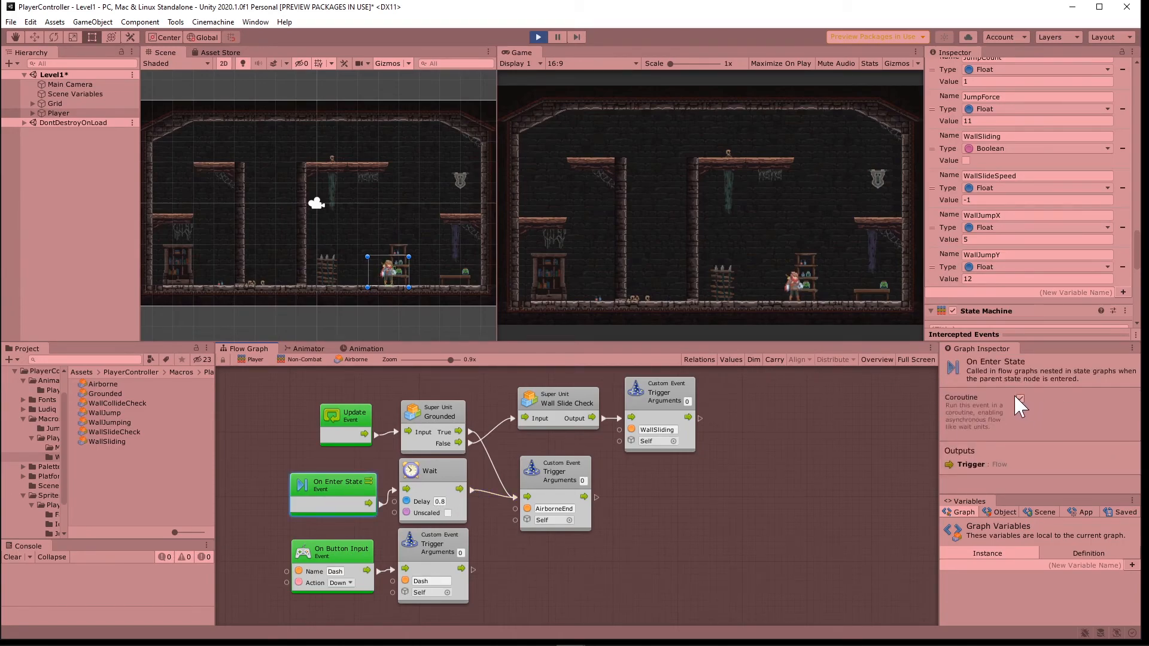
{"action": "left_click", "coordinate": [432, 470]}
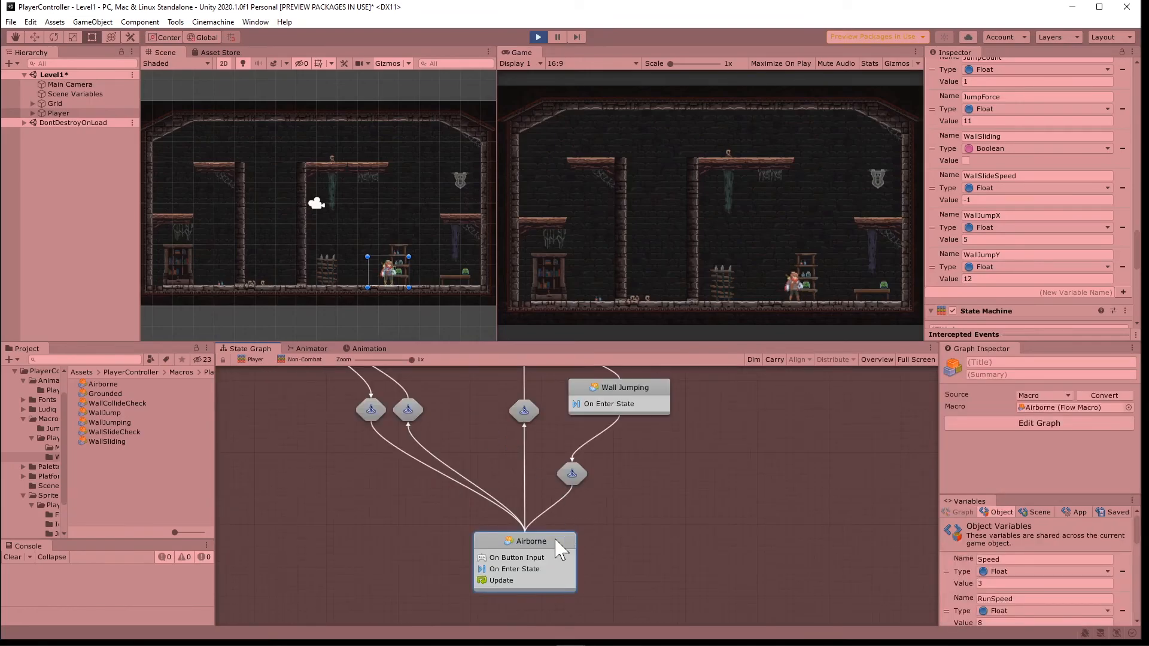
- Return to the Player's top-level state graph with Non-Combat, then focus the running game
{"action": "double_click", "coordinate": [525, 541]}
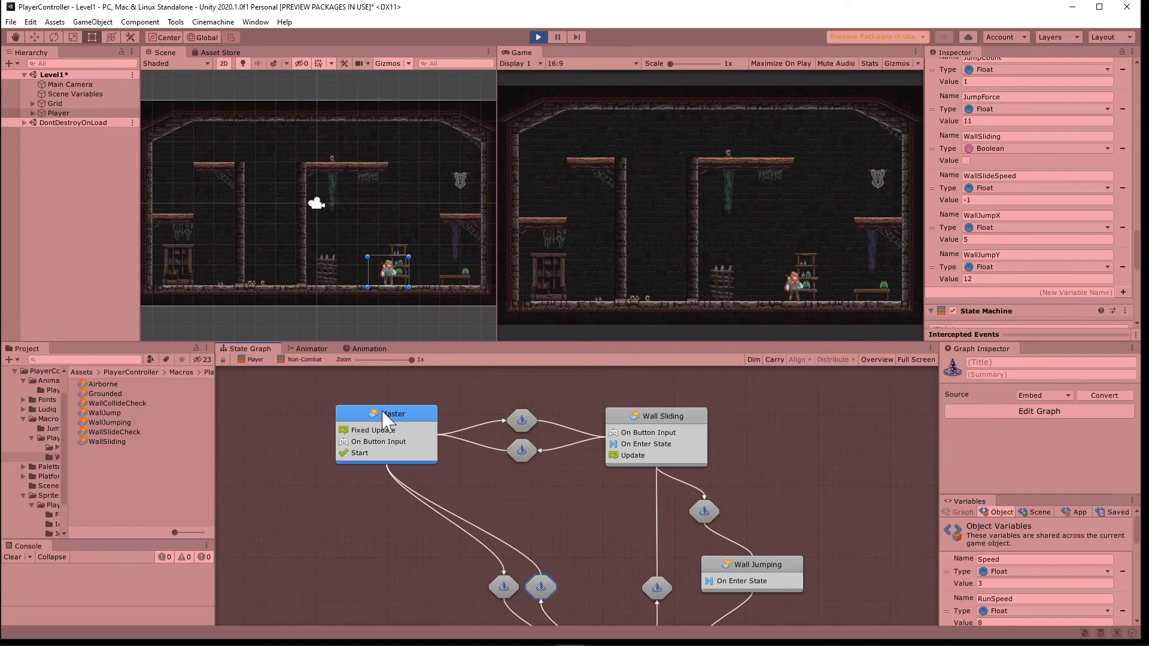
{"action": "left_click", "coordinate": [386, 413]}
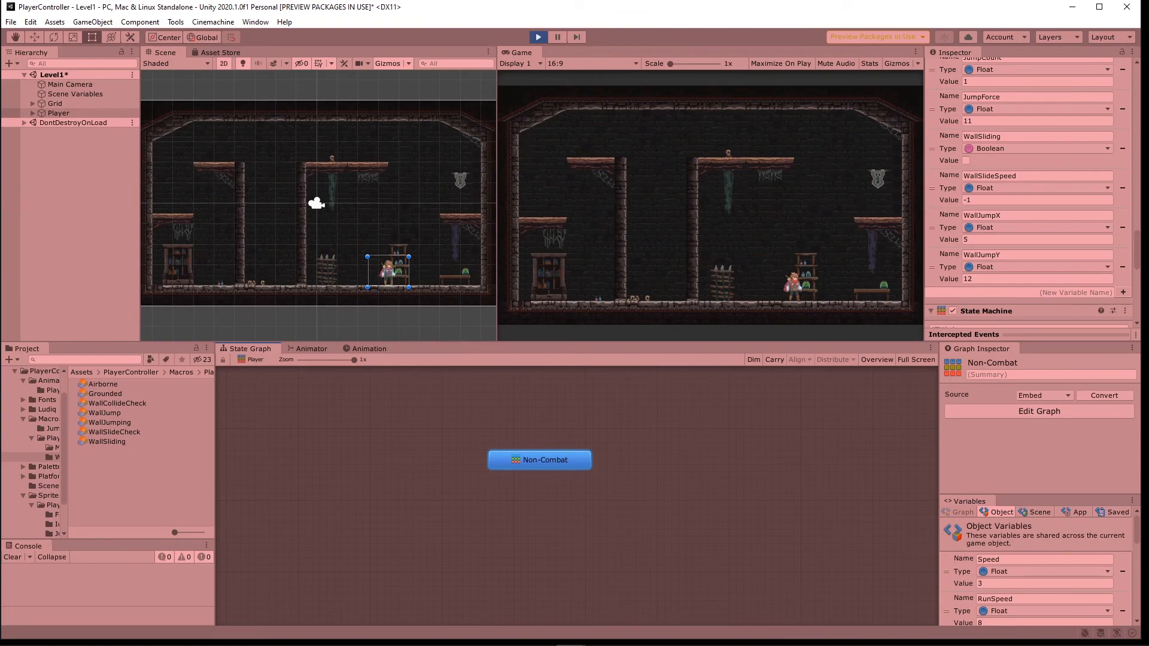
{"action": "mouse_move", "coordinate": [764, 287]}
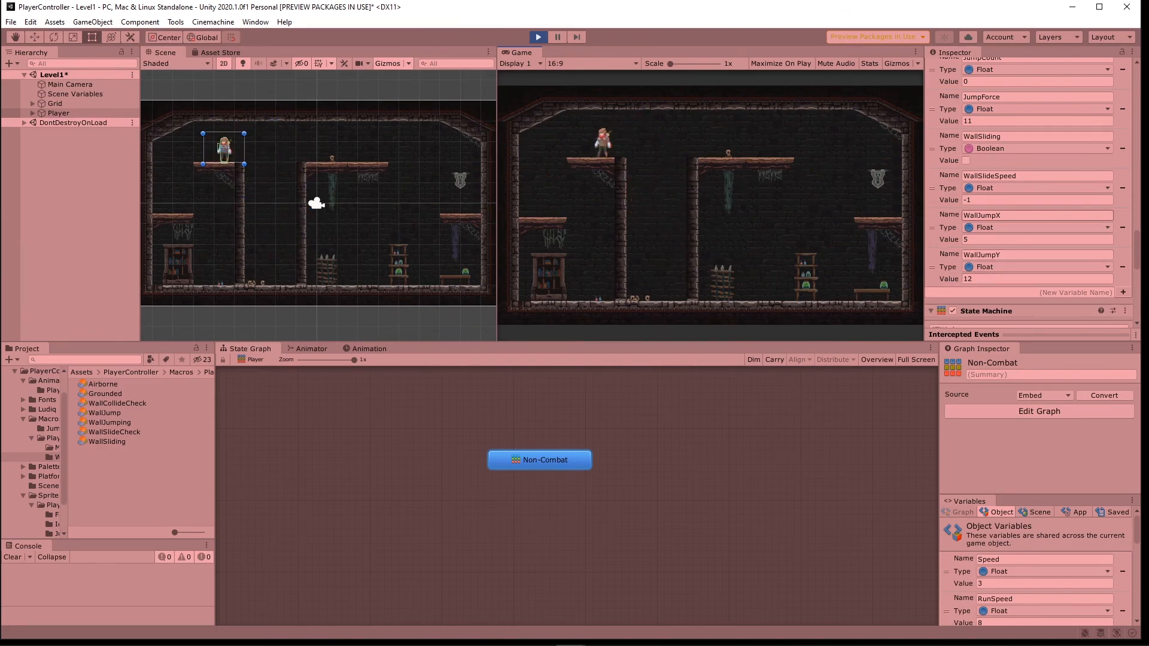
{"action": "left_click", "coordinate": [537, 37]}
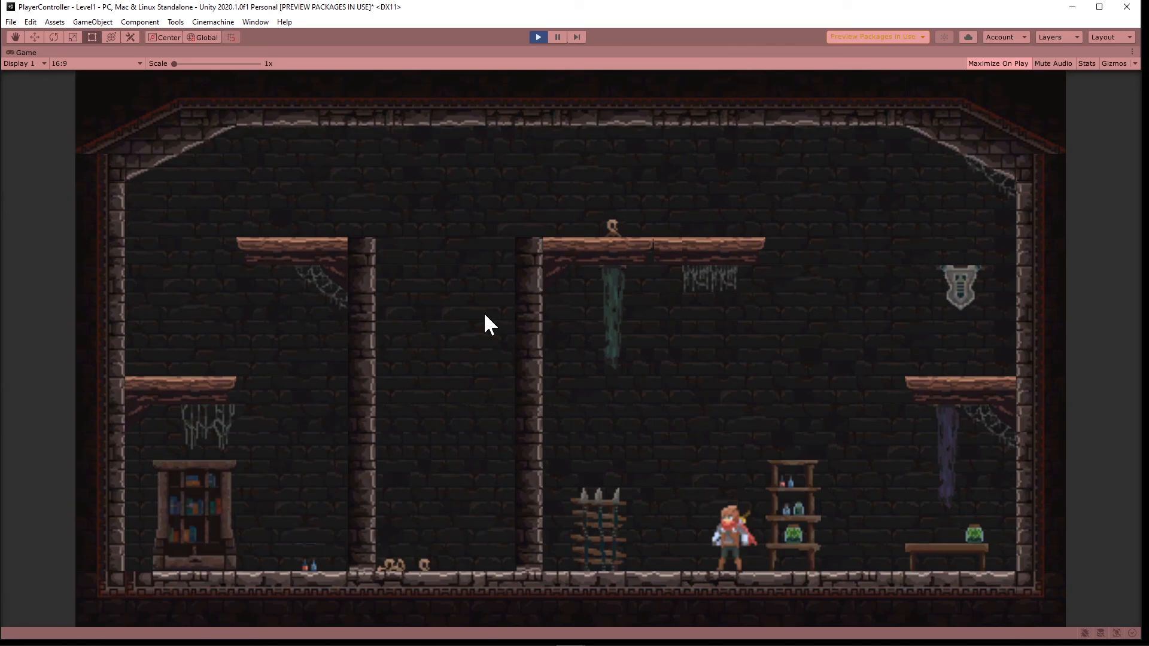
{"action": "mouse_move", "coordinate": [396, 386]}
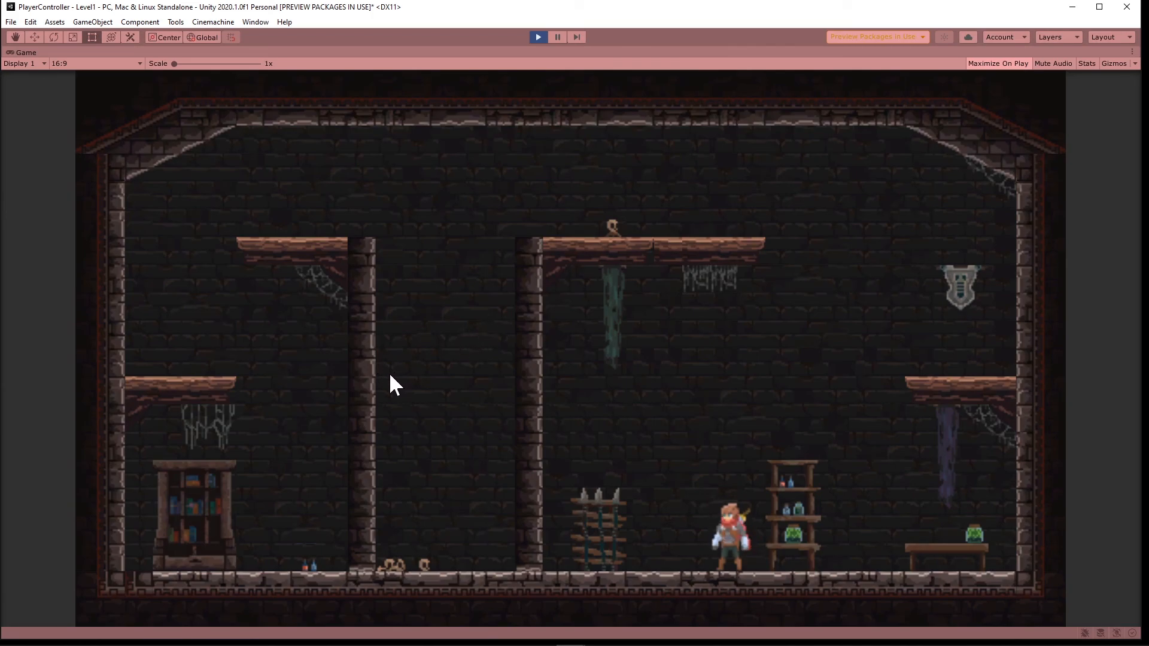